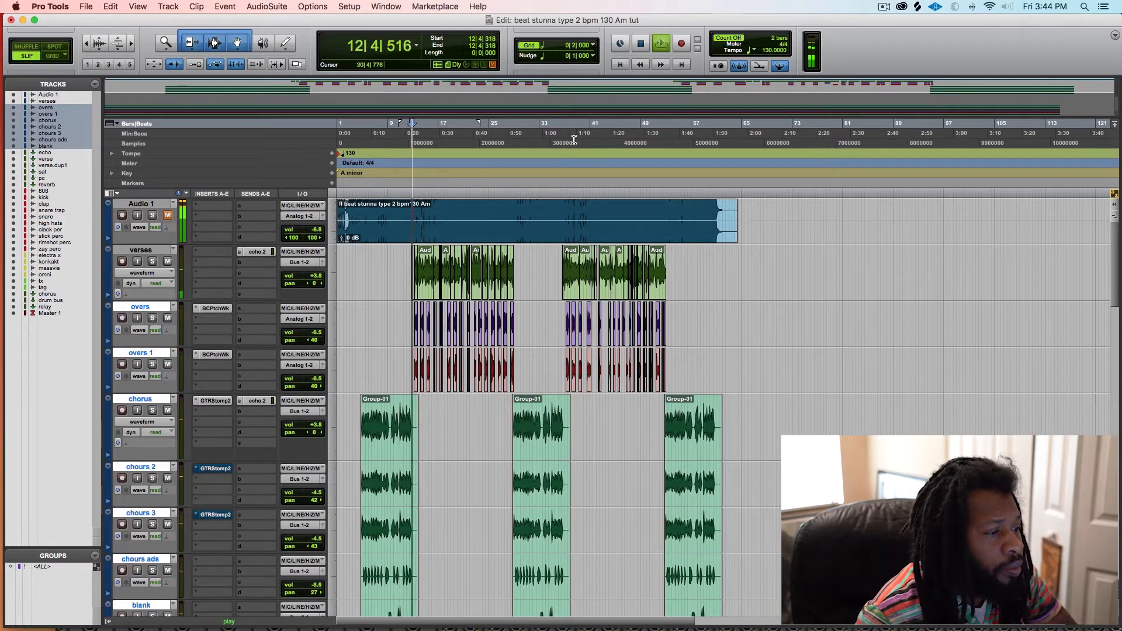
Bring up the verse vocal's CLA-76 and raise its Attack knob from 3 to 7
click(659, 44)
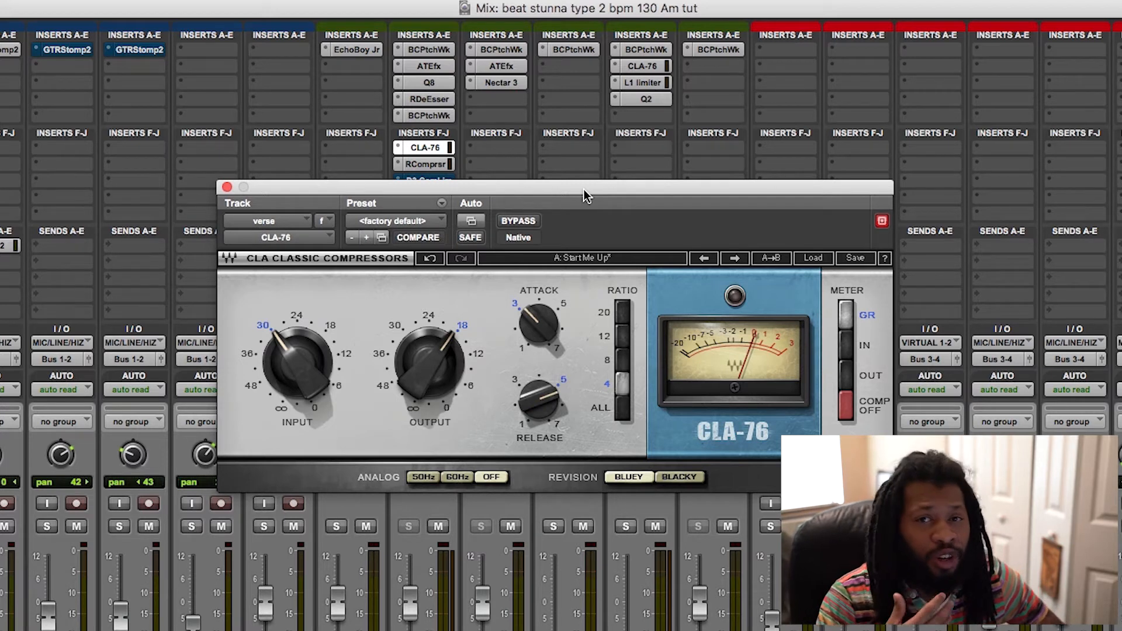
mouse_move(729, 197)
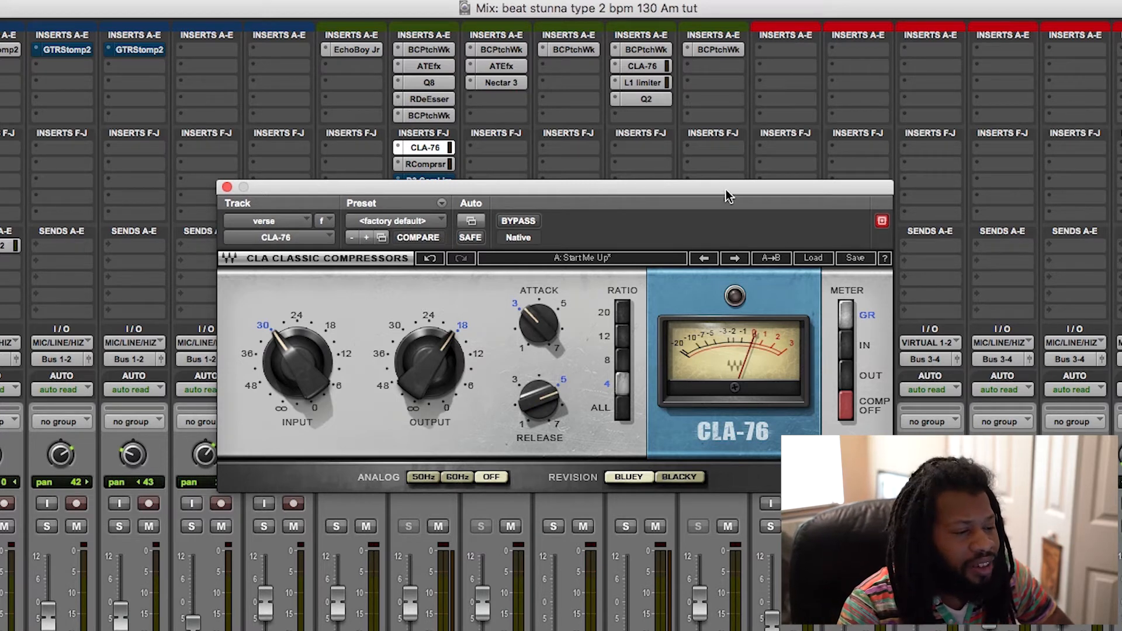
mouse_move(739, 445)
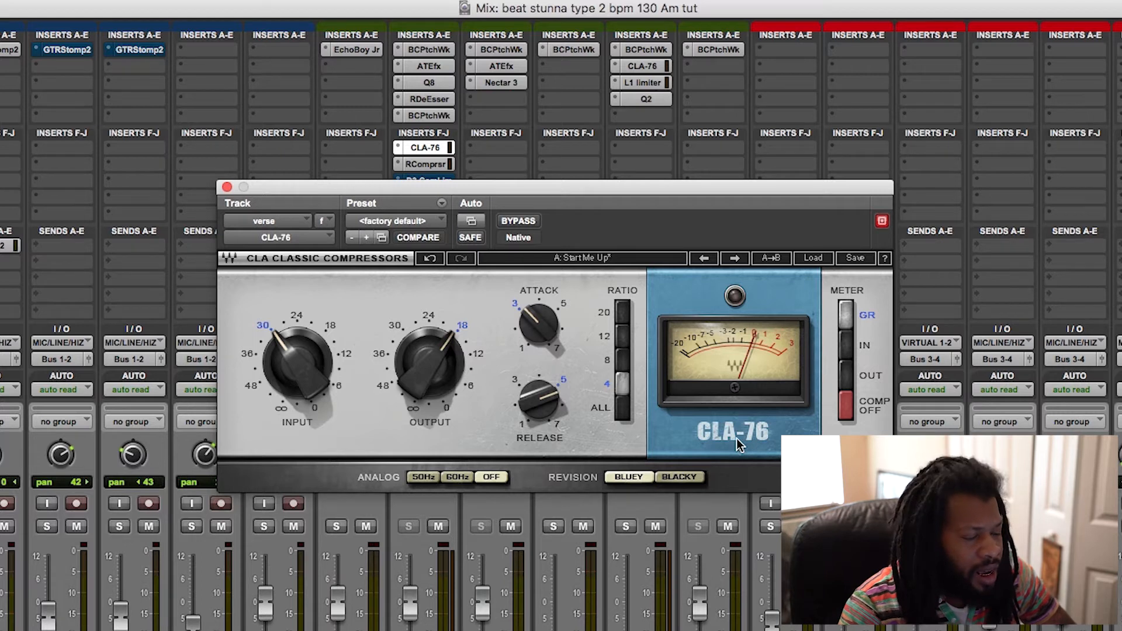
mouse_move(701, 458)
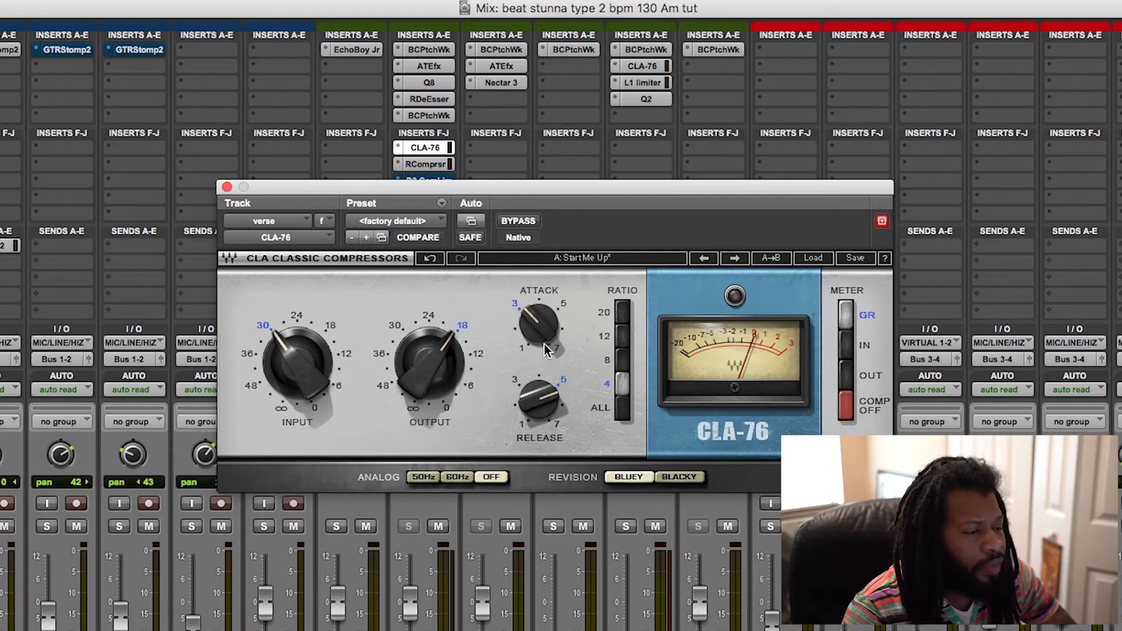
mouse_move(299, 393)
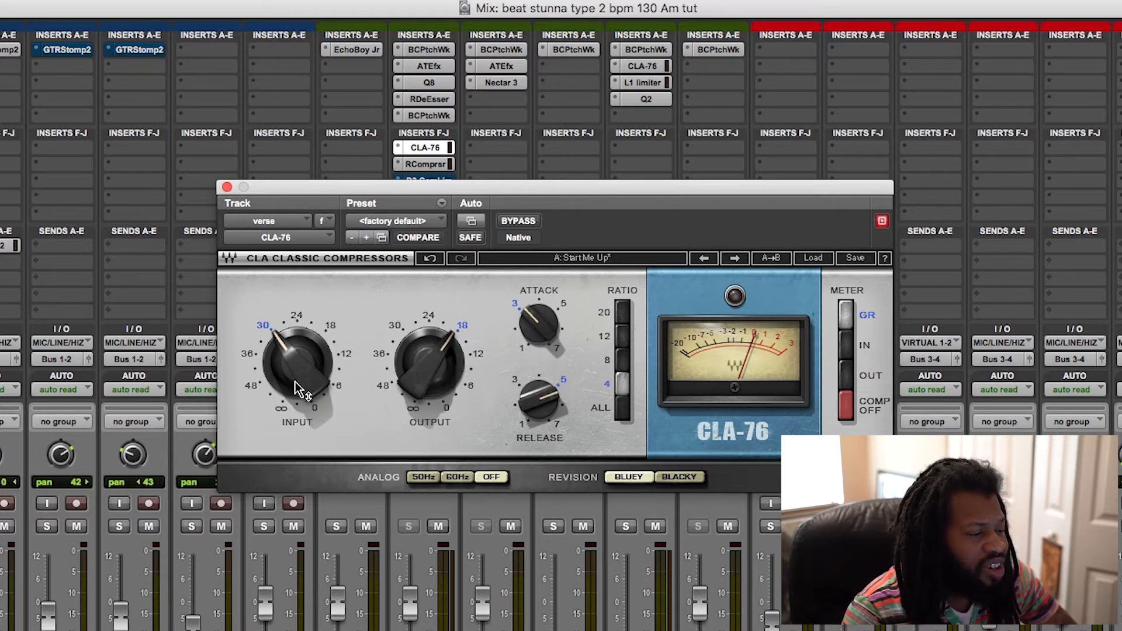
mouse_move(616, 400)
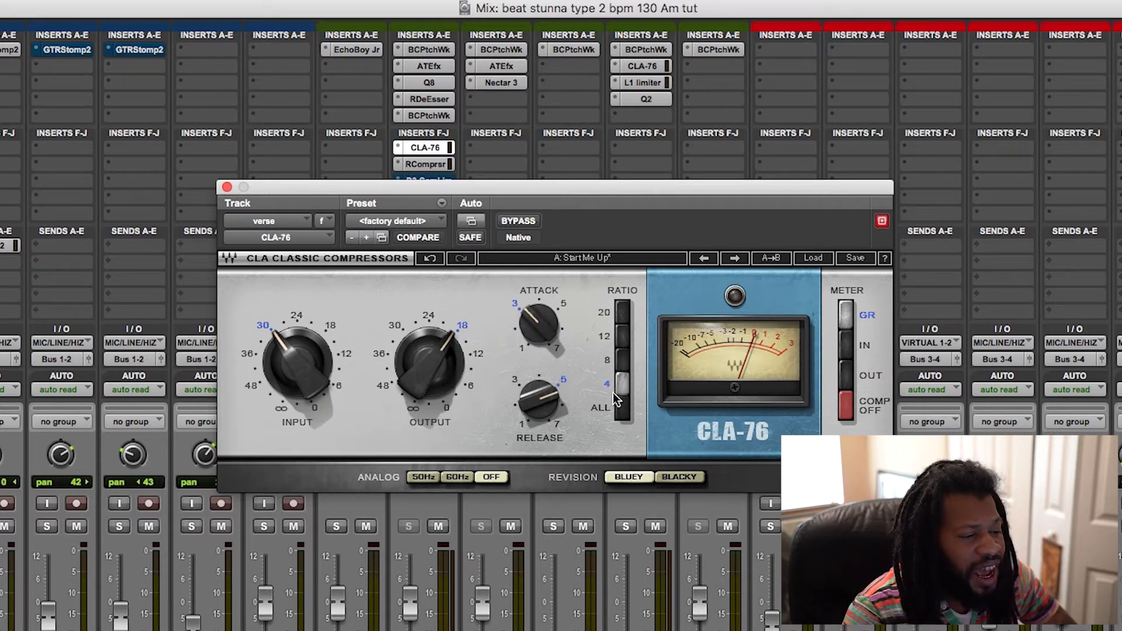
mouse_move(605, 364)
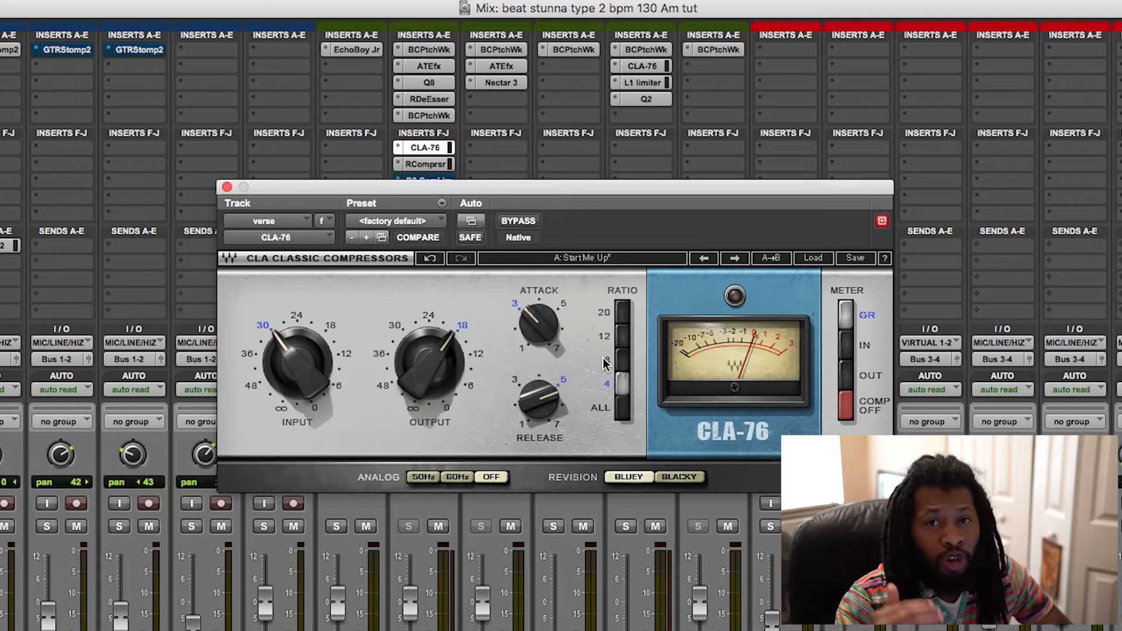
click(395, 221)
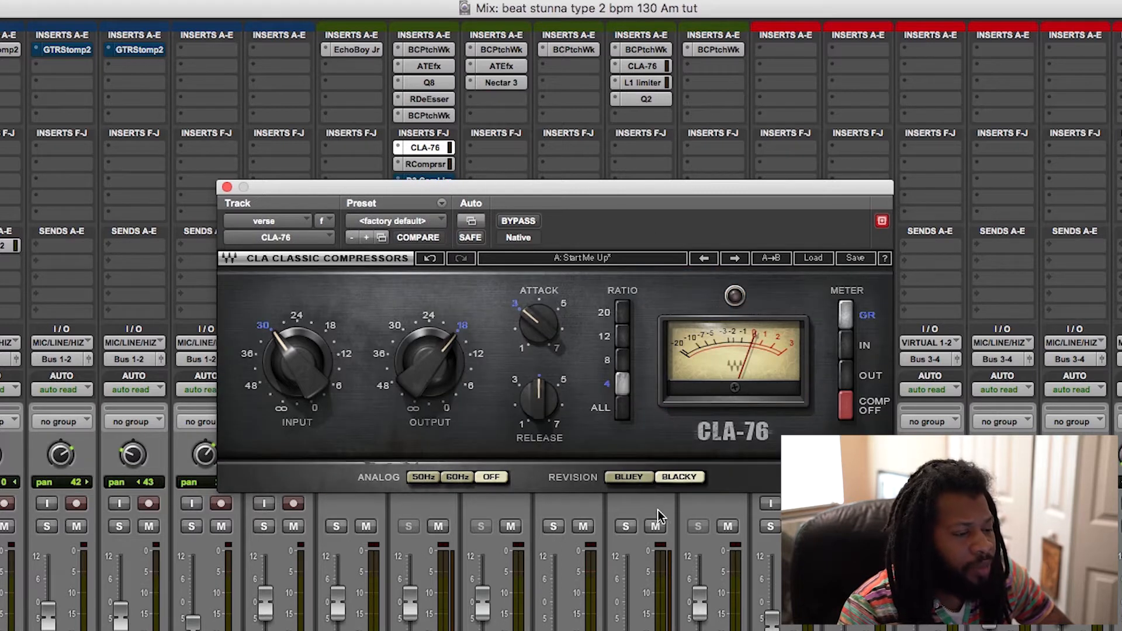
click(628, 477)
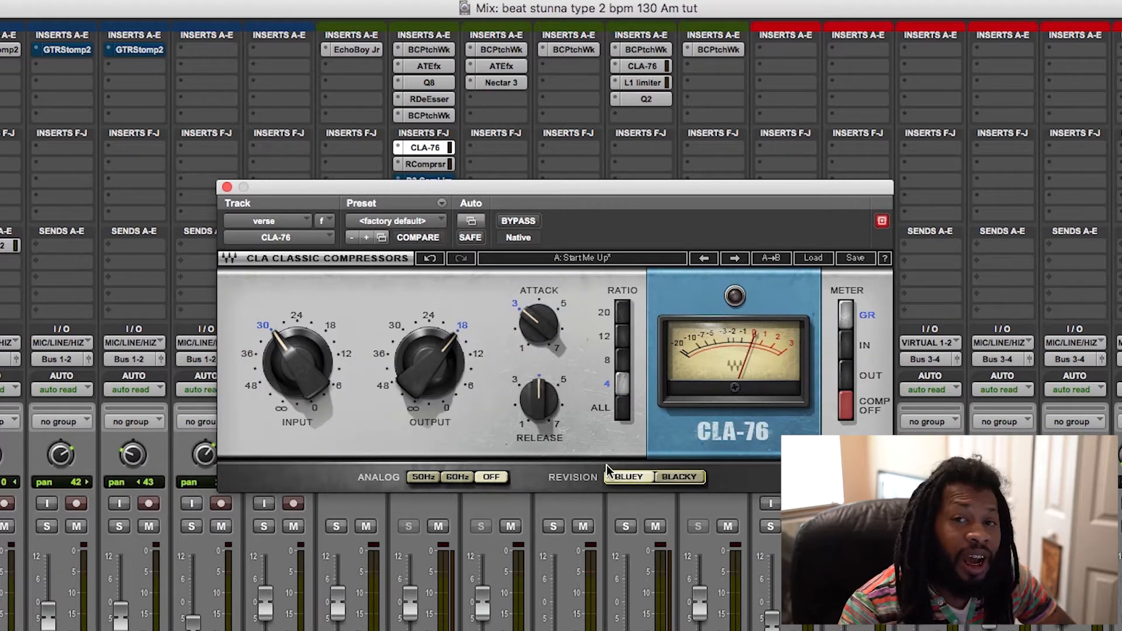
mouse_move(505, 417)
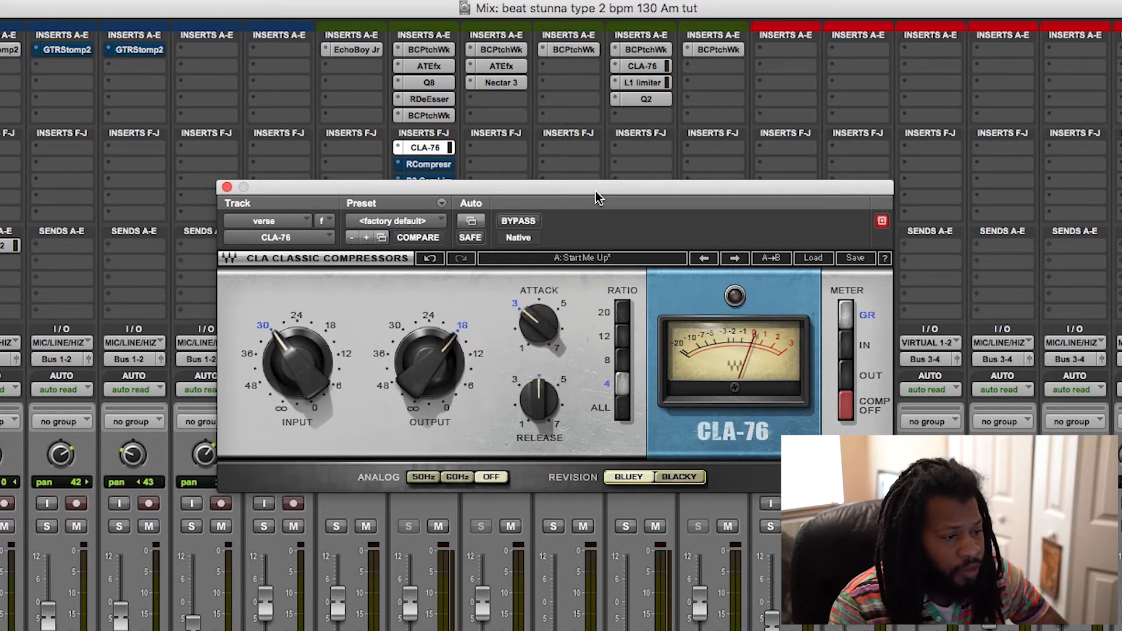
mouse_move(586, 238)
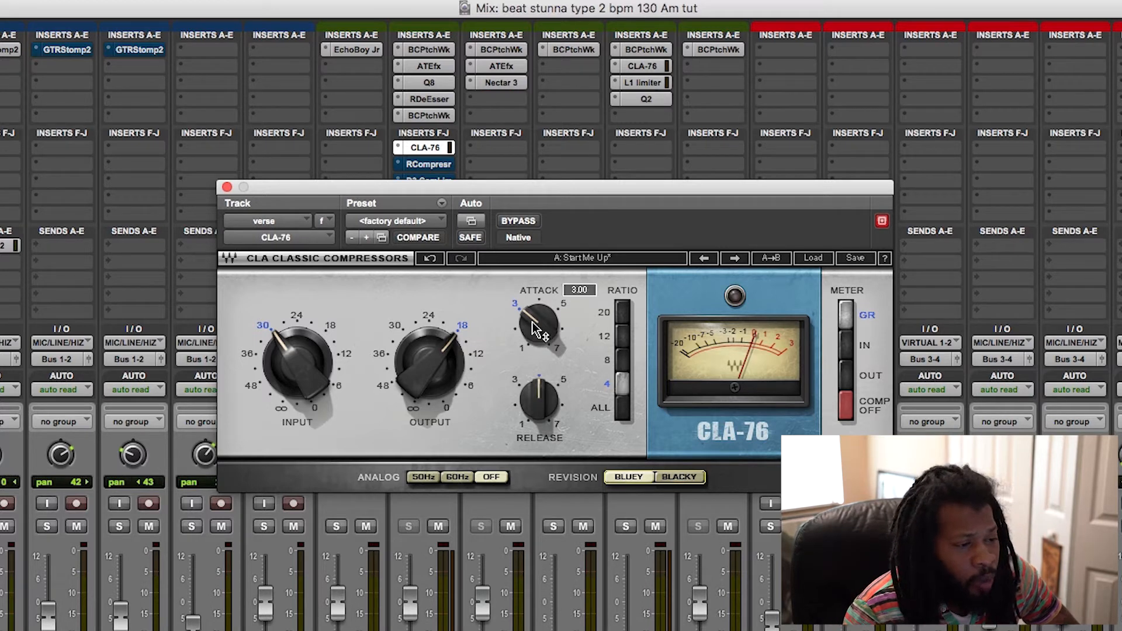
drag(536, 323, 542, 336)
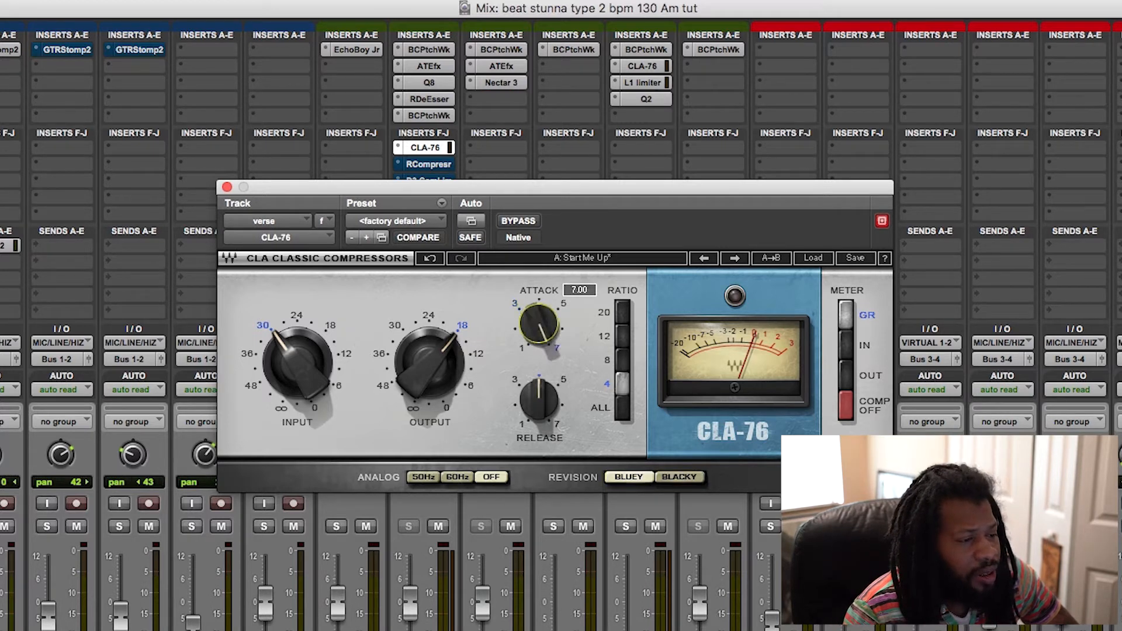
mouse_move(611, 435)
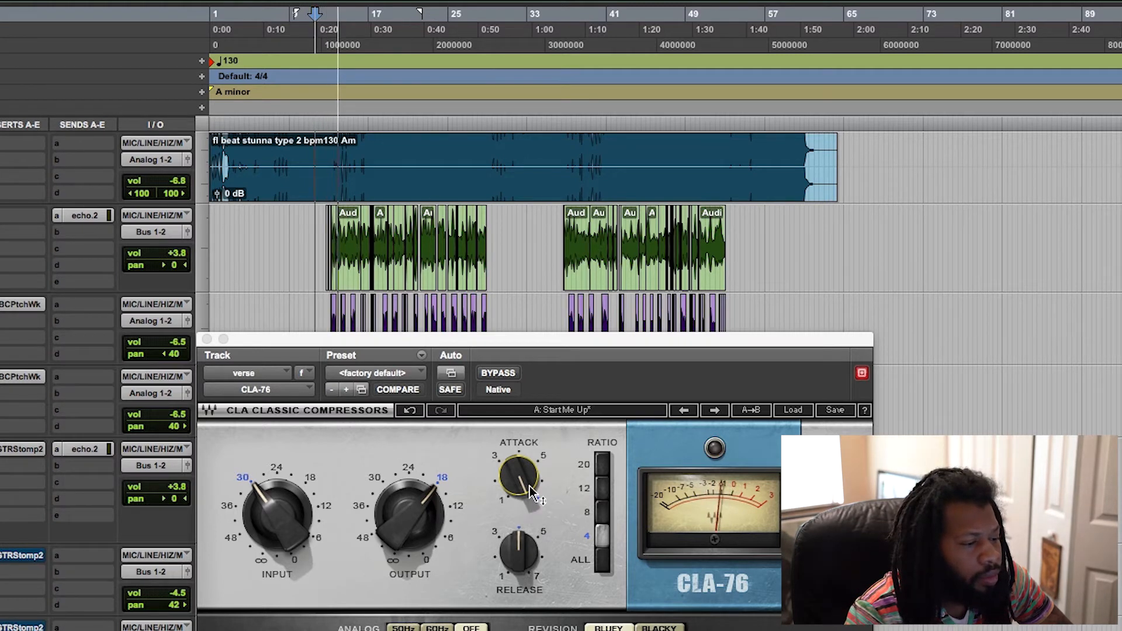
Ease the CLA-76 Attack back from 7 to roughly 5.4-5.5, leaving ratio at 4
drag(519, 493, 520, 486)
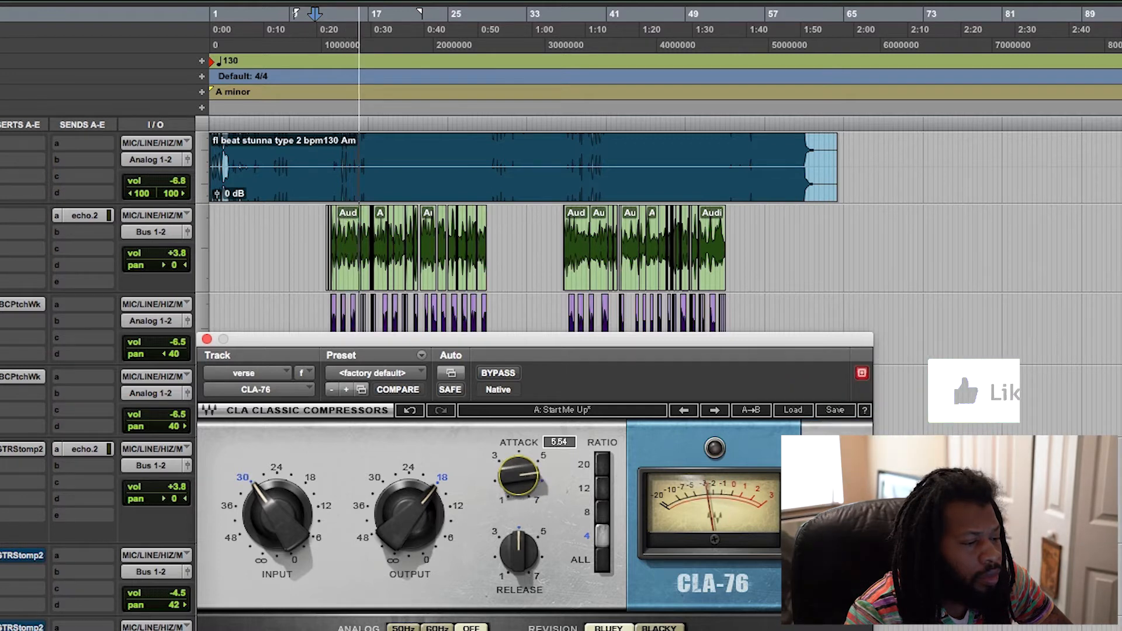
drag(519, 480, 519, 490)
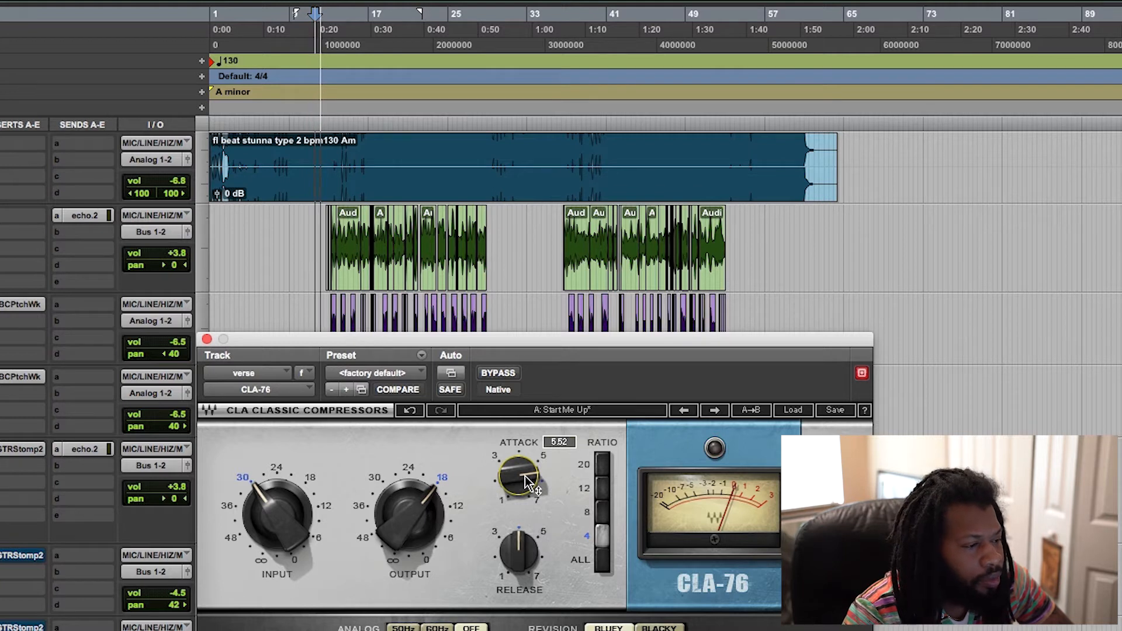
drag(519, 476, 519, 487)
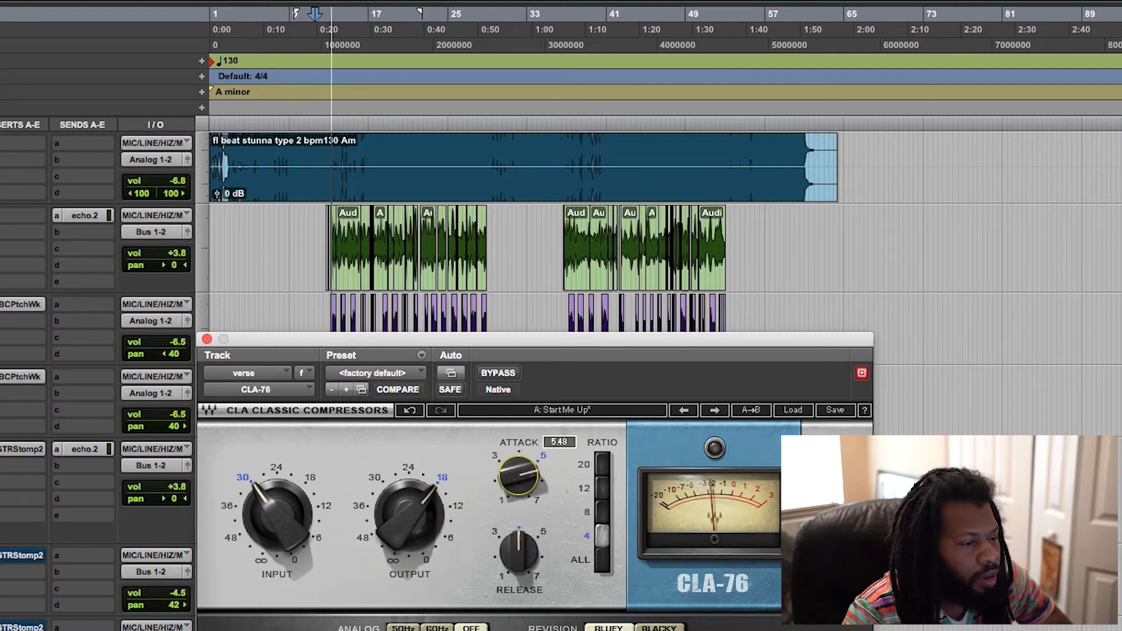
drag(518, 480, 518, 490)
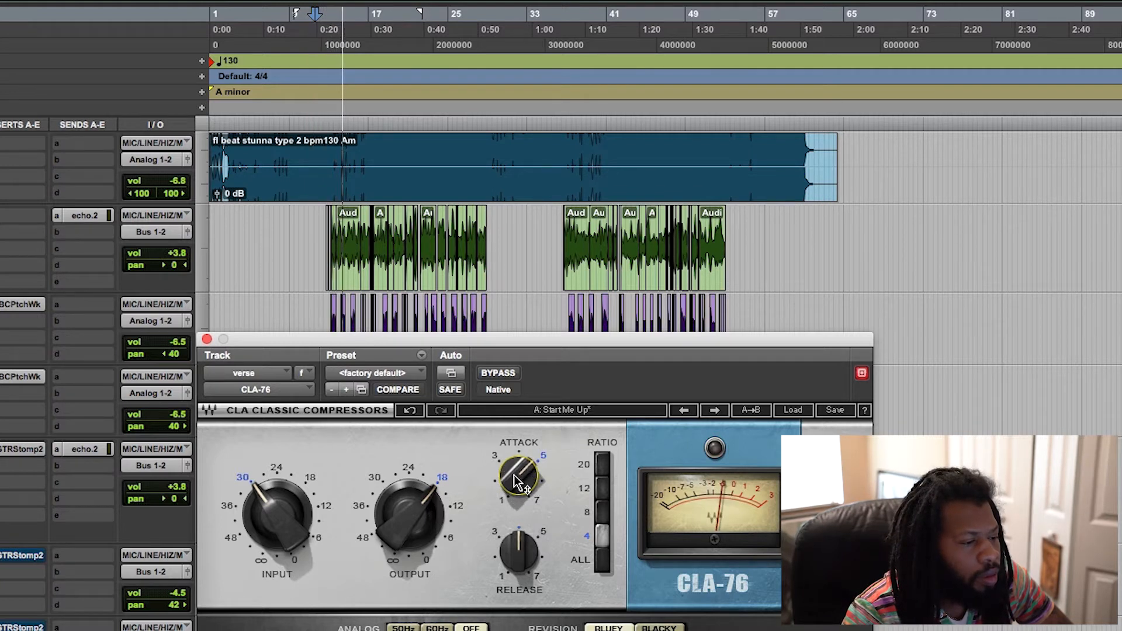
drag(515, 486, 519, 476)
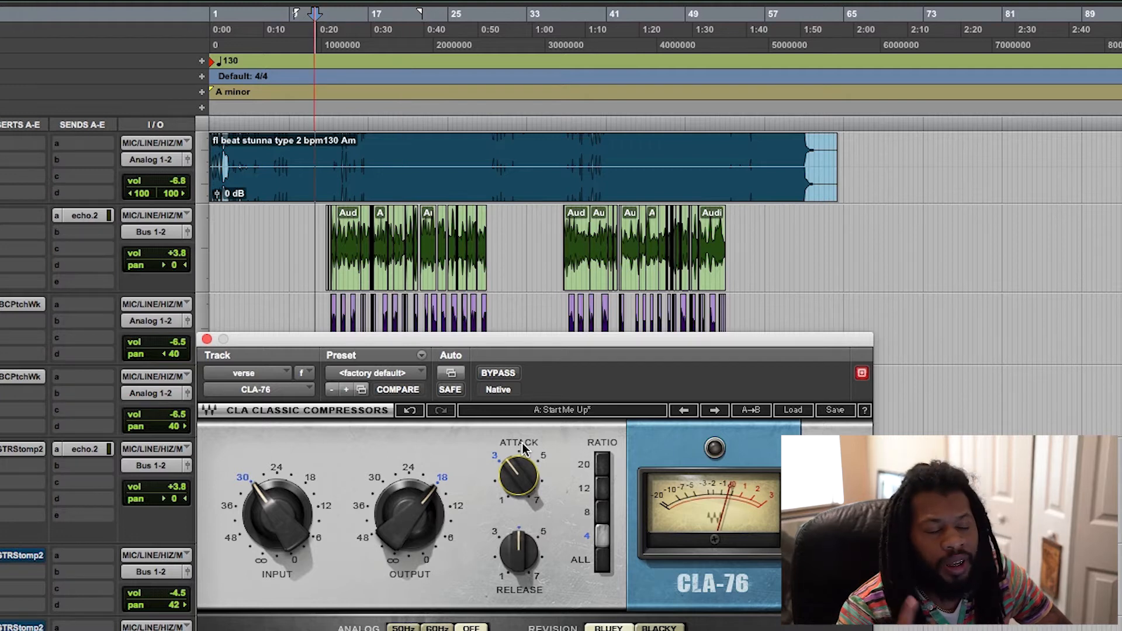
mouse_move(554, 471)
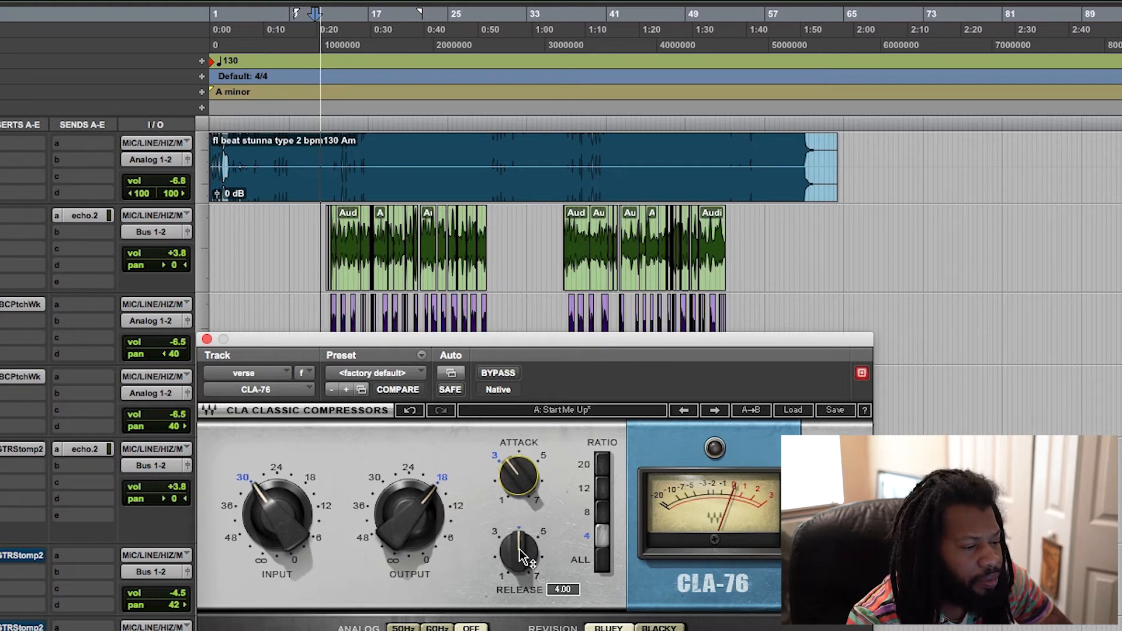
Turn the CLA-76 Release up from 4.00 to about 5.5, attack unchanged
drag(519, 551, 526, 540)
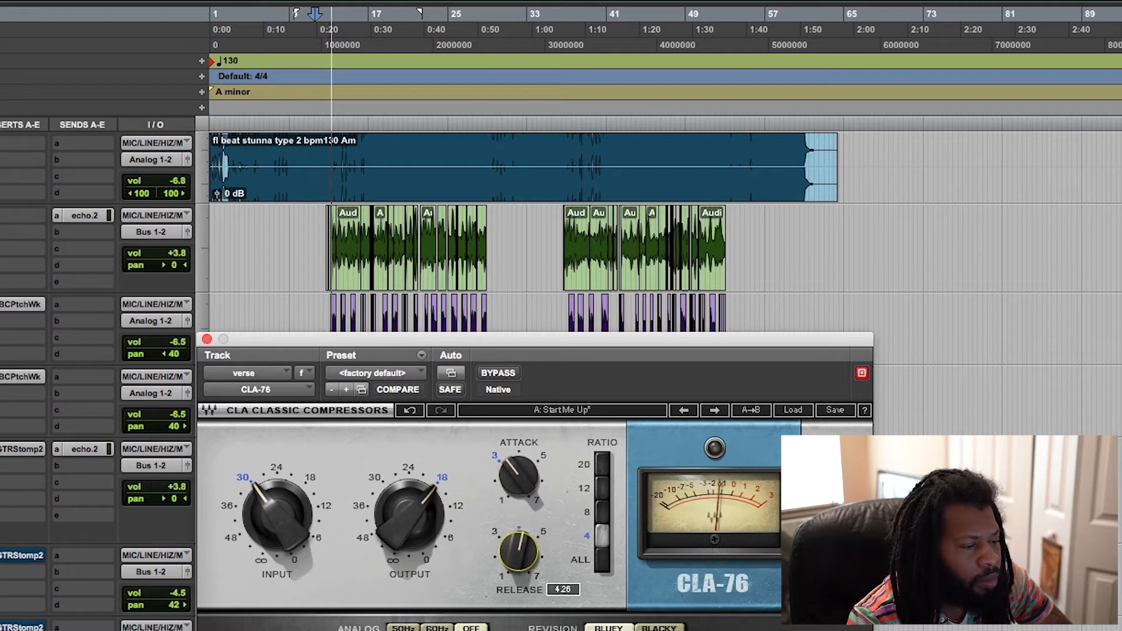
drag(516, 554, 523, 547)
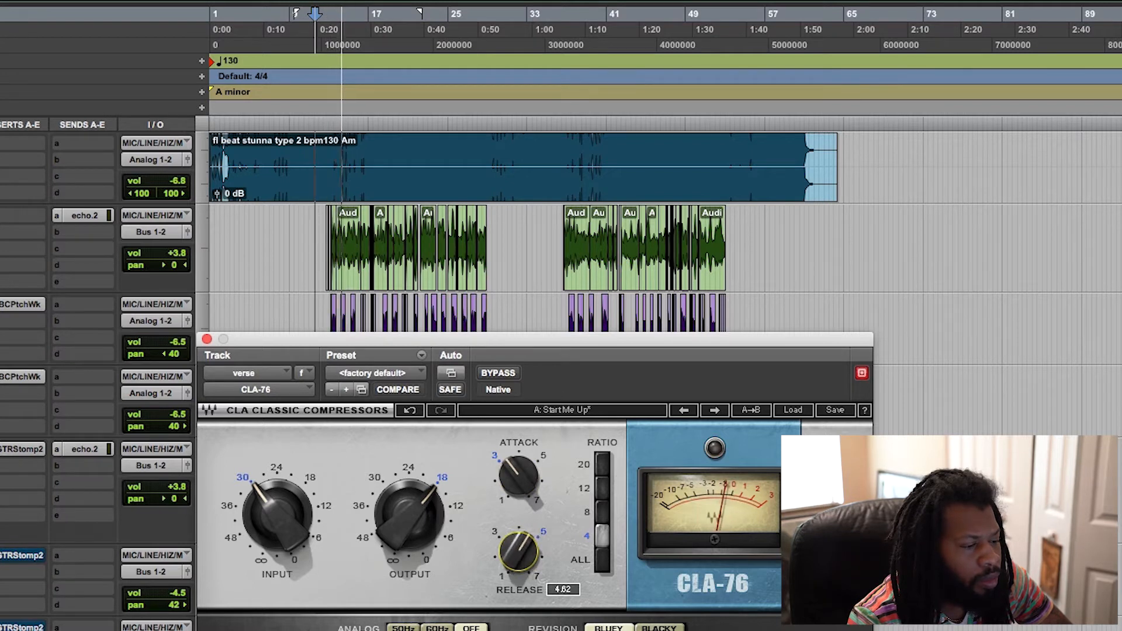
drag(516, 551, 520, 544)
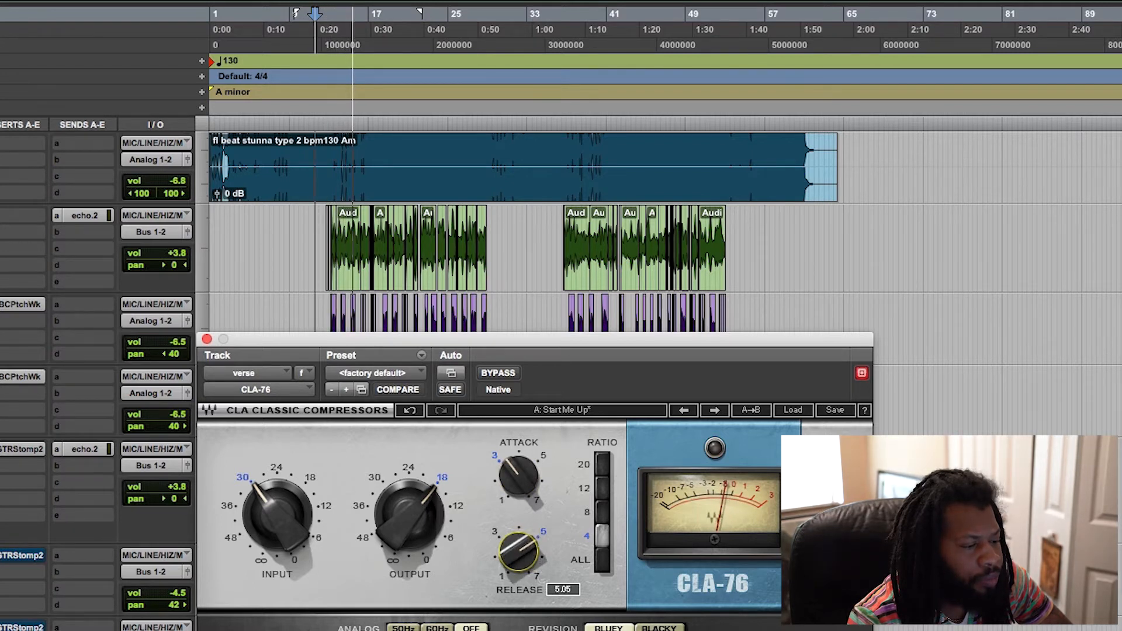
drag(519, 554, 522, 543)
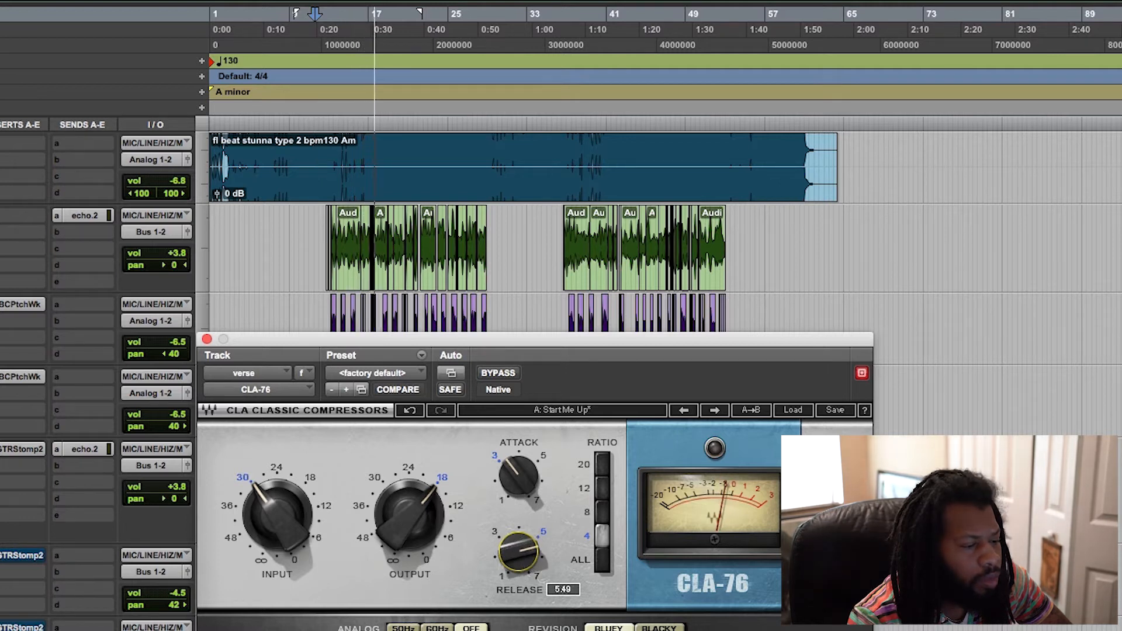
drag(519, 554, 522, 544)
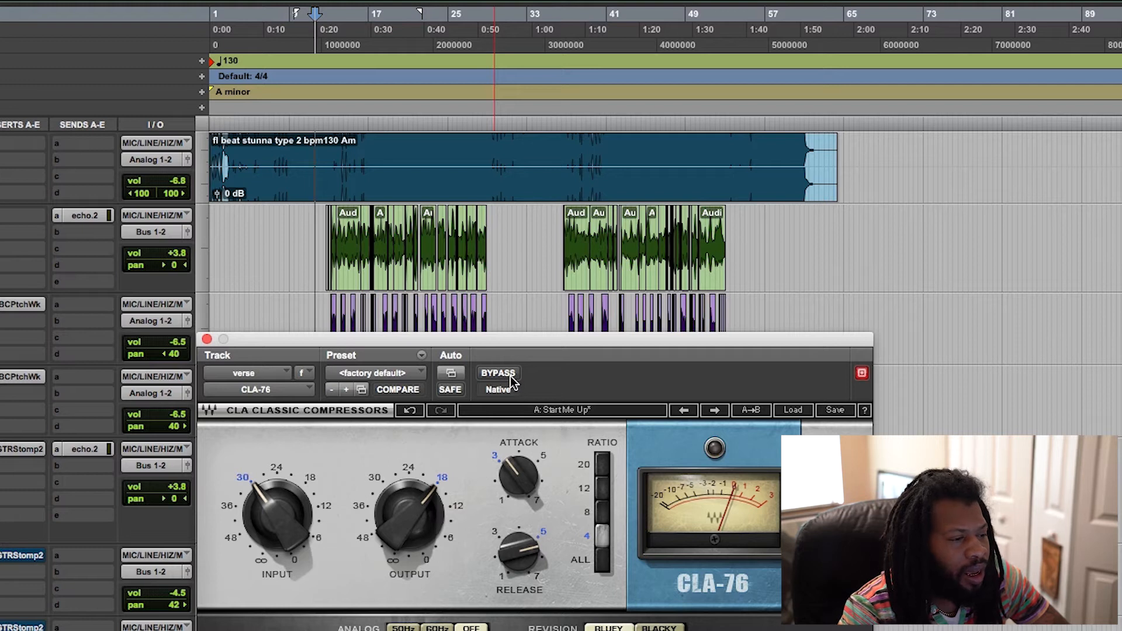
mouse_move(499, 373)
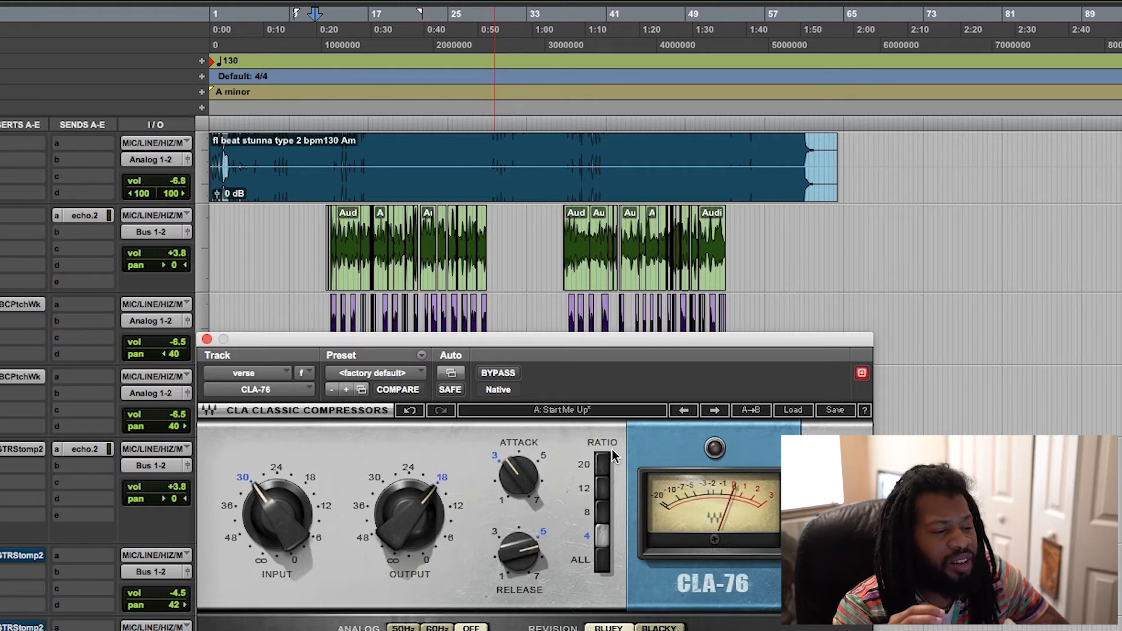
mouse_move(590, 490)
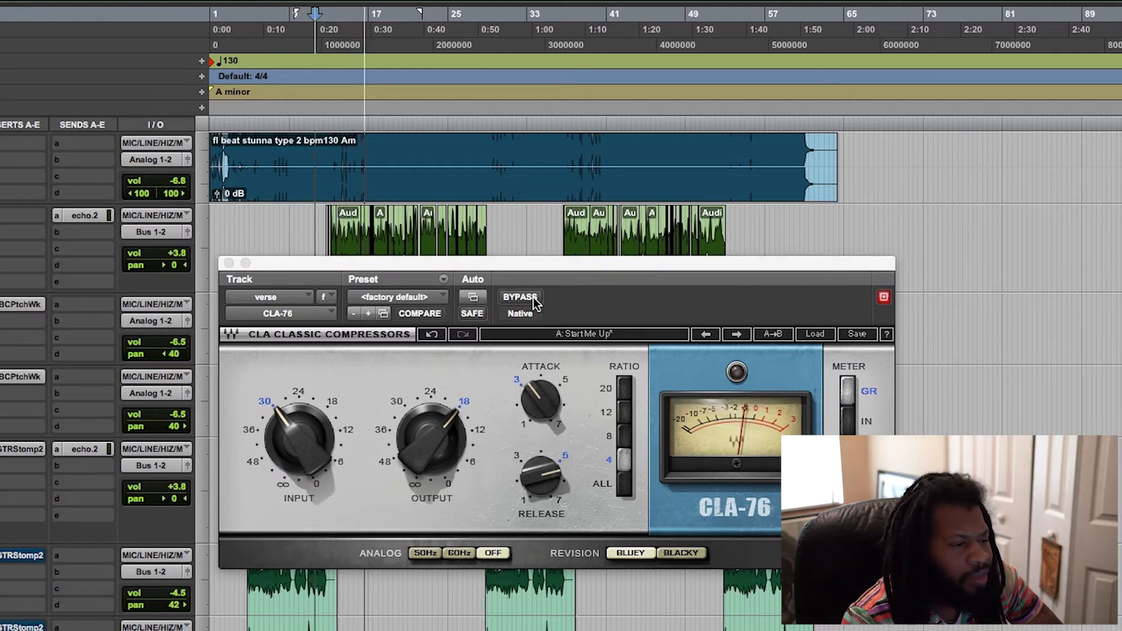
mouse_move(519, 297)
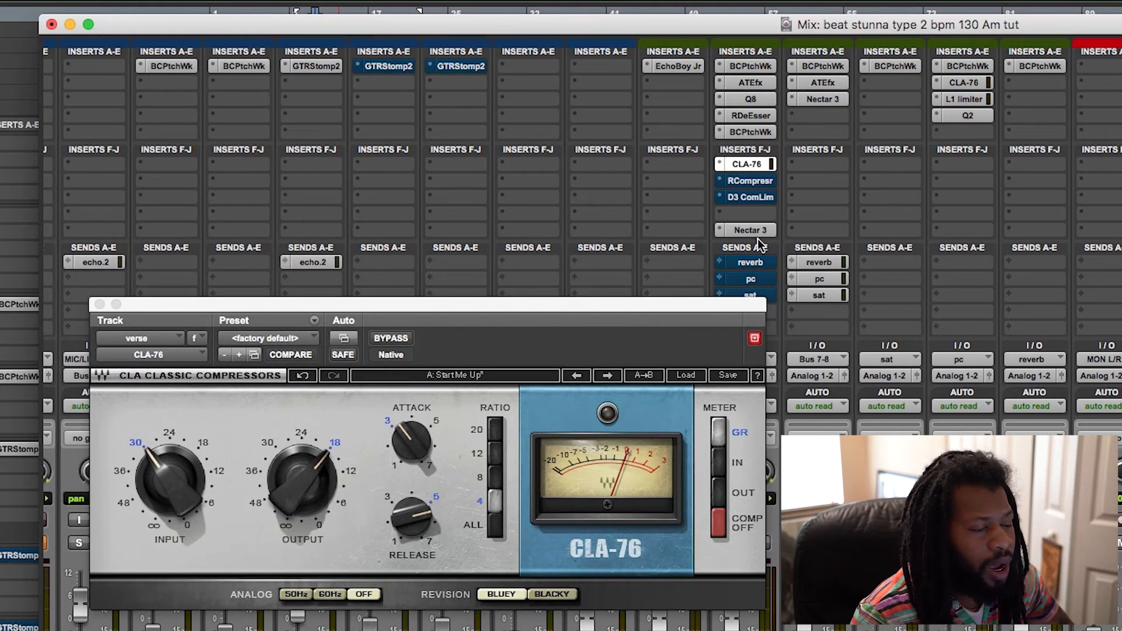
mouse_move(751, 180)
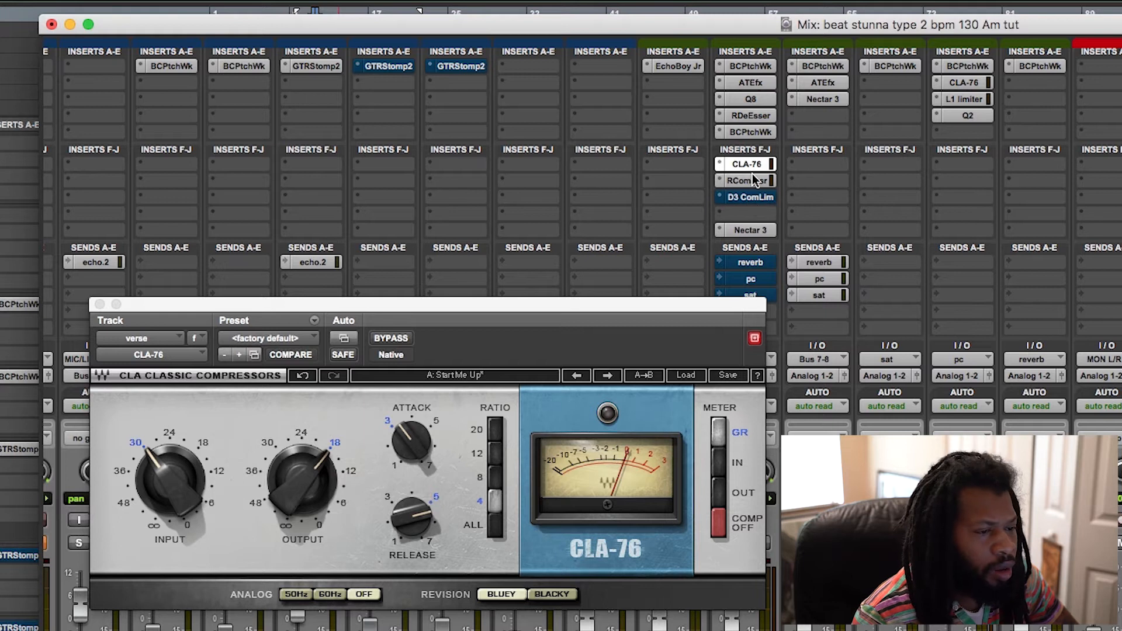
mouse_move(747, 180)
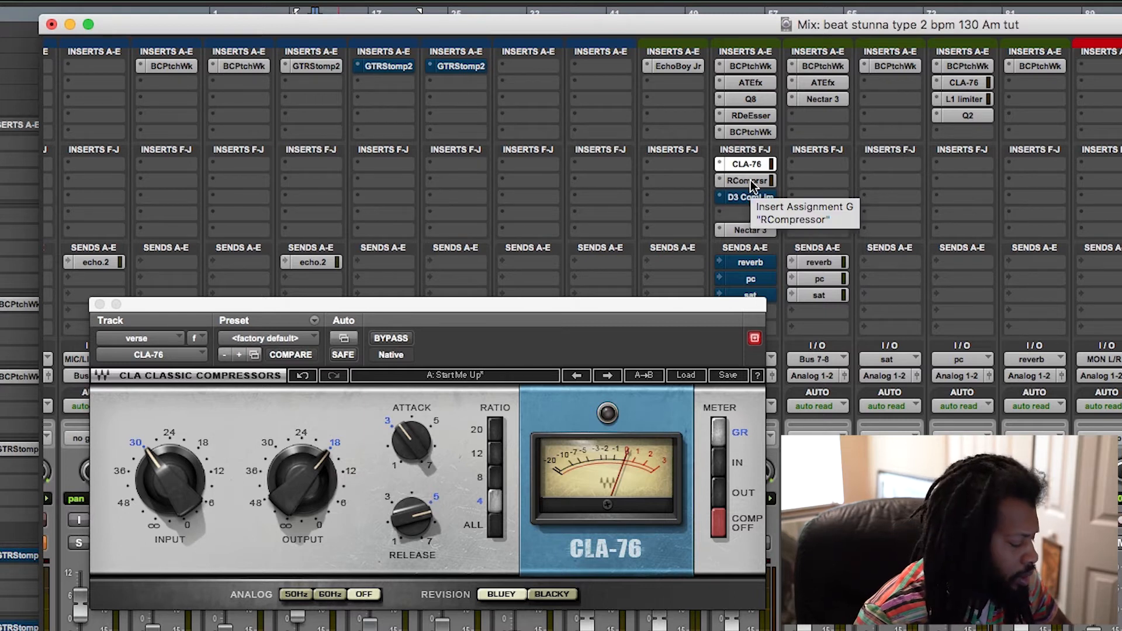
Show the verse track's RCompressor window with makeup gain 2.5 and default threshold and ratio
click(745, 180)
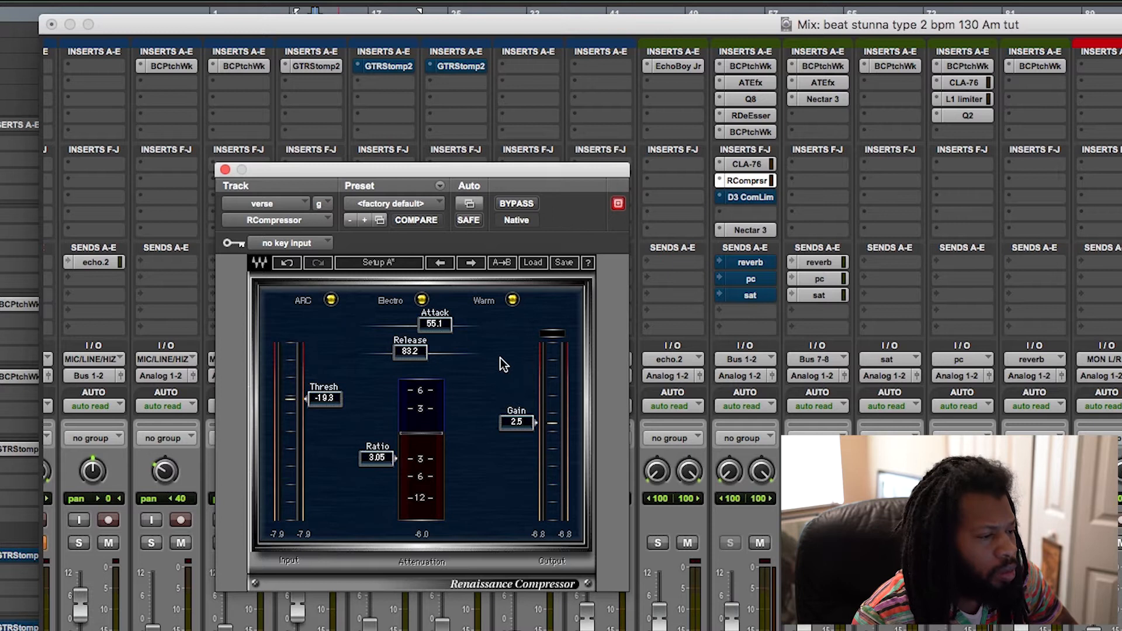
mouse_move(358, 412)
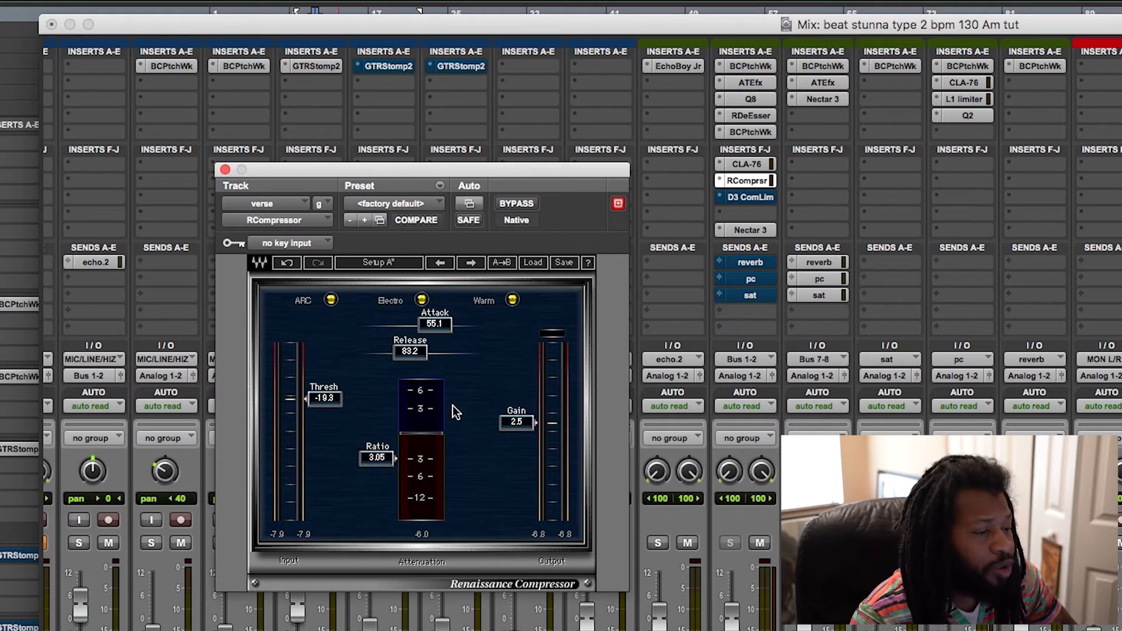
mouse_move(489, 418)
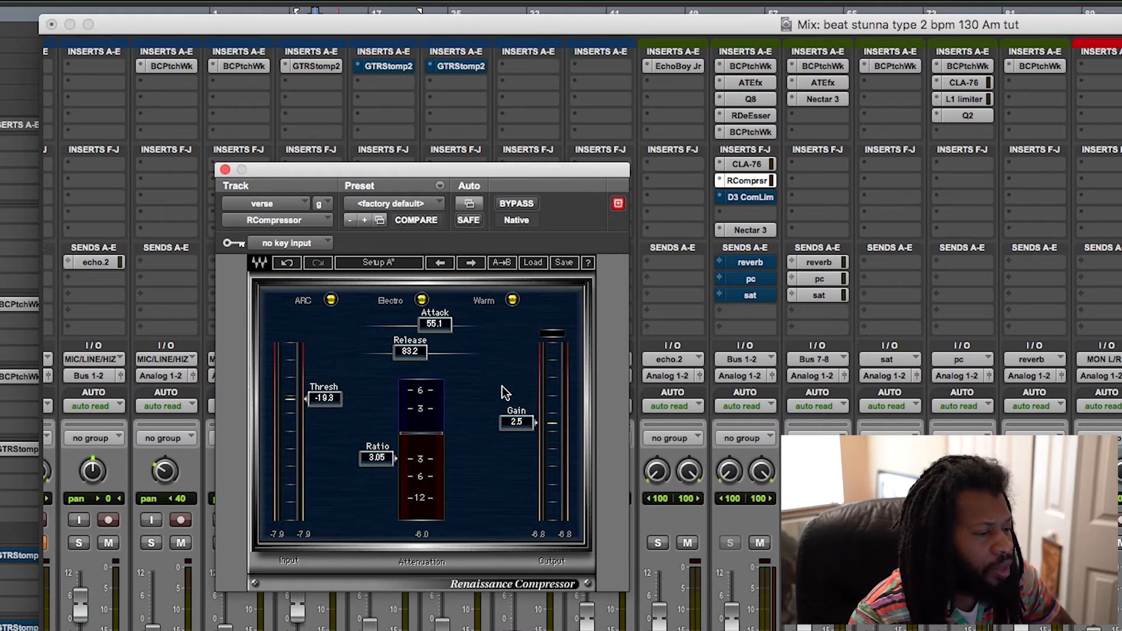
mouse_move(393, 209)
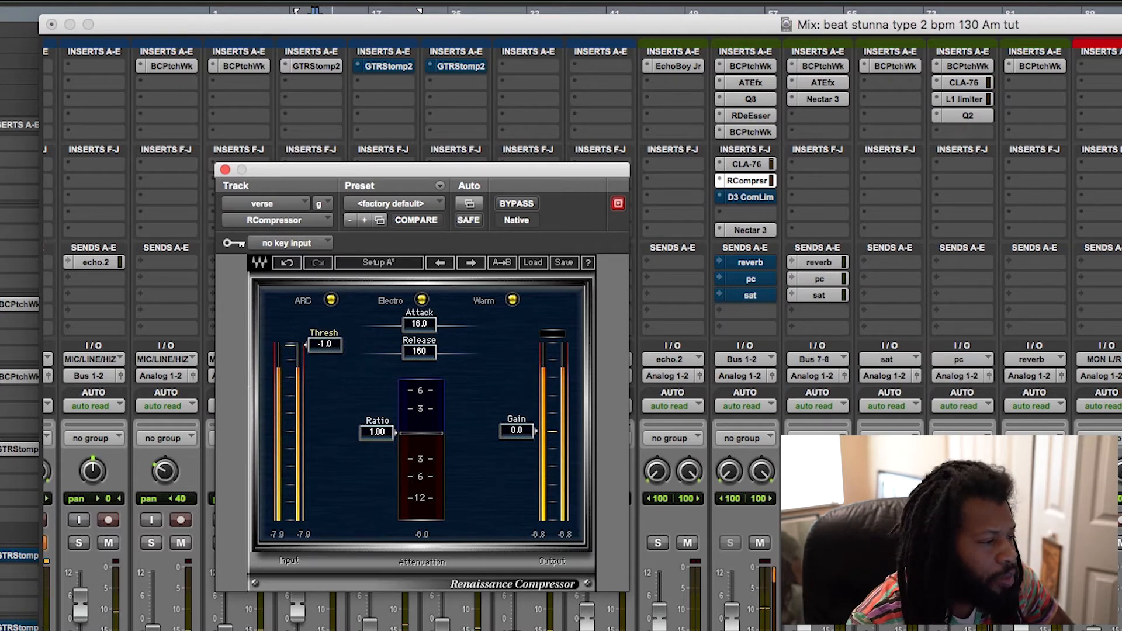
Pull the RCompressor Thresh fader down from default to around -15 to -18 dB
drag(324, 344, 324, 365)
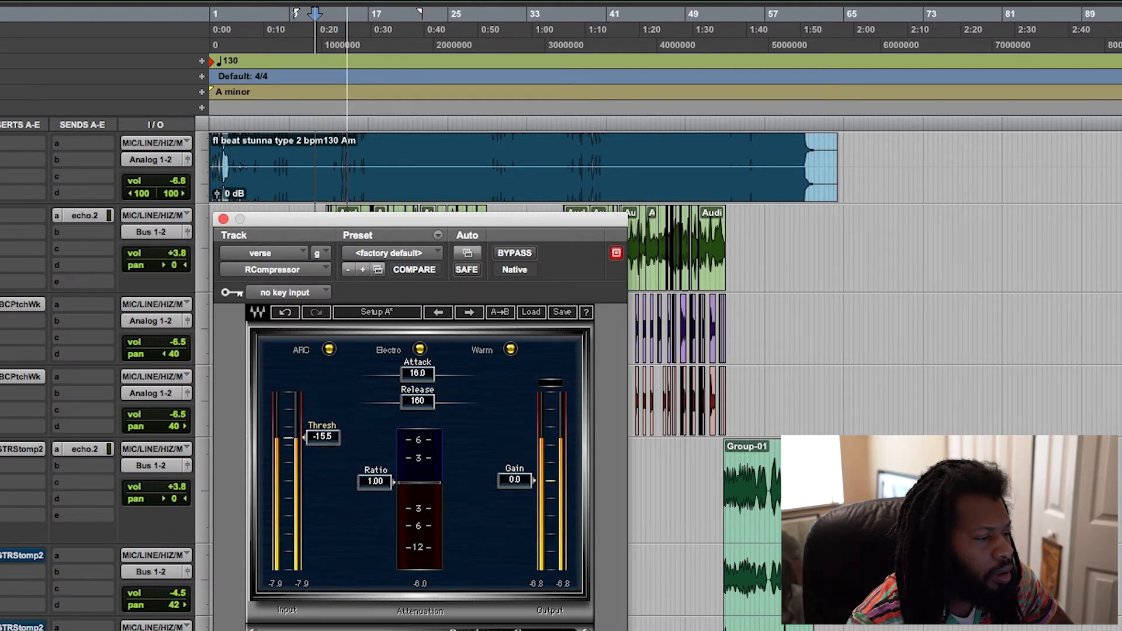
drag(323, 436, 323, 448)
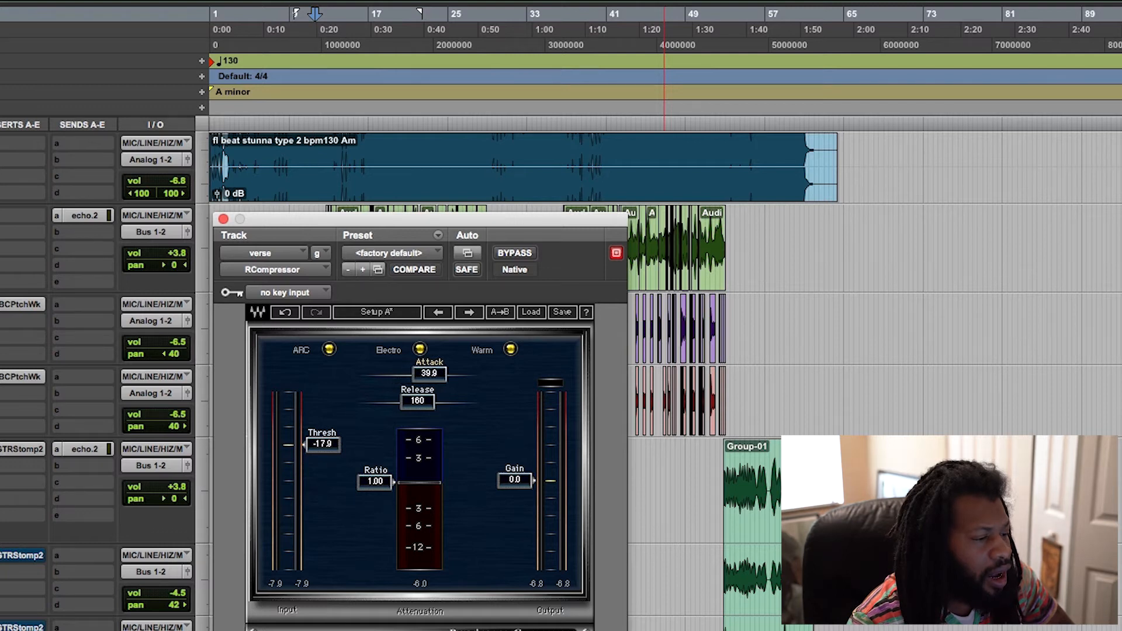
Set RCompressor attack to 54.4, release to 84.3 and ratio to about 3.01
drag(429, 374, 429, 361)
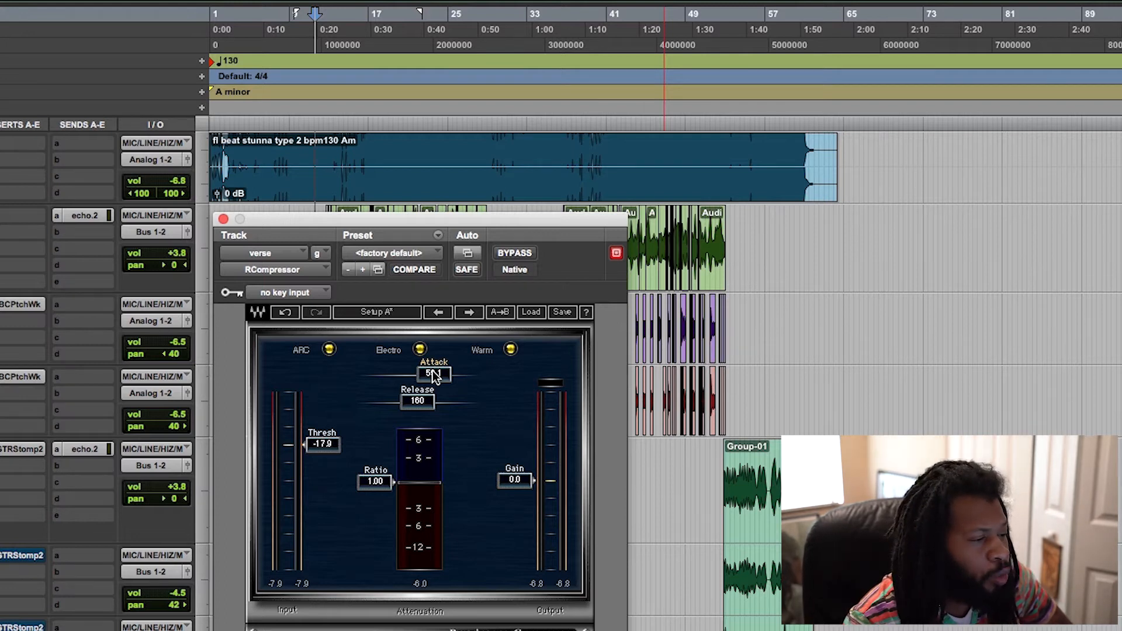
drag(433, 374, 432, 365)
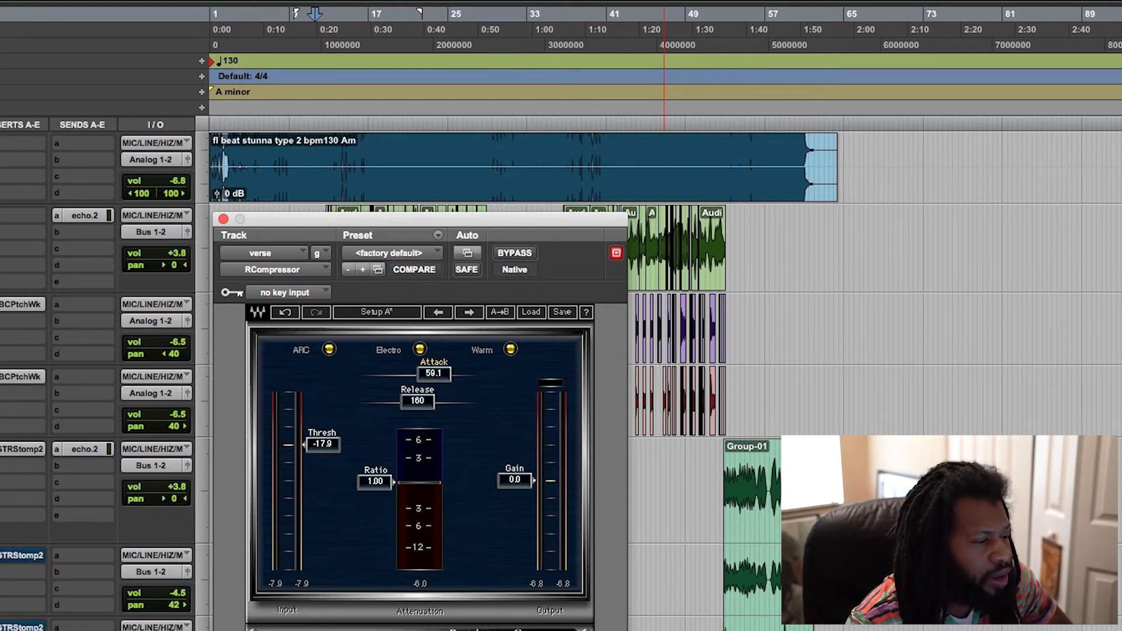
drag(433, 374, 433, 378)
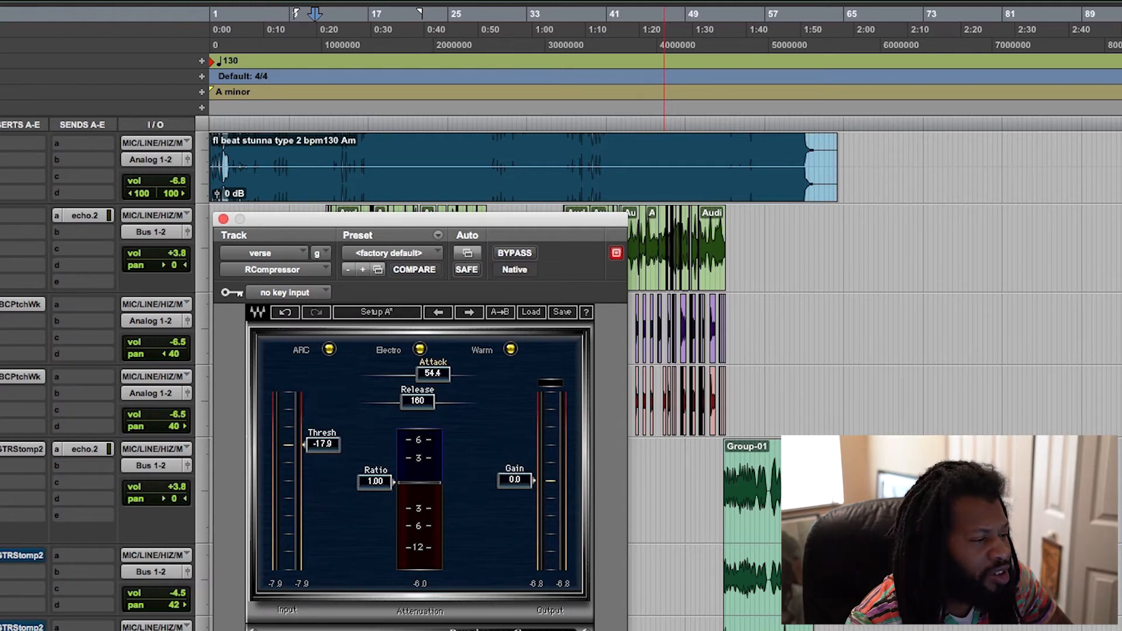
mouse_move(444, 421)
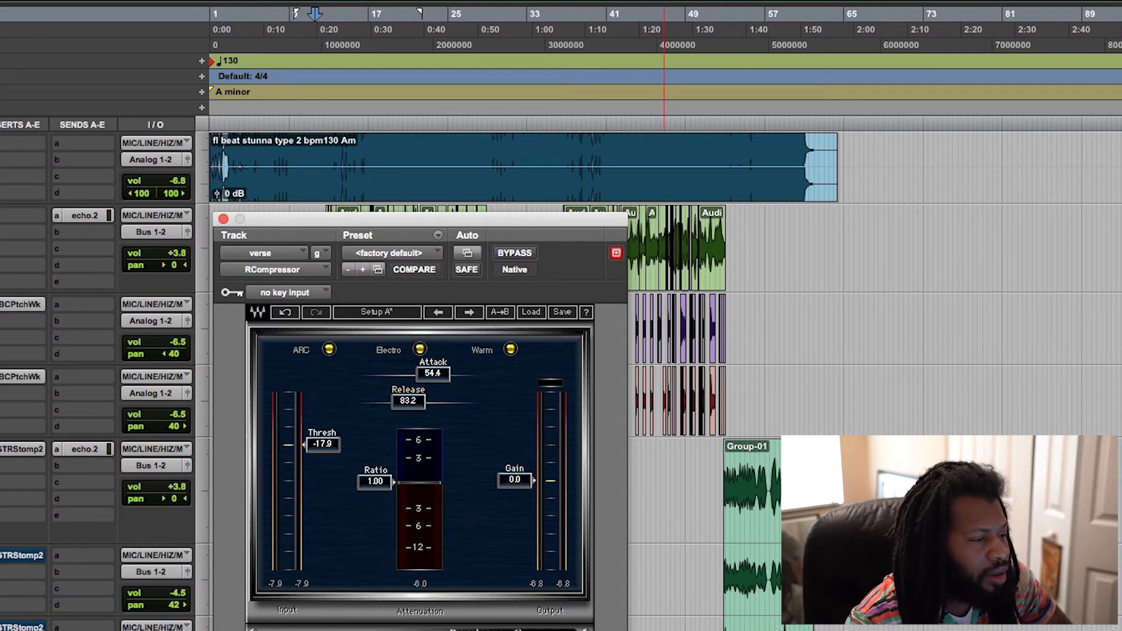
drag(408, 399, 411, 398)
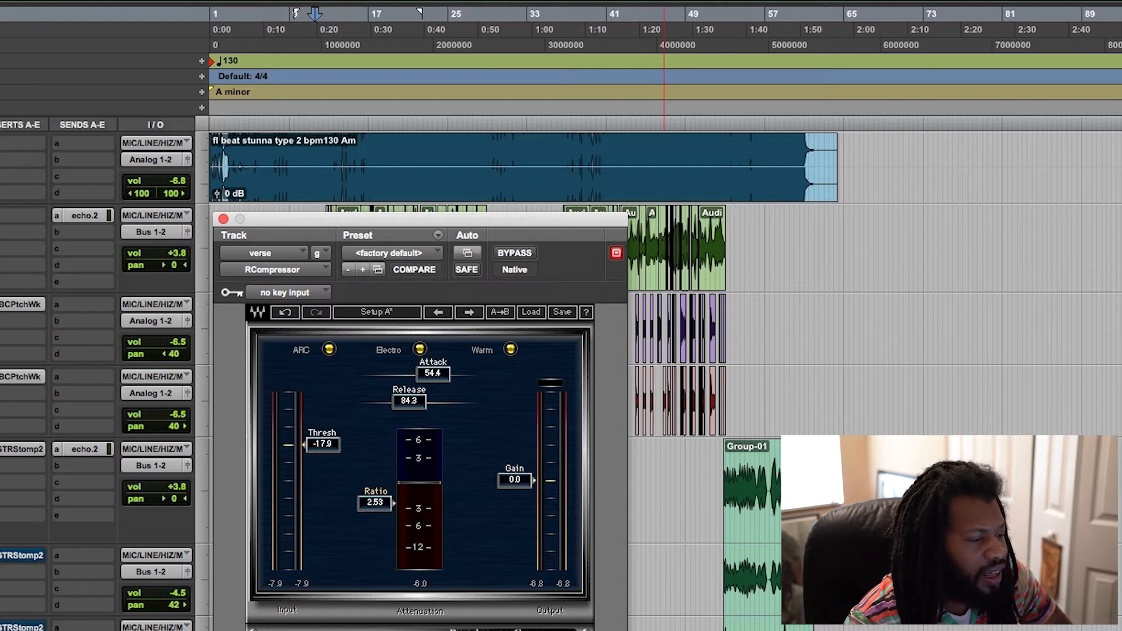
drag(374, 505, 387, 509)
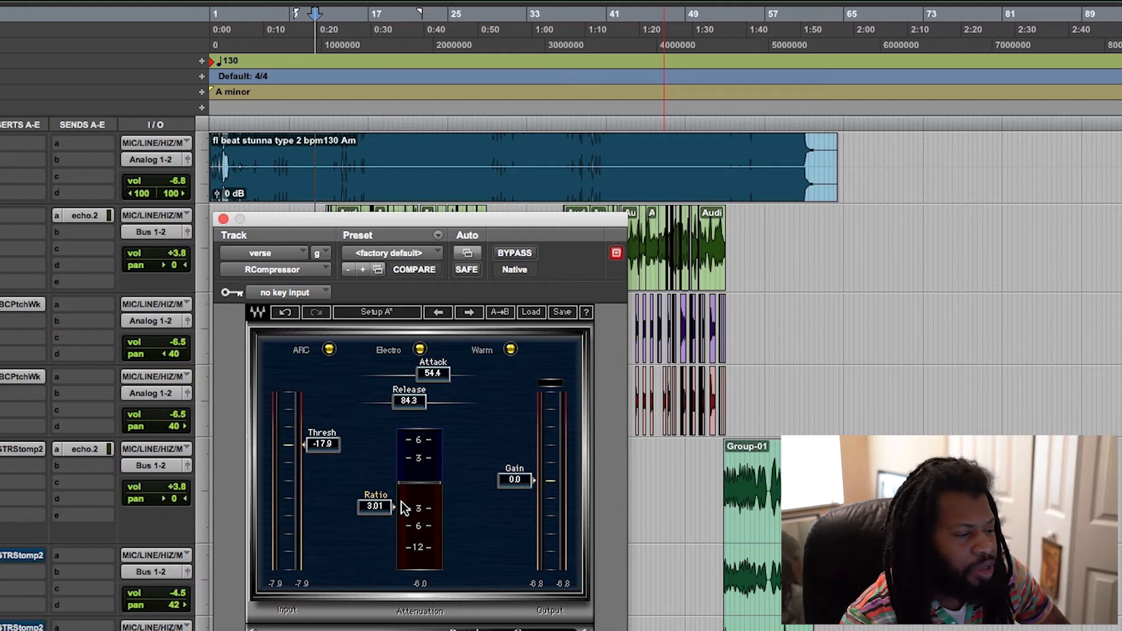
mouse_move(317, 480)
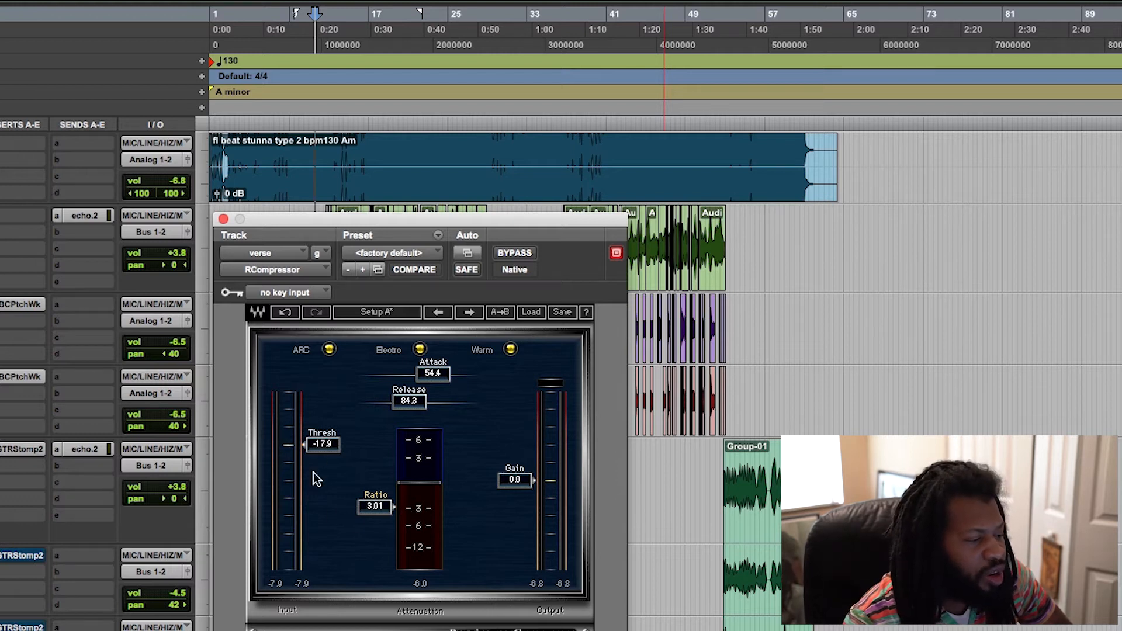
mouse_move(381, 516)
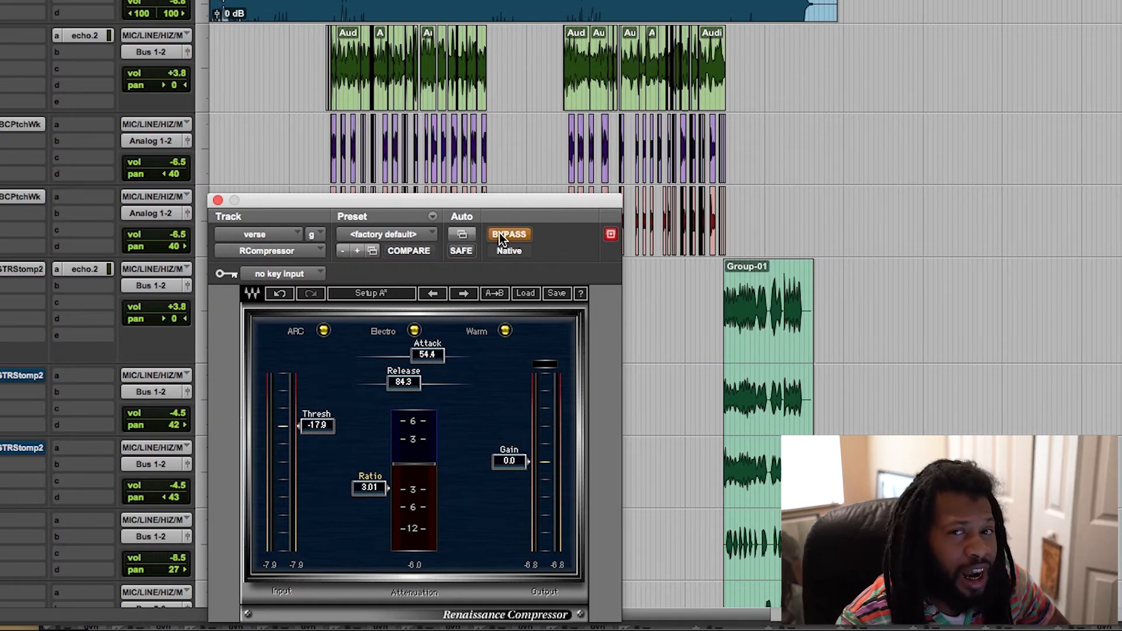
Bypass the RCompressor so the verse vocal plays dry, keeping attack 54.4, release 84.3, ratio 3.01
click(508, 234)
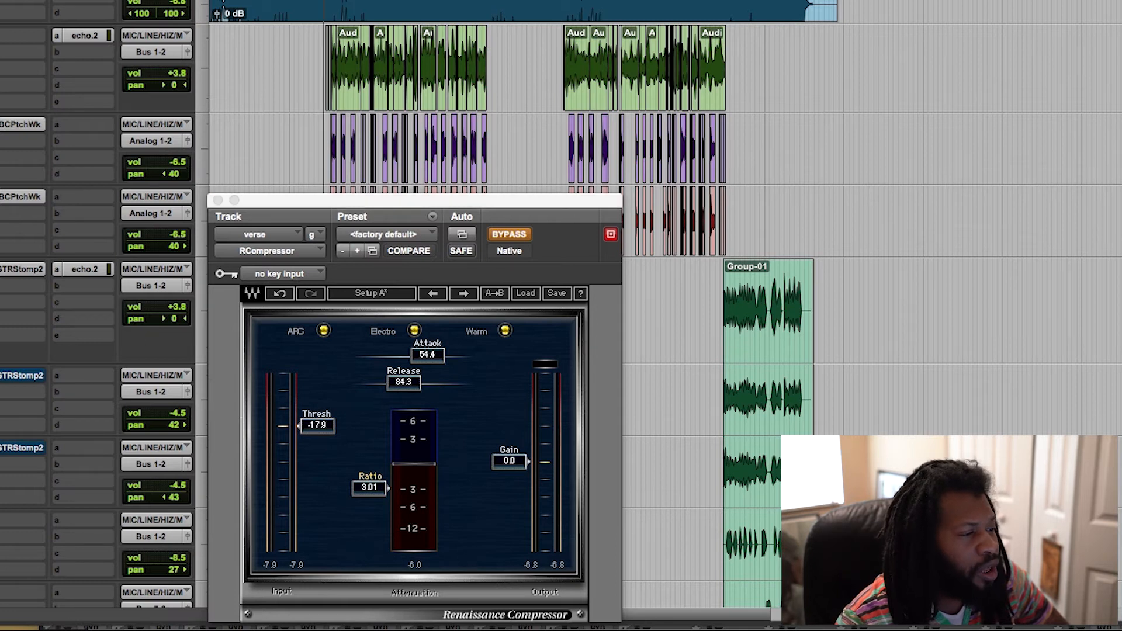
Play the session and A/B the RCompressor in and out, leaving it active with gain at 1.8
key(space)
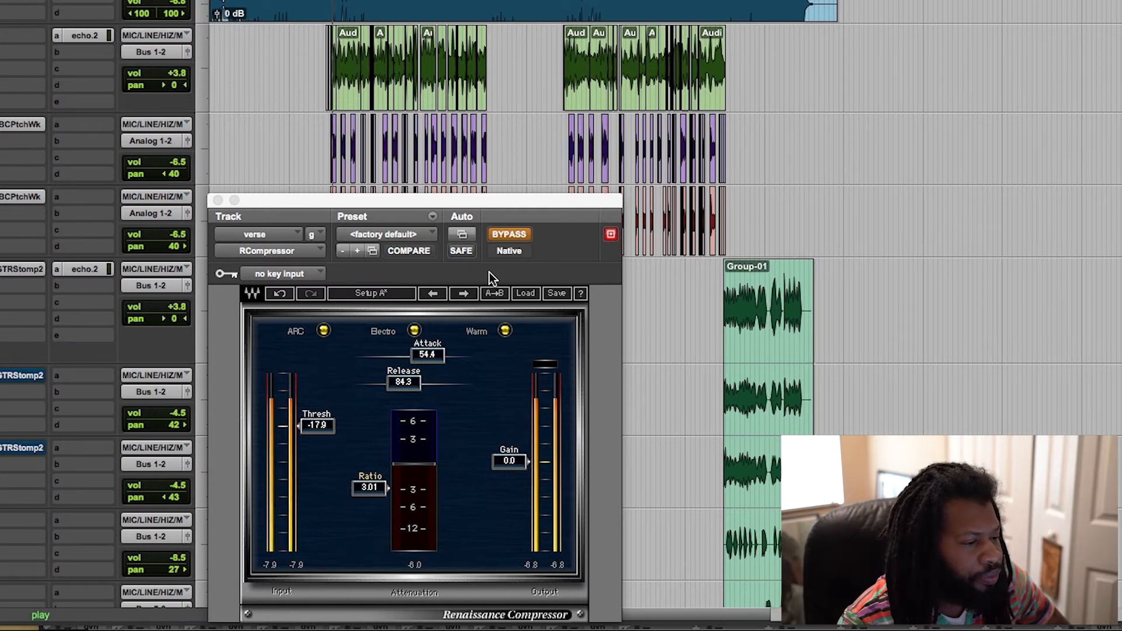
click(508, 233)
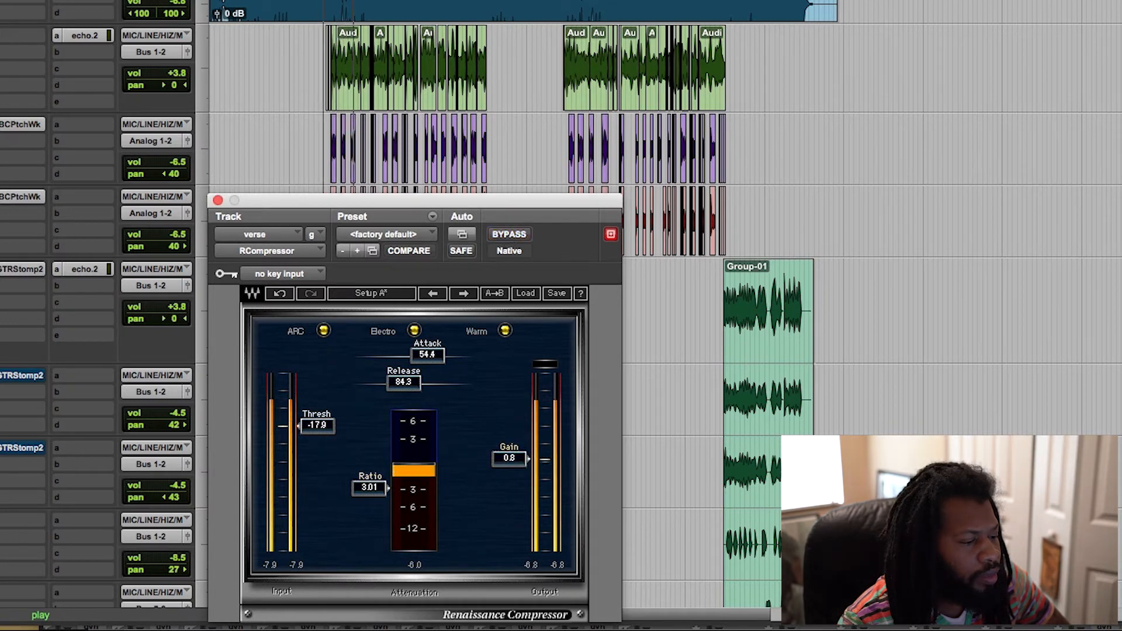
click(509, 233)
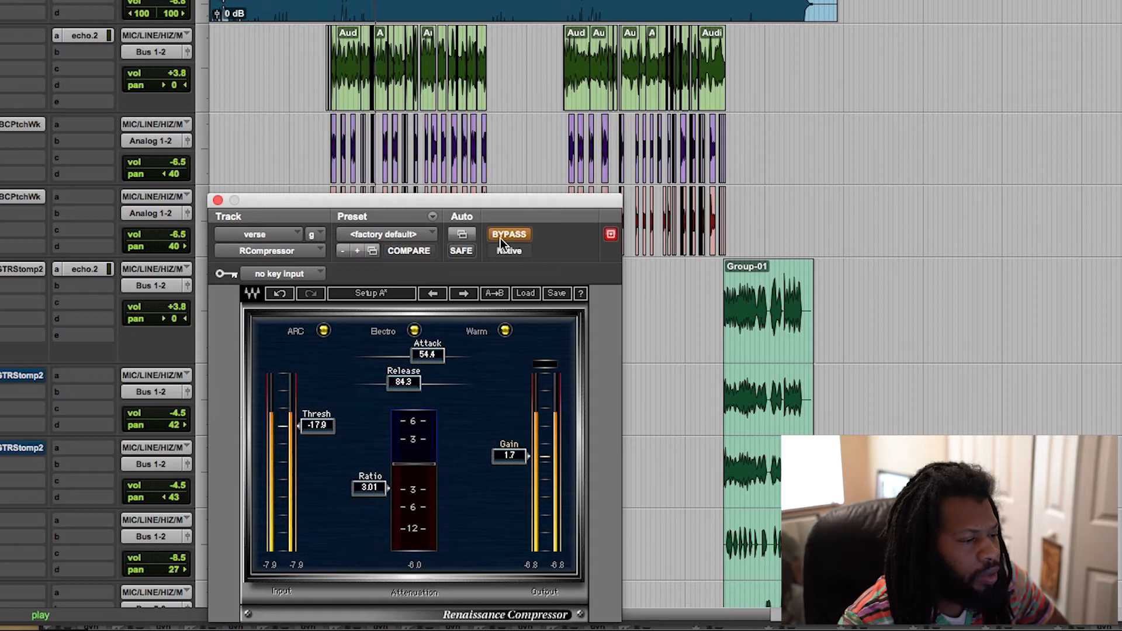
click(508, 234)
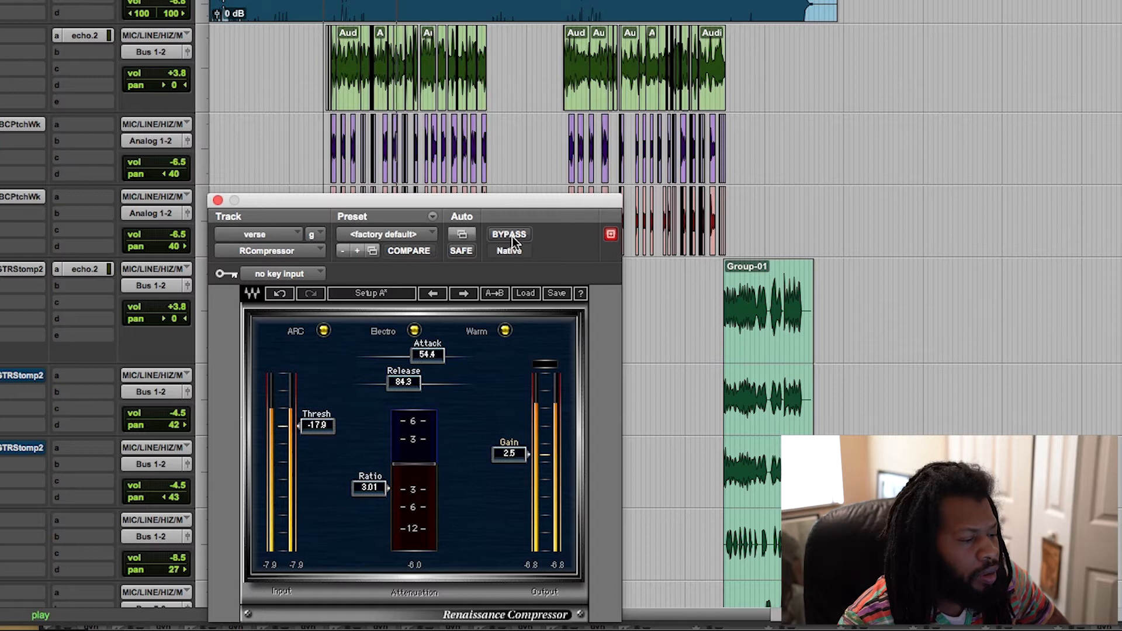
mouse_move(512, 243)
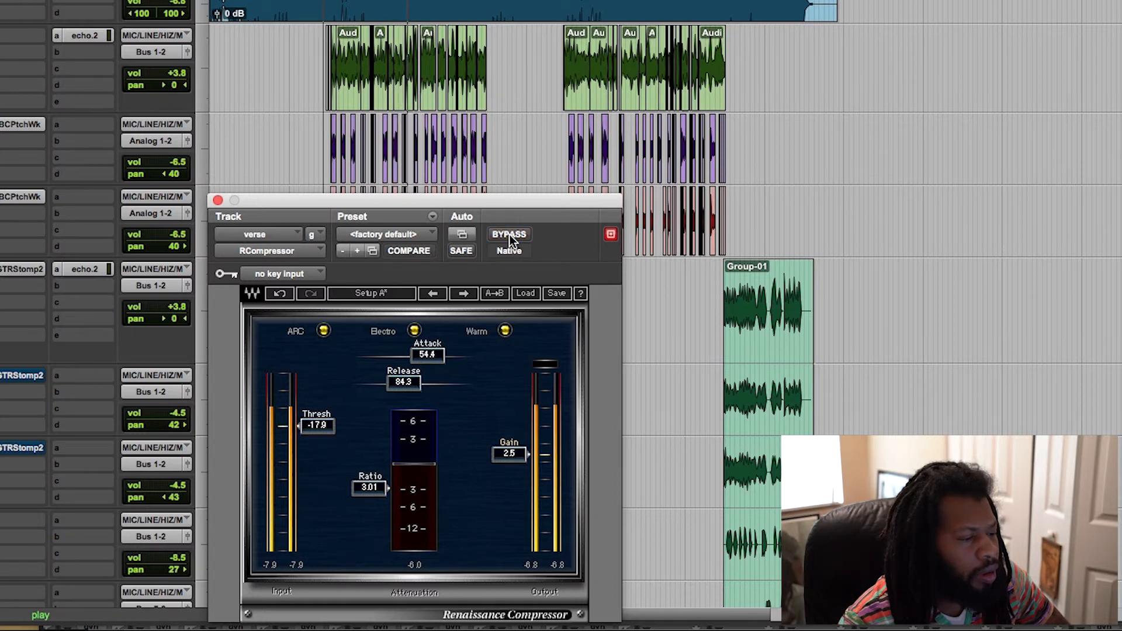
click(509, 234)
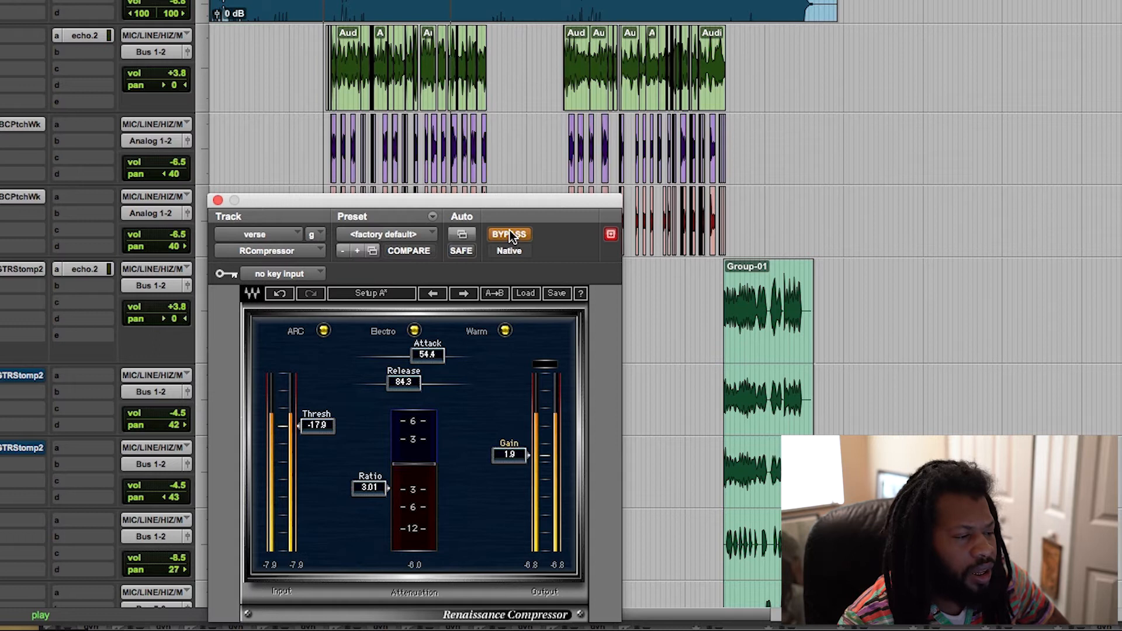
click(508, 234)
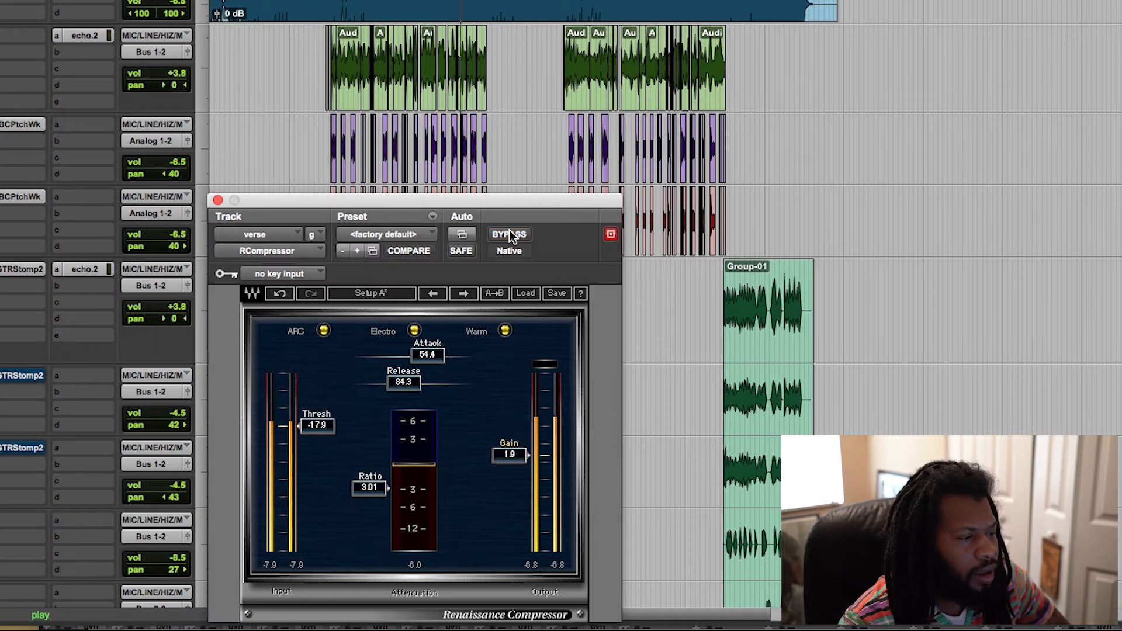
click(508, 233)
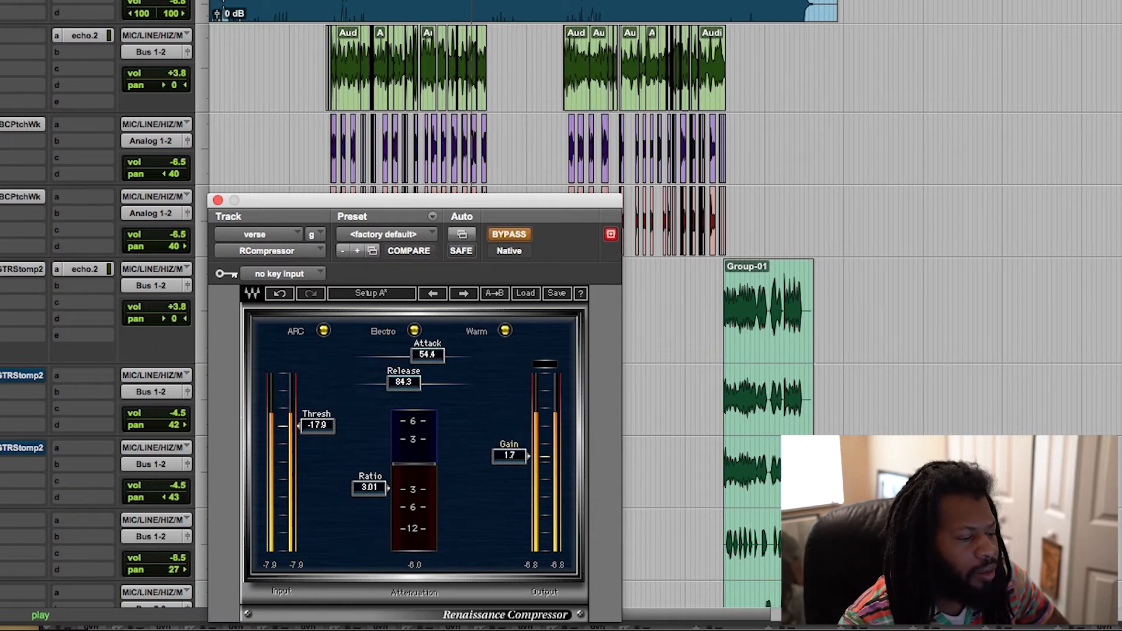
click(509, 234)
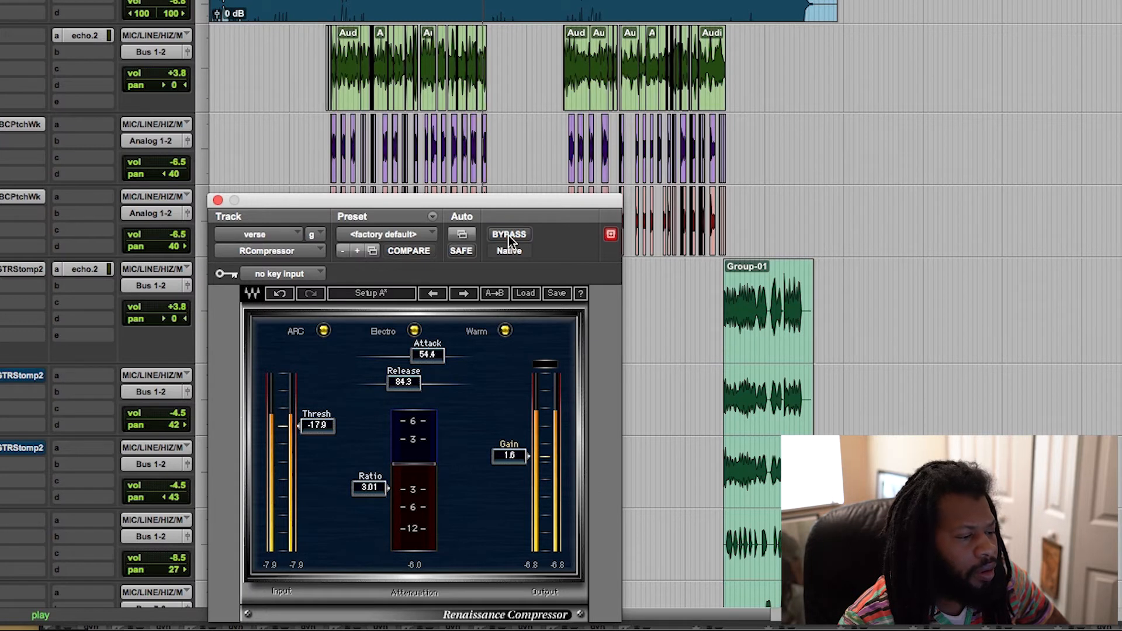
click(509, 234)
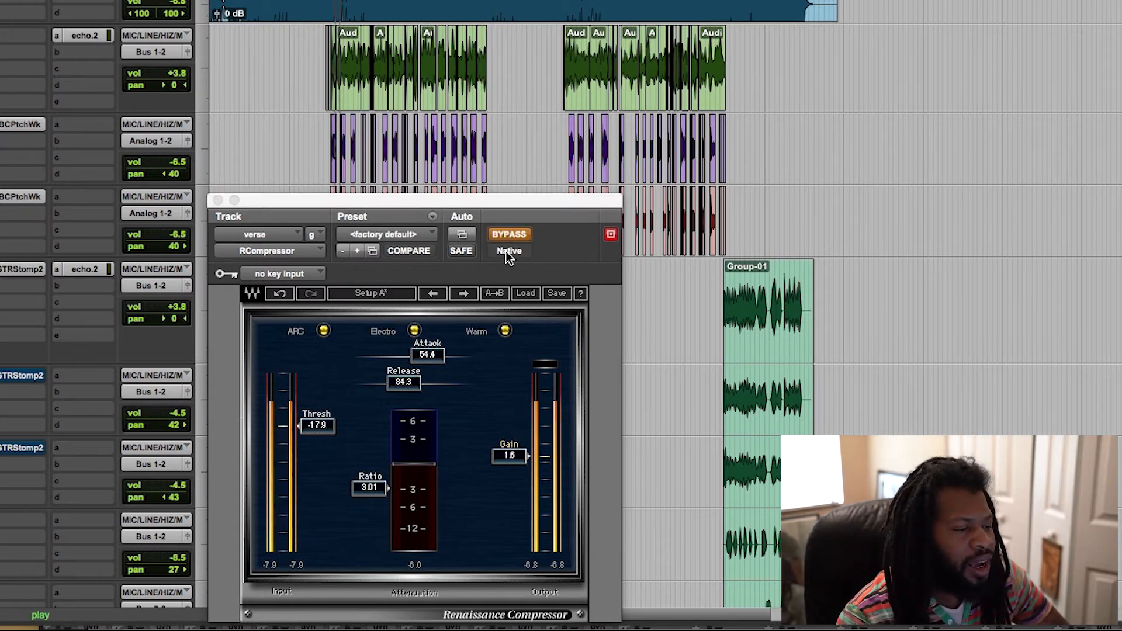
mouse_move(508, 234)
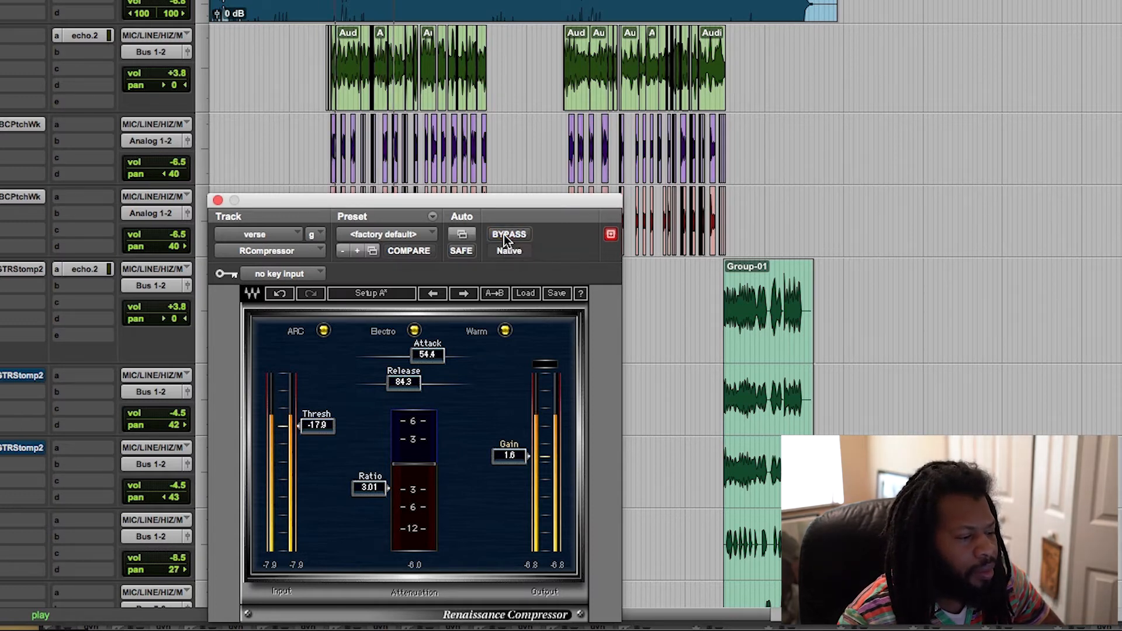
click(508, 234)
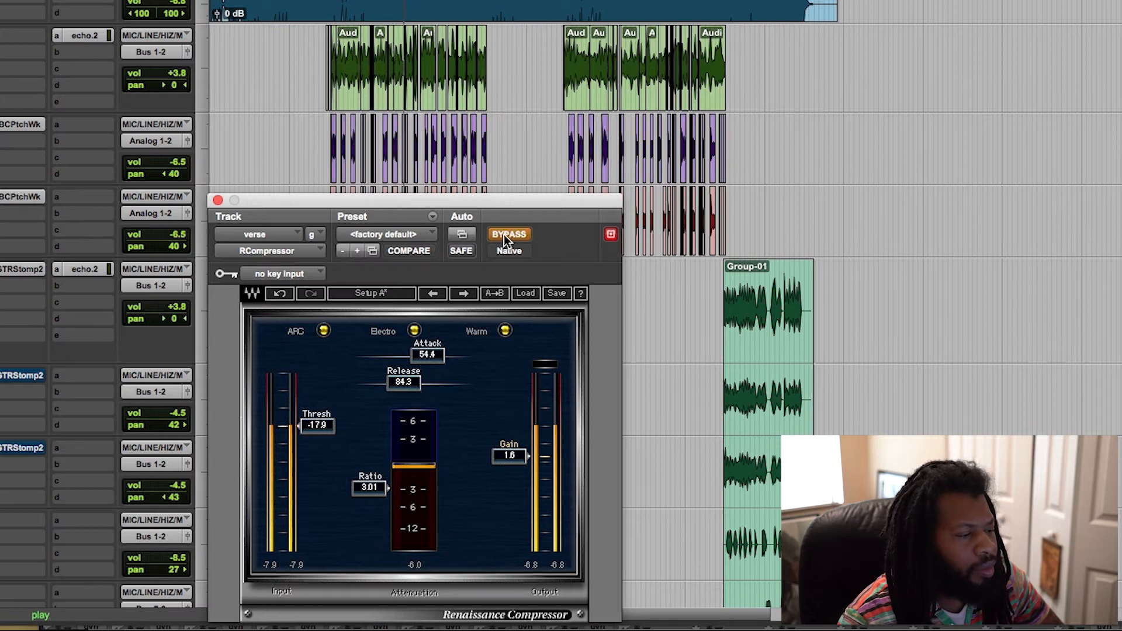
click(509, 234)
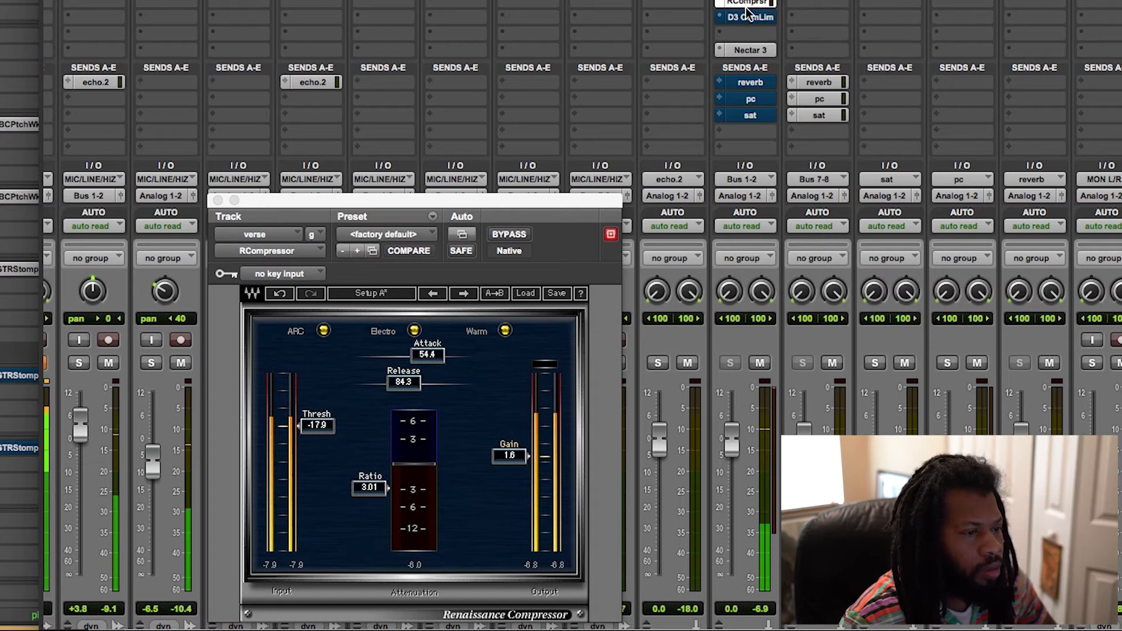
Toggle the verse channel's RCompressor in and out while listening from the Mix window
click(509, 234)
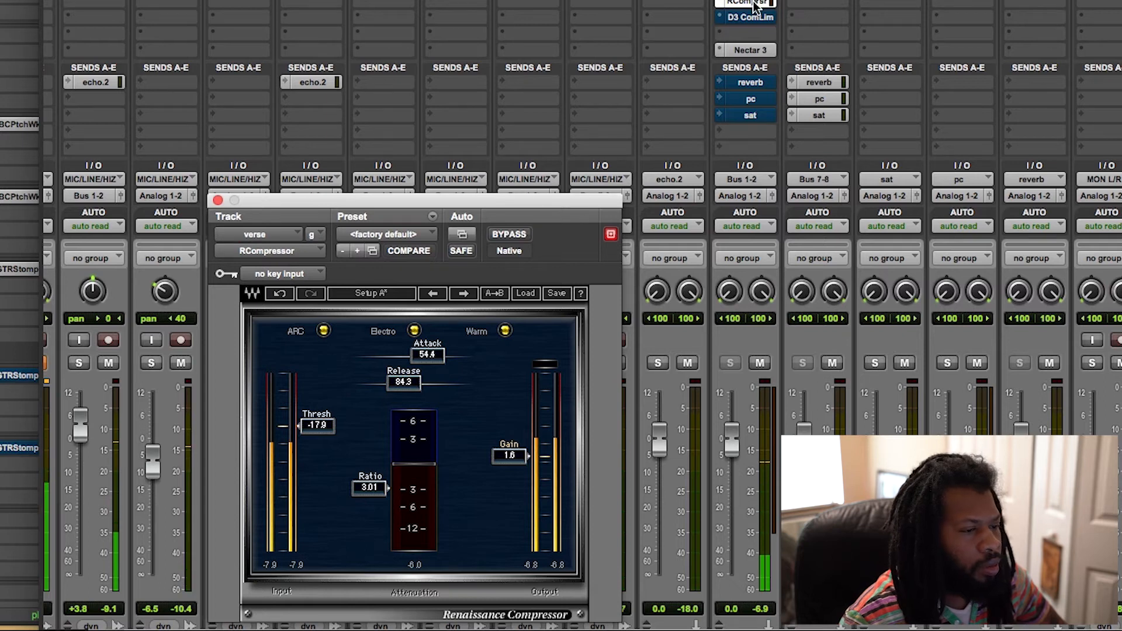
click(509, 233)
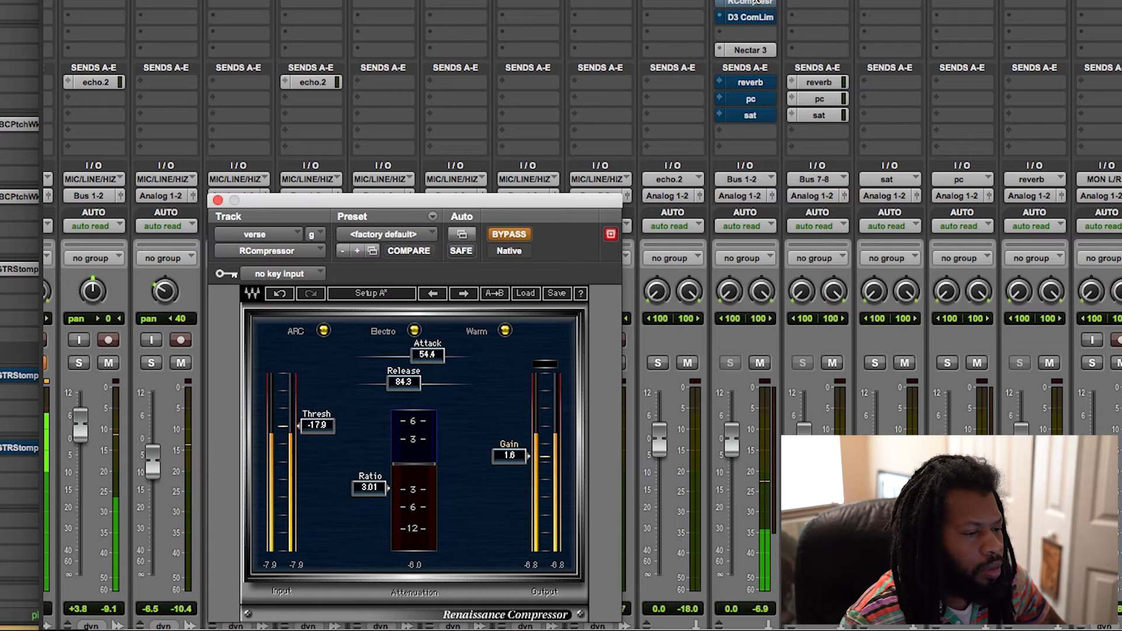
click(508, 234)
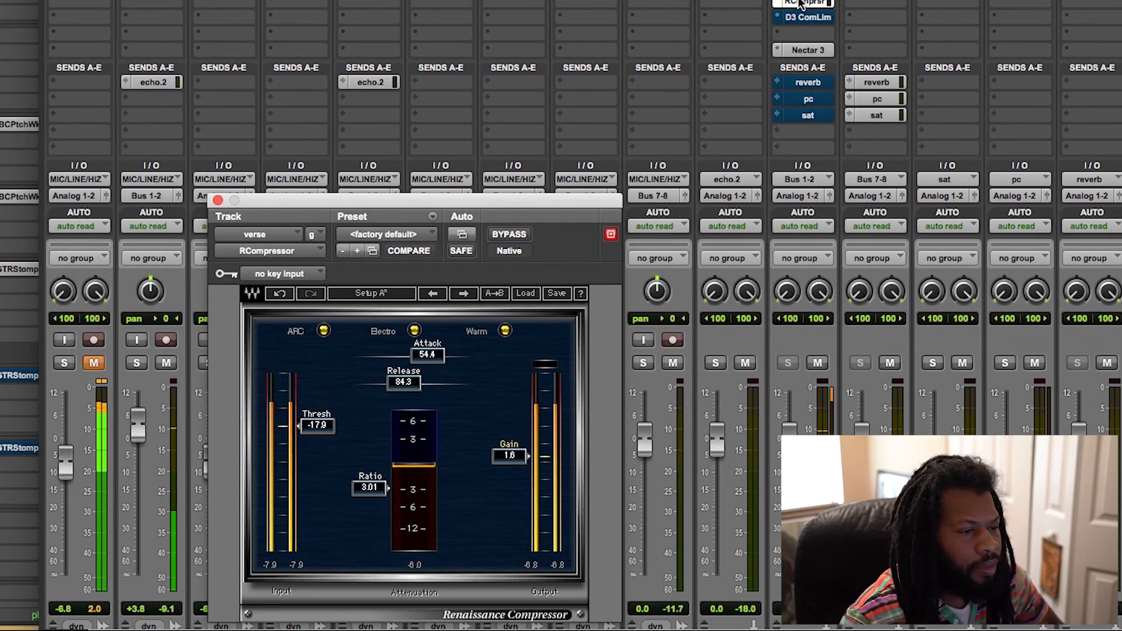
click(509, 234)
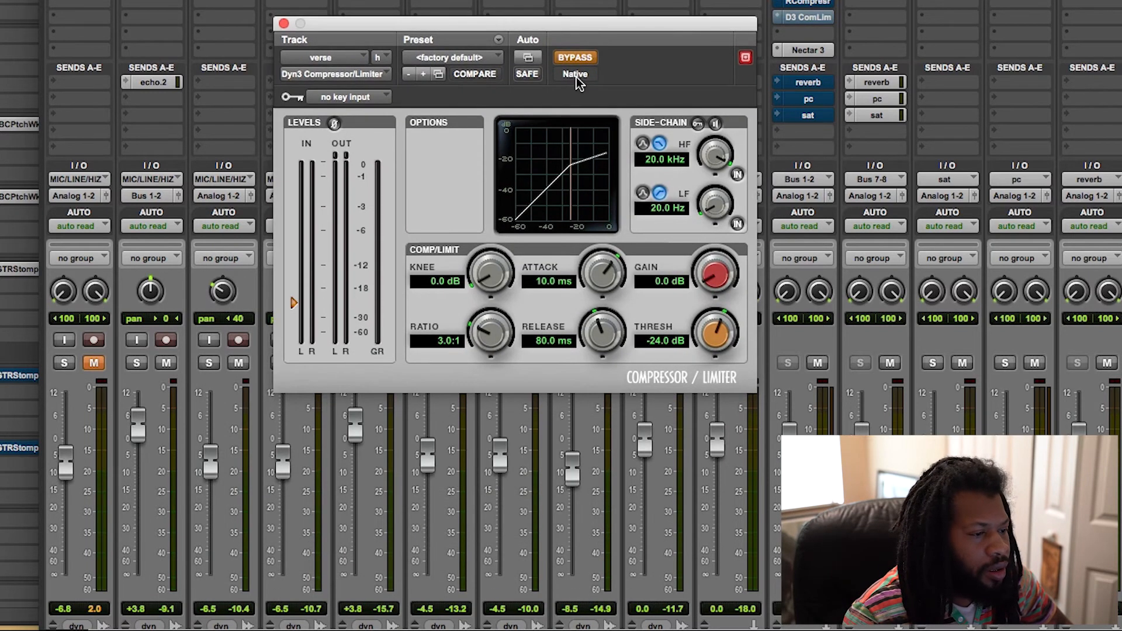
Un-bypass the D3 Compressor/Limiter and drag its threshold via -60 and -52.5 up to -28.8 dB
click(575, 57)
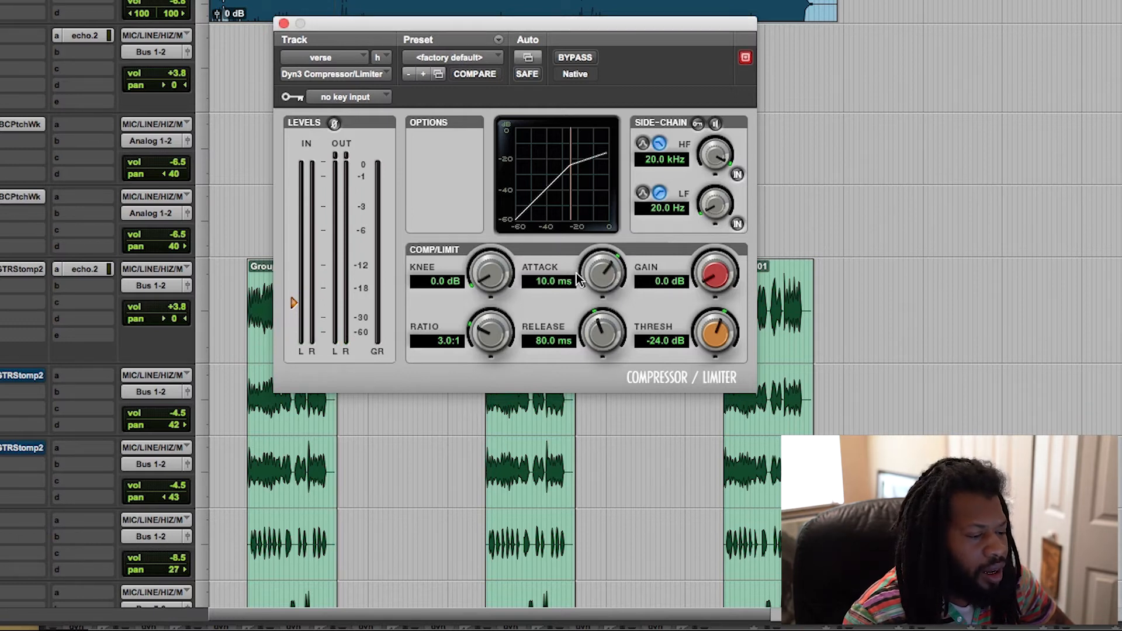
mouse_move(600, 275)
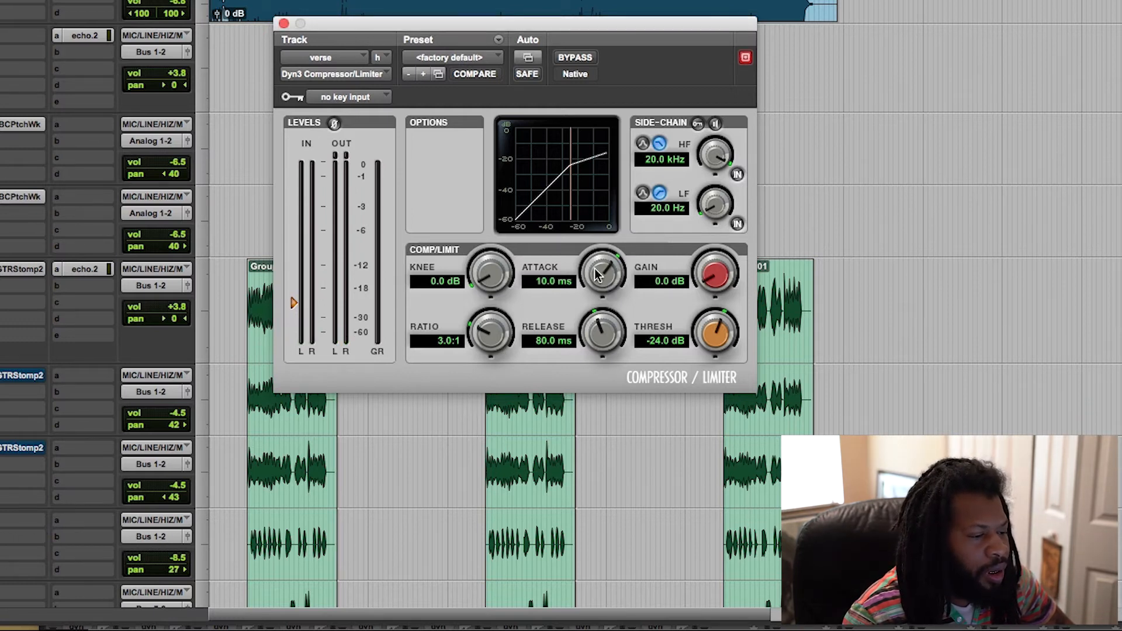
mouse_move(623, 287)
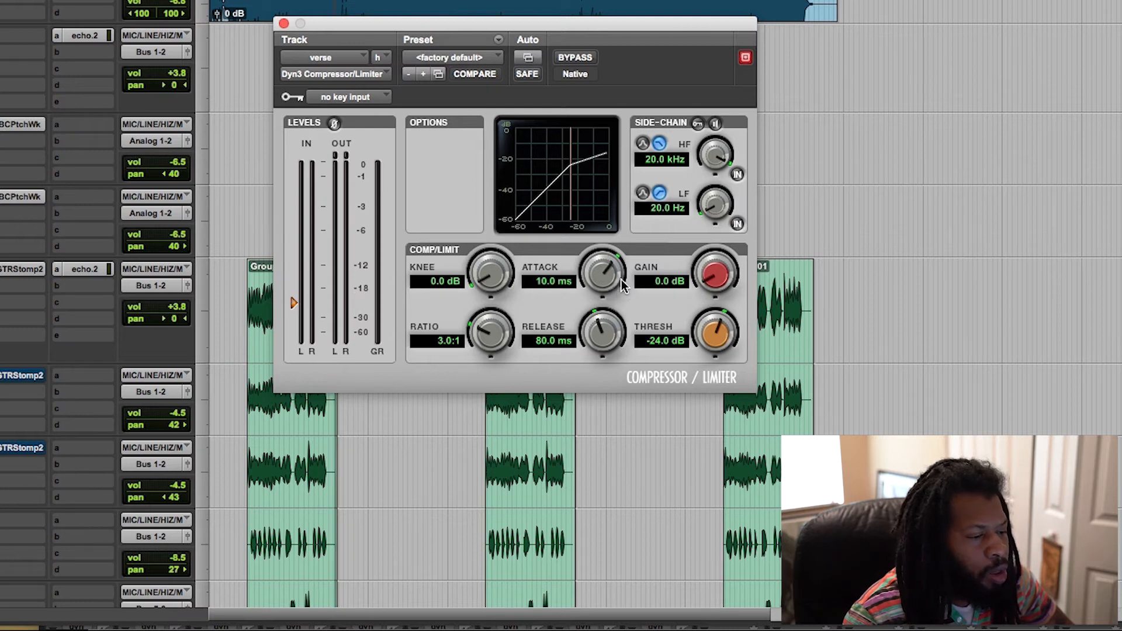
mouse_move(614, 273)
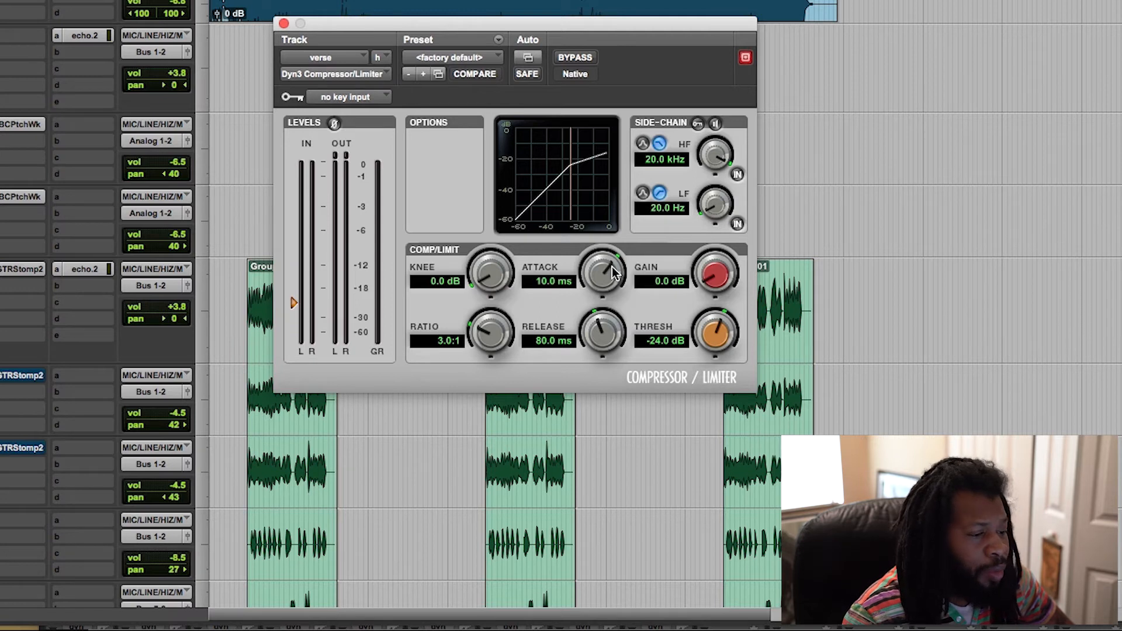
mouse_move(508, 278)
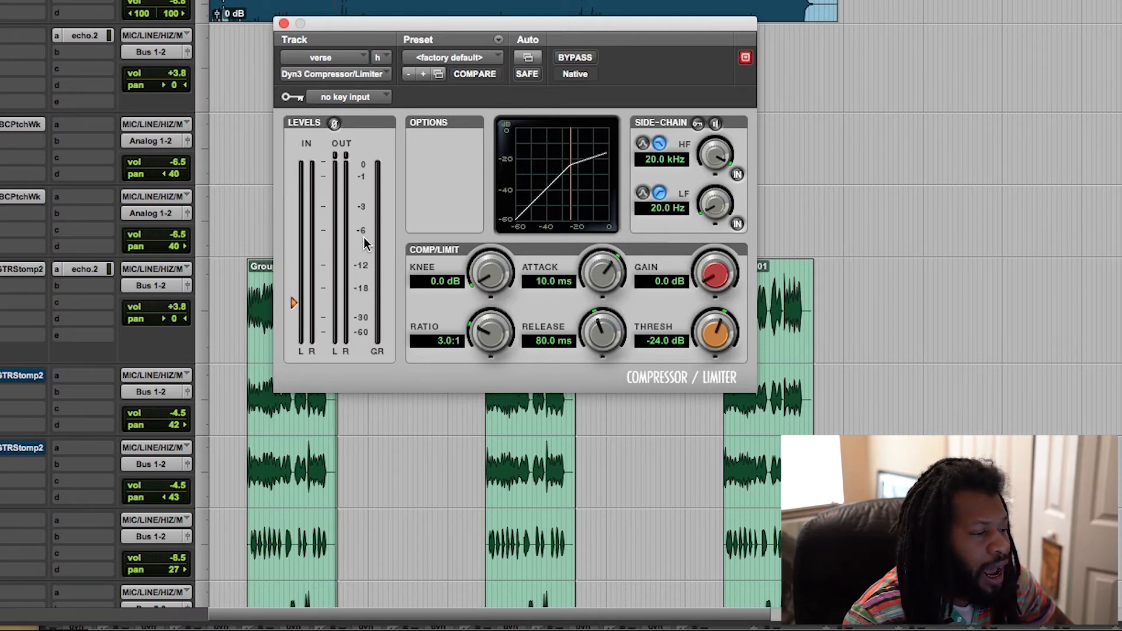
mouse_move(294, 297)
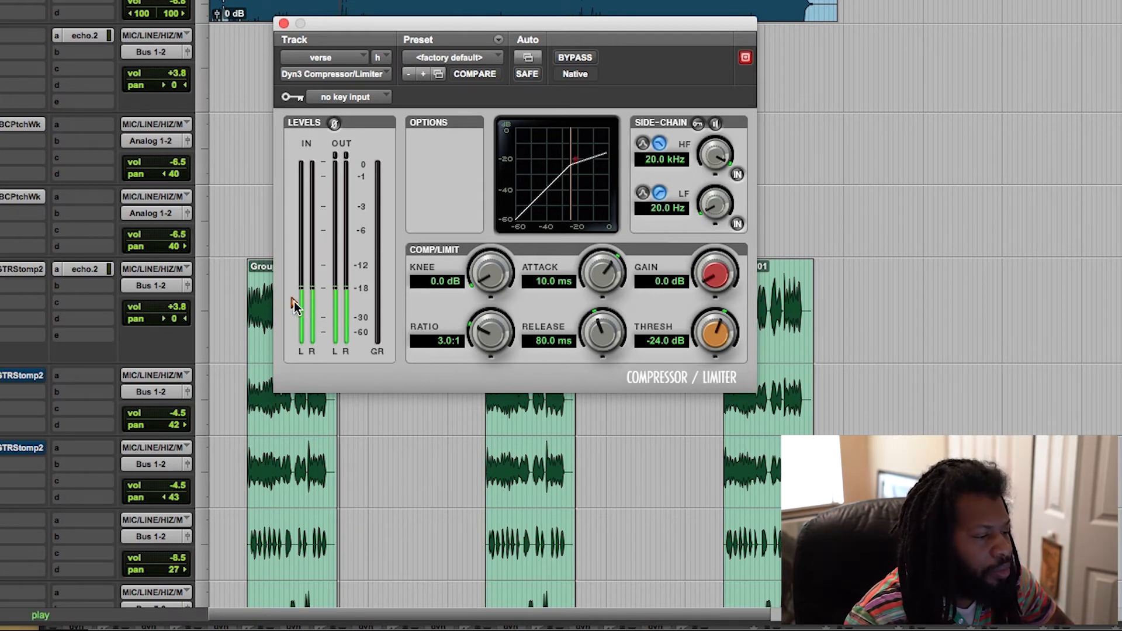
drag(714, 336, 714, 343)
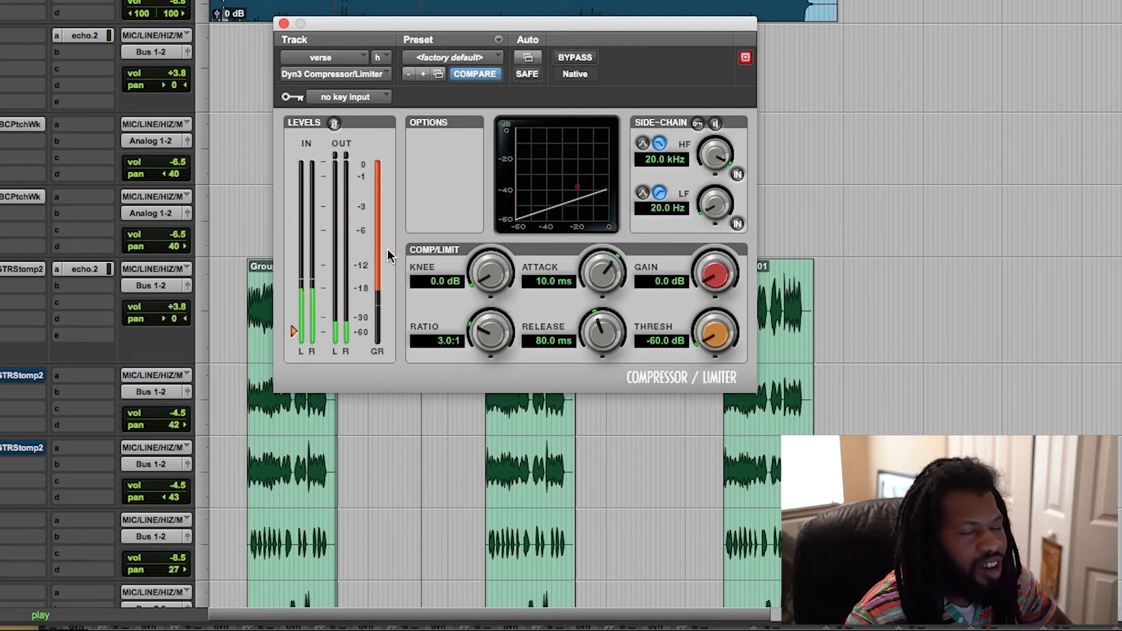
drag(716, 337, 719, 326)
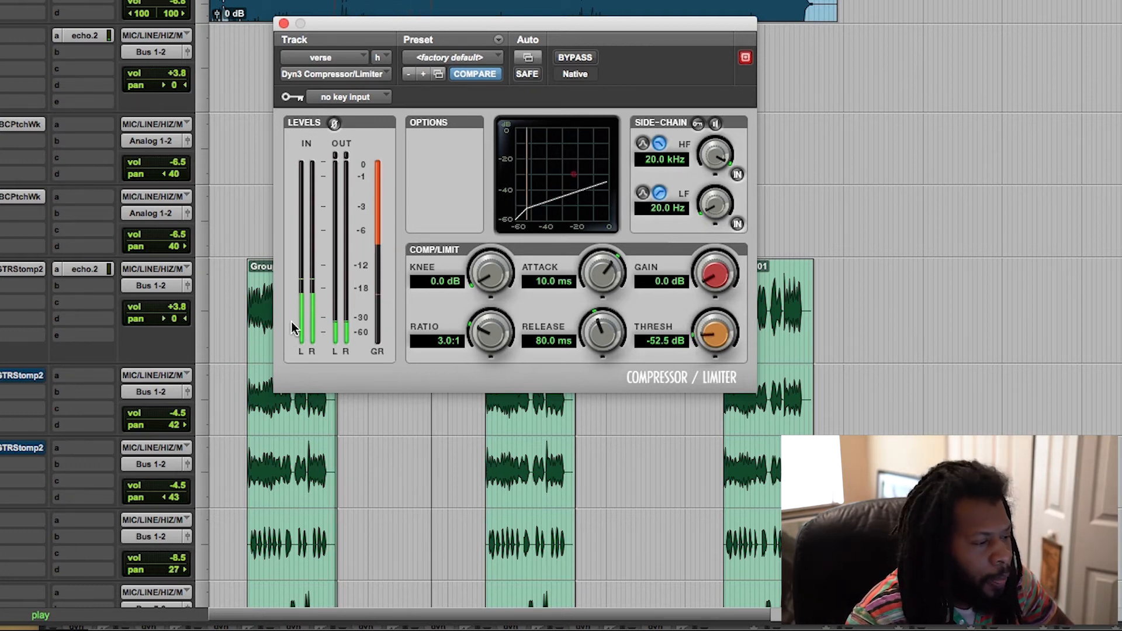
drag(715, 337, 716, 314)
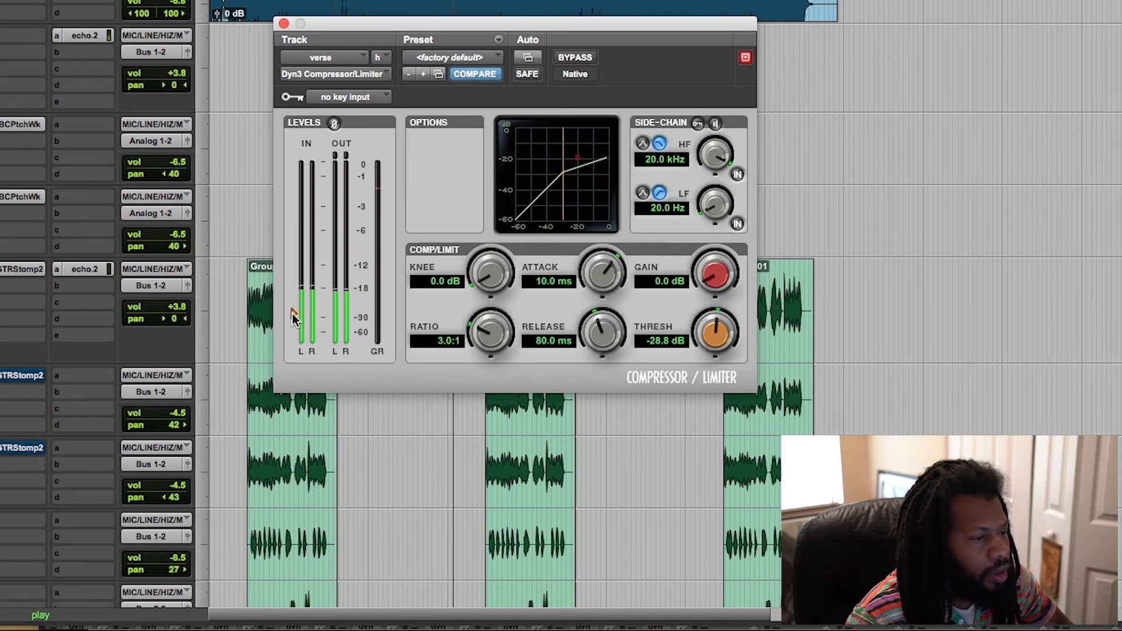
drag(715, 333, 715, 337)
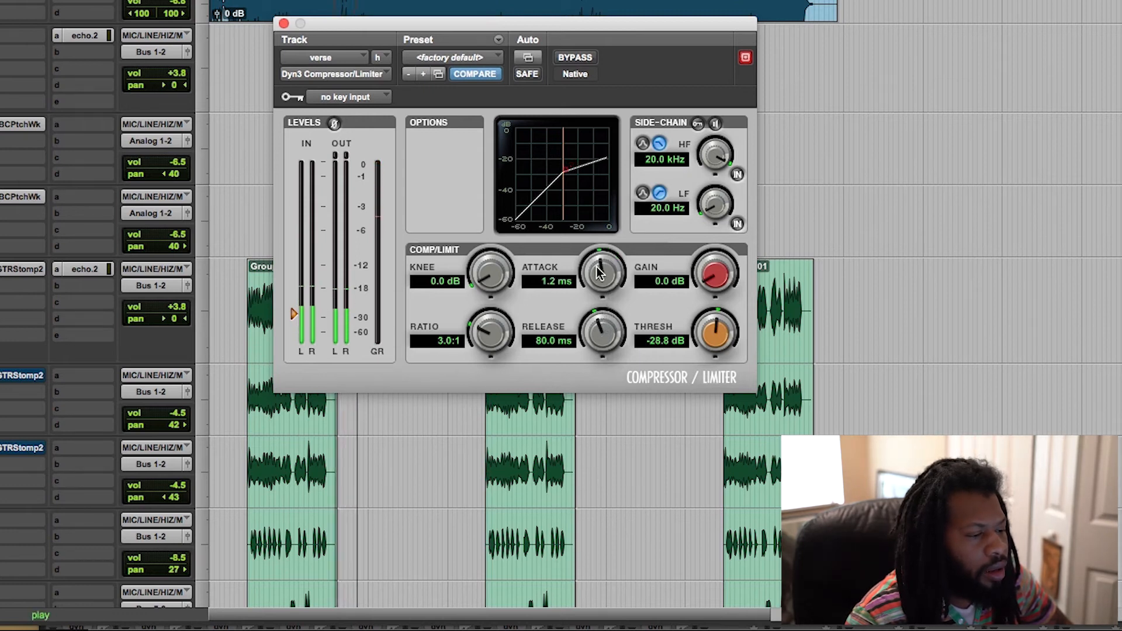
Shorten the Dyn3 attack from 10 ms down to roughly 342 microseconds, settling near 271 us
drag(601, 273, 601, 293)
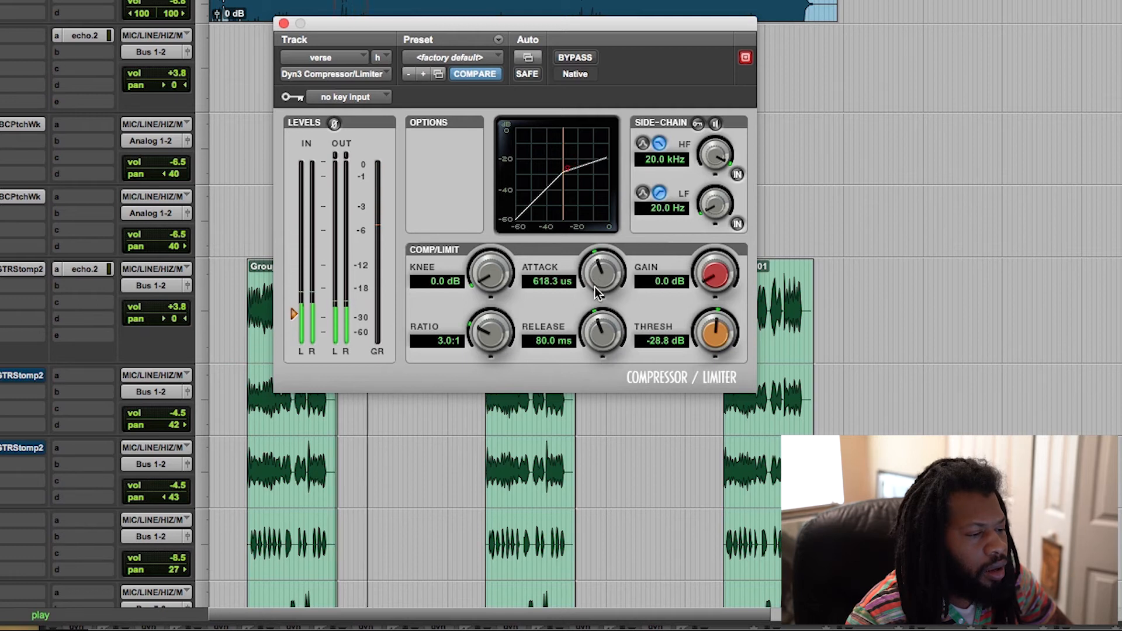
drag(603, 272, 603, 287)
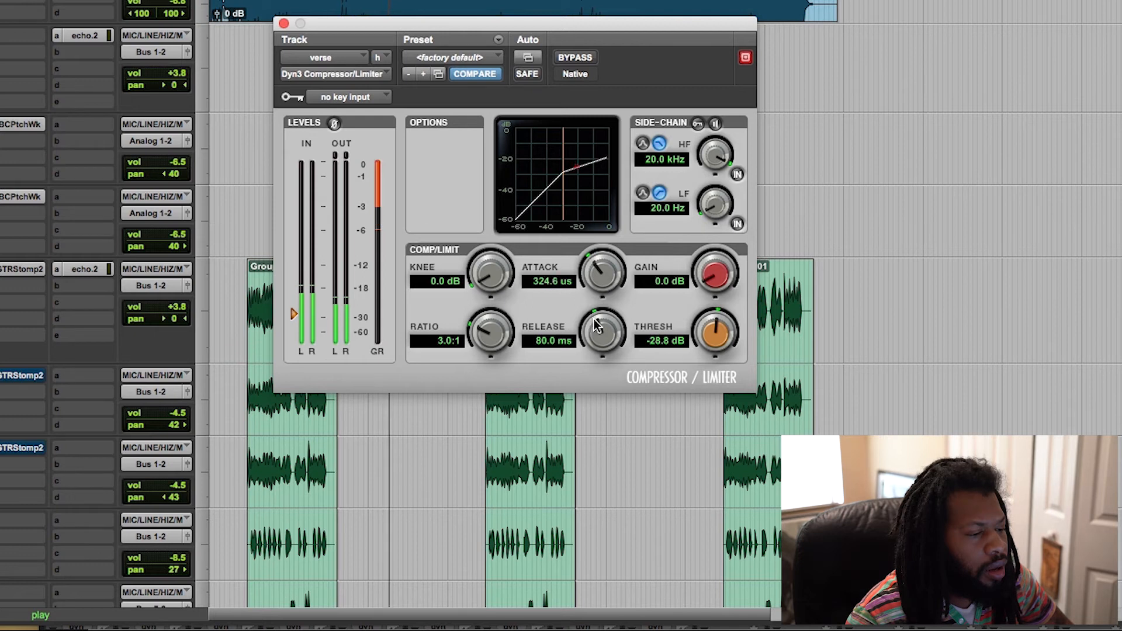
drag(602, 277, 602, 274)
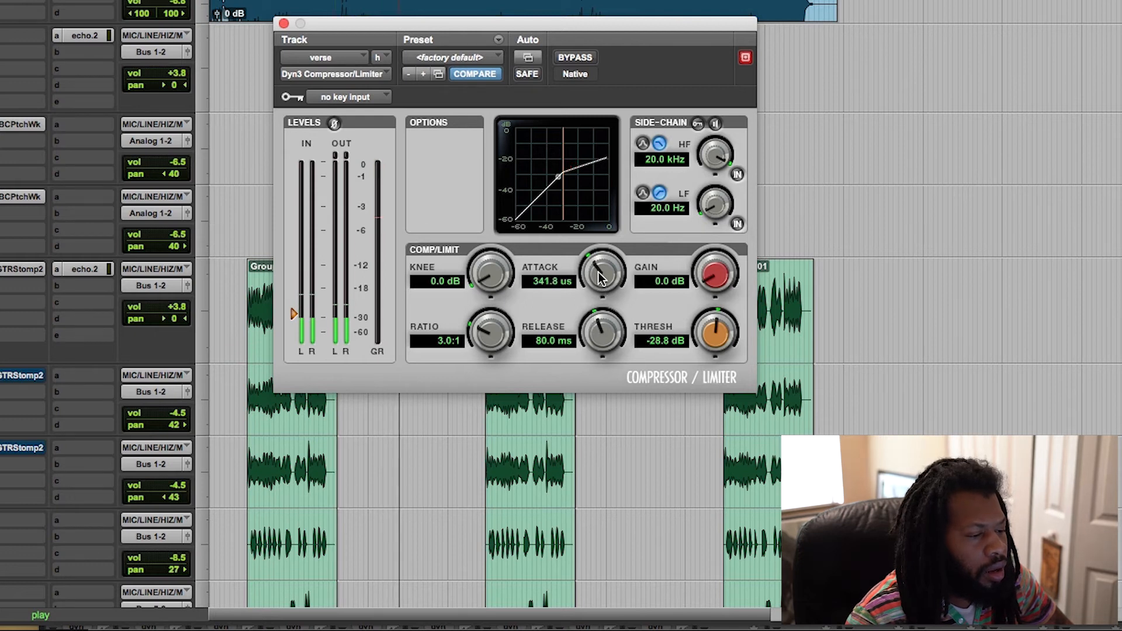
drag(602, 280, 602, 297)
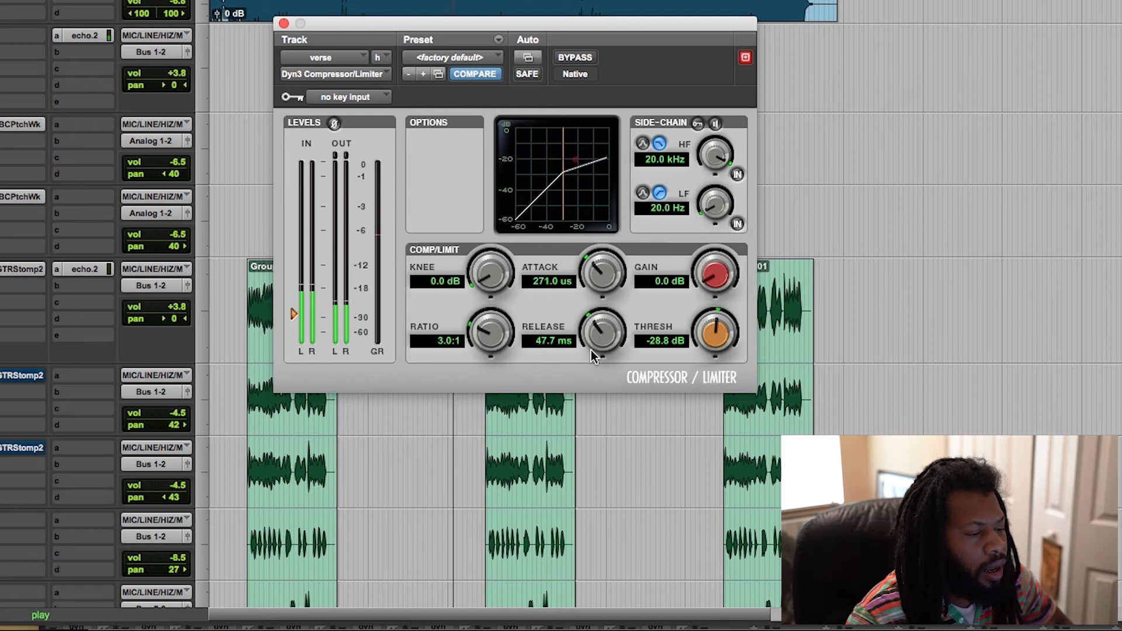
Bring the Dyn3 release down from 47.7 ms through about 30 ms to 24.0 ms
drag(603, 336, 603, 343)
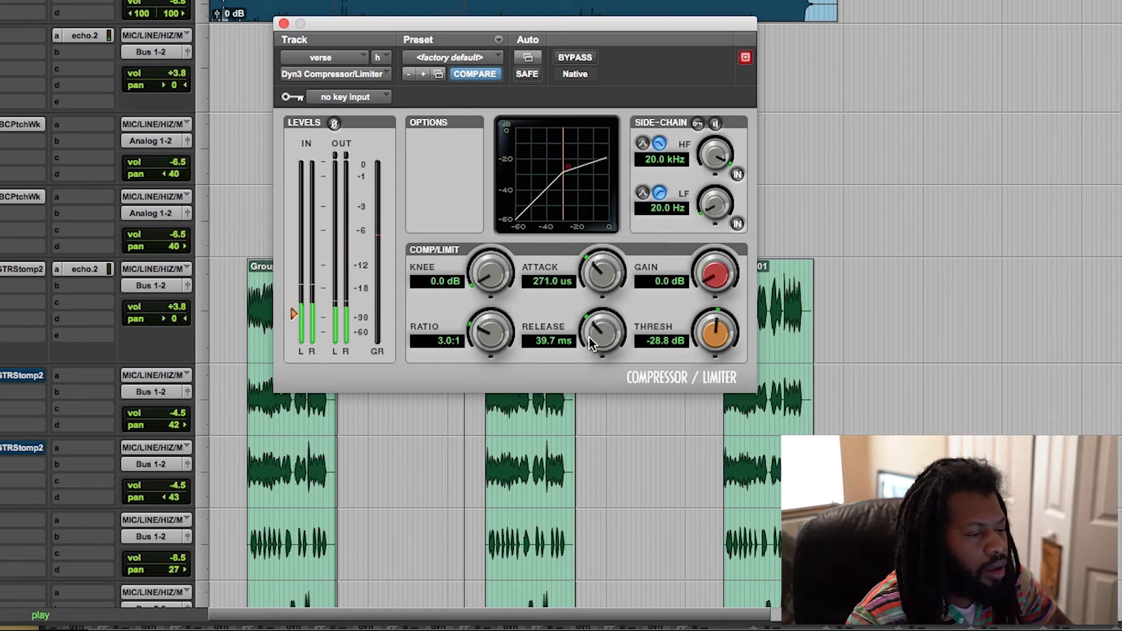
drag(603, 334, 604, 340)
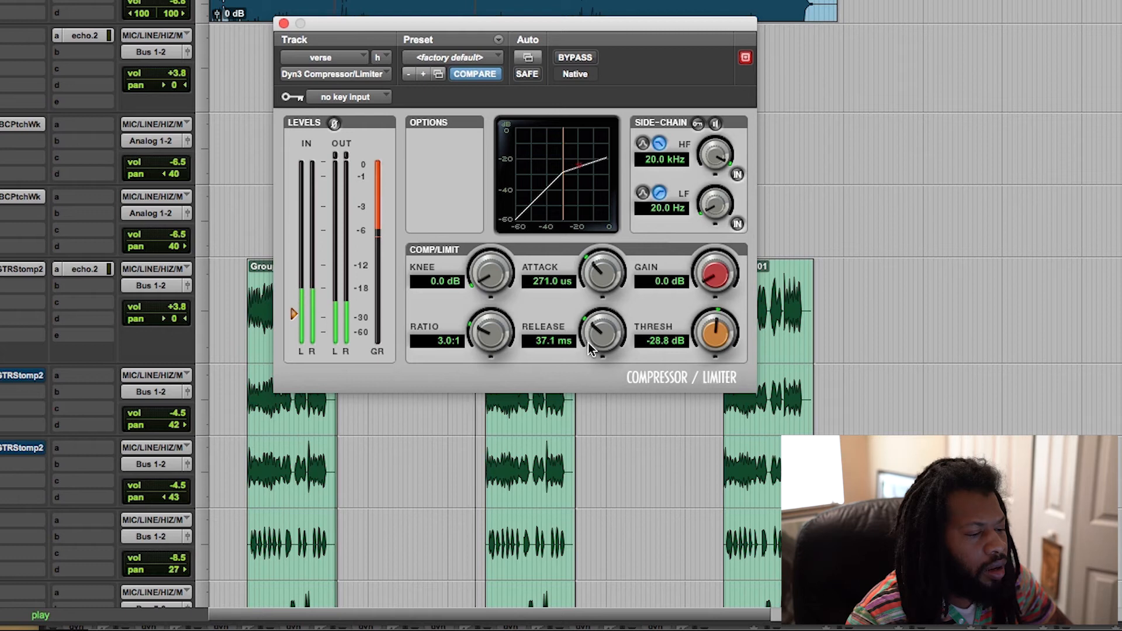
drag(601, 333, 601, 351)
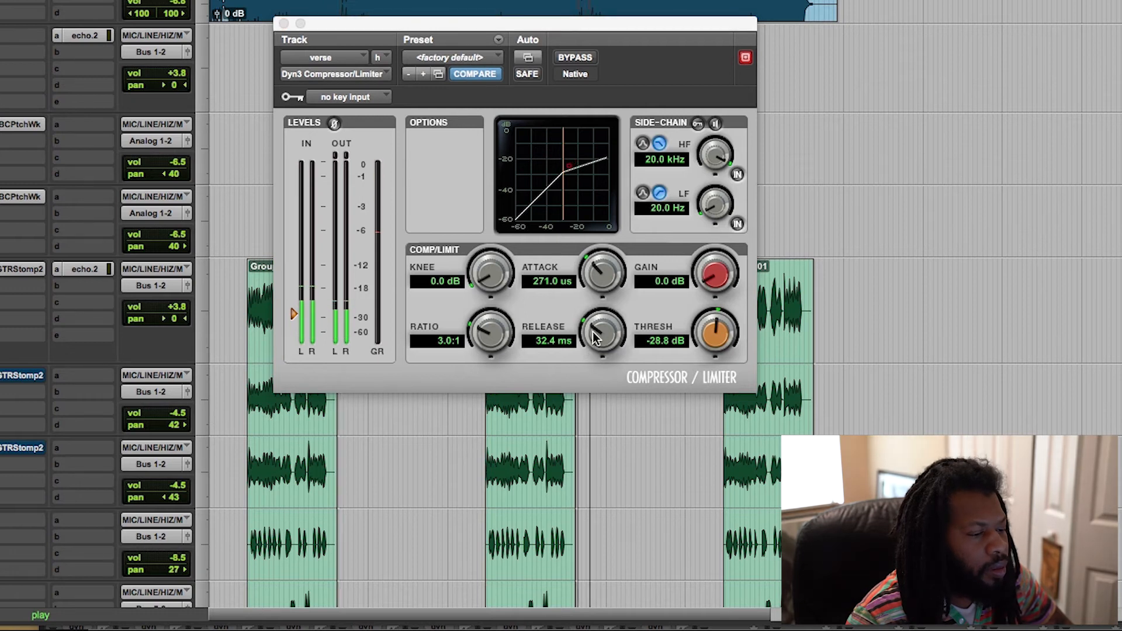
drag(602, 334, 602, 356)
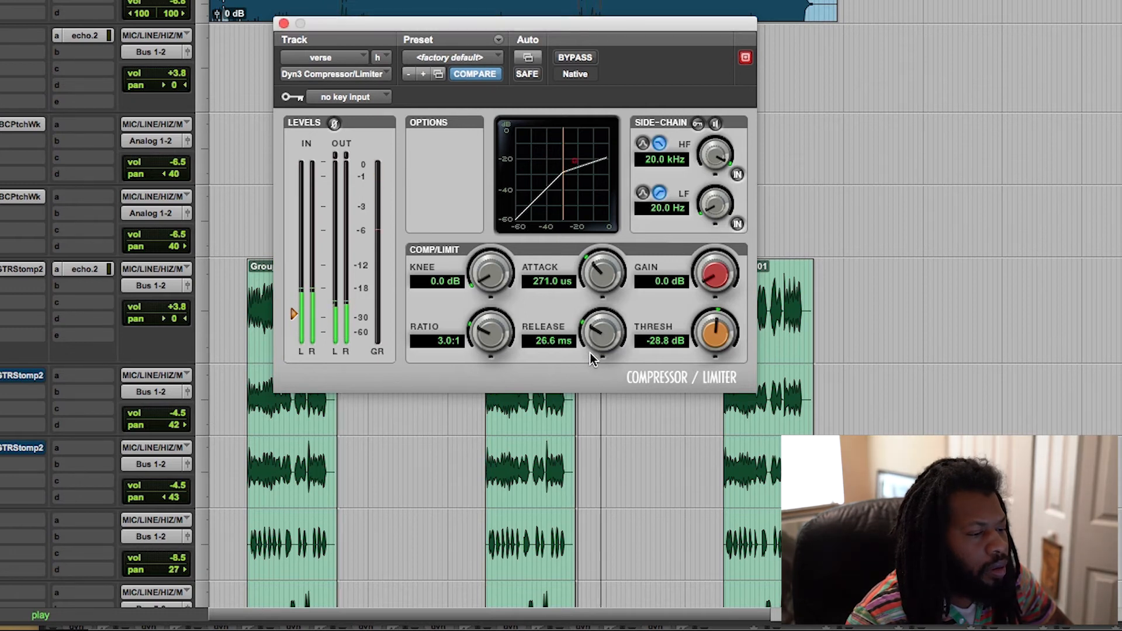
drag(602, 330, 602, 344)
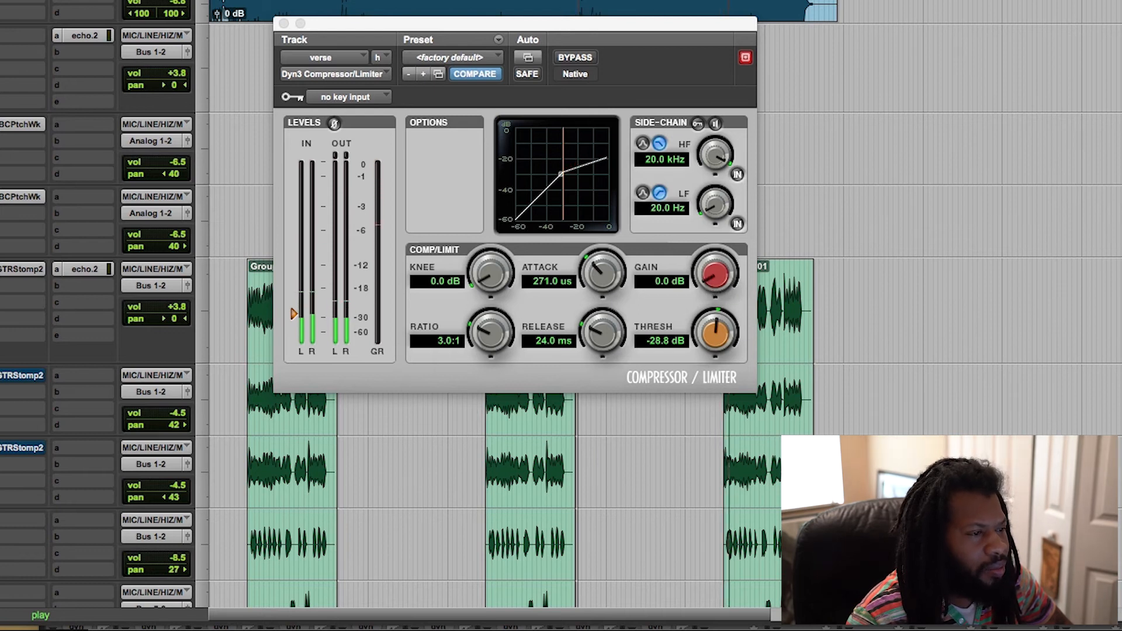
Raise the Dyn3 makeup gain from 0.0 dB to about 7.2 dB
drag(716, 272, 716, 260)
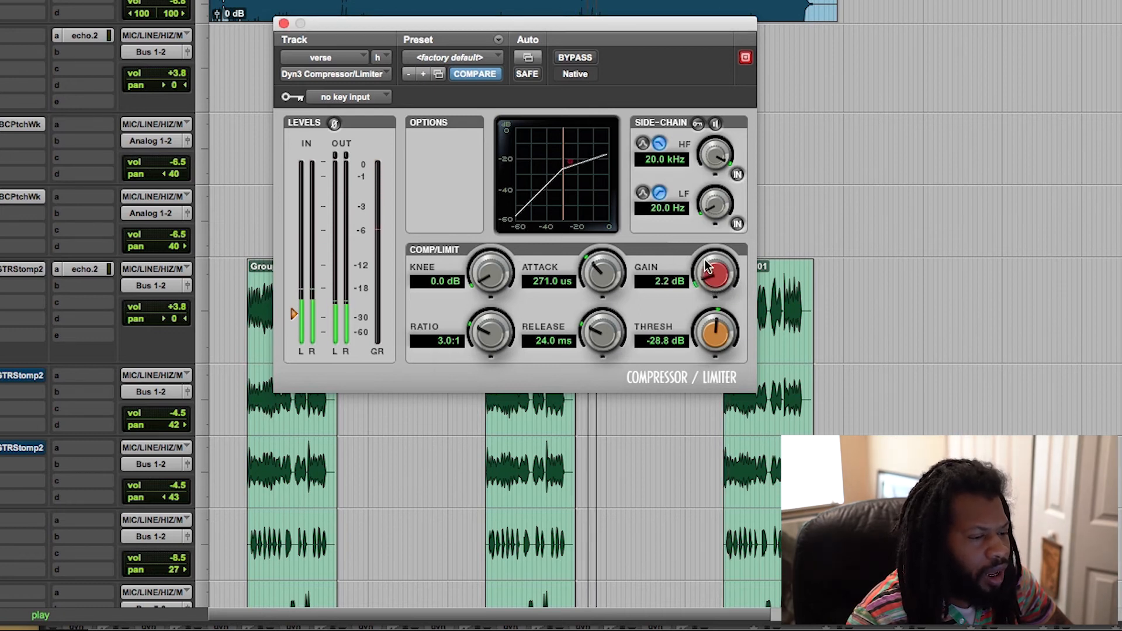
drag(716, 273, 709, 243)
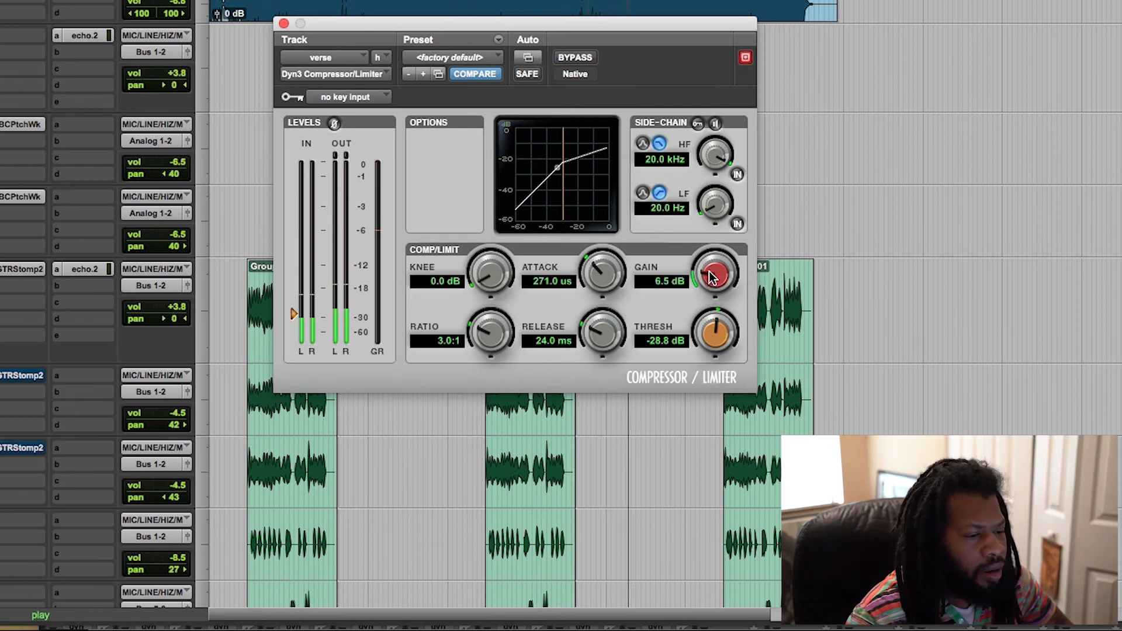
drag(716, 272, 715, 268)
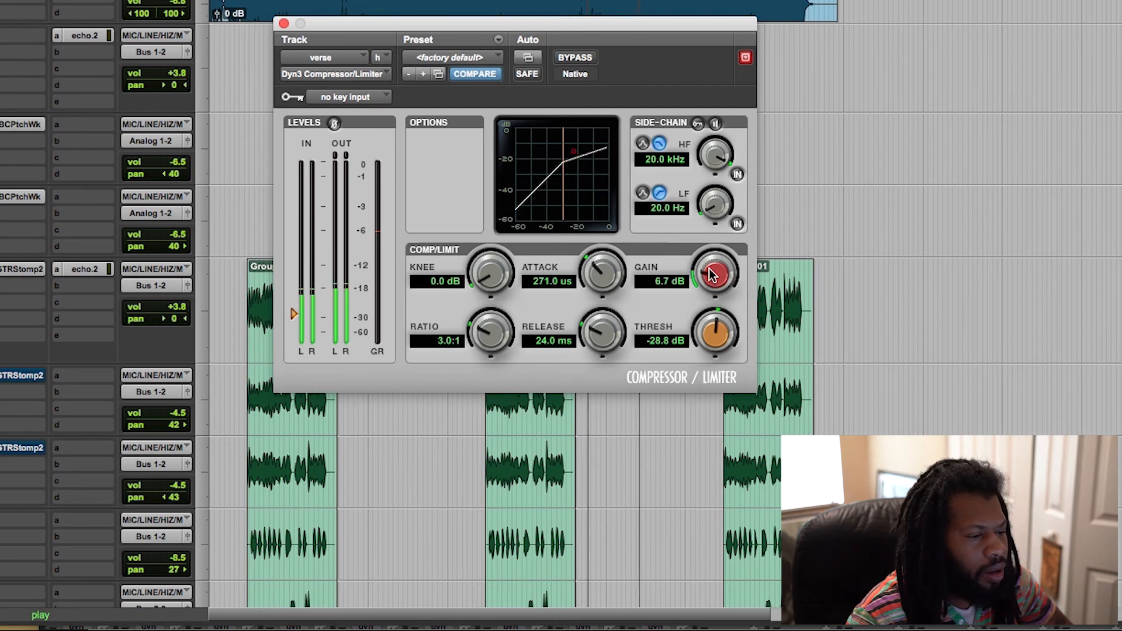
drag(714, 273, 715, 283)
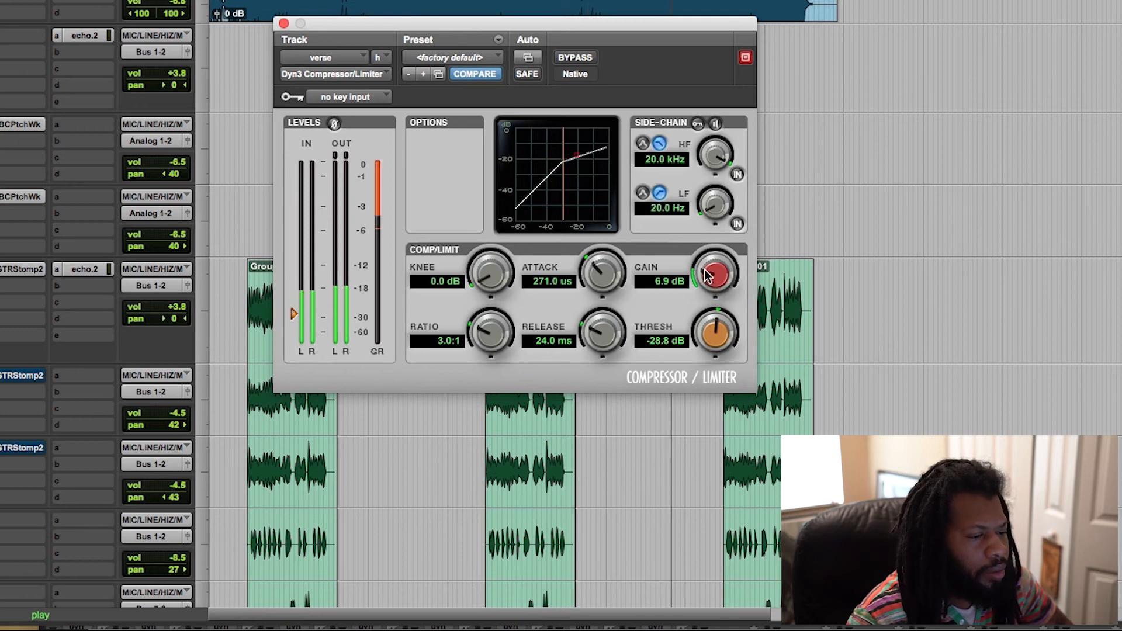
drag(713, 270, 714, 266)
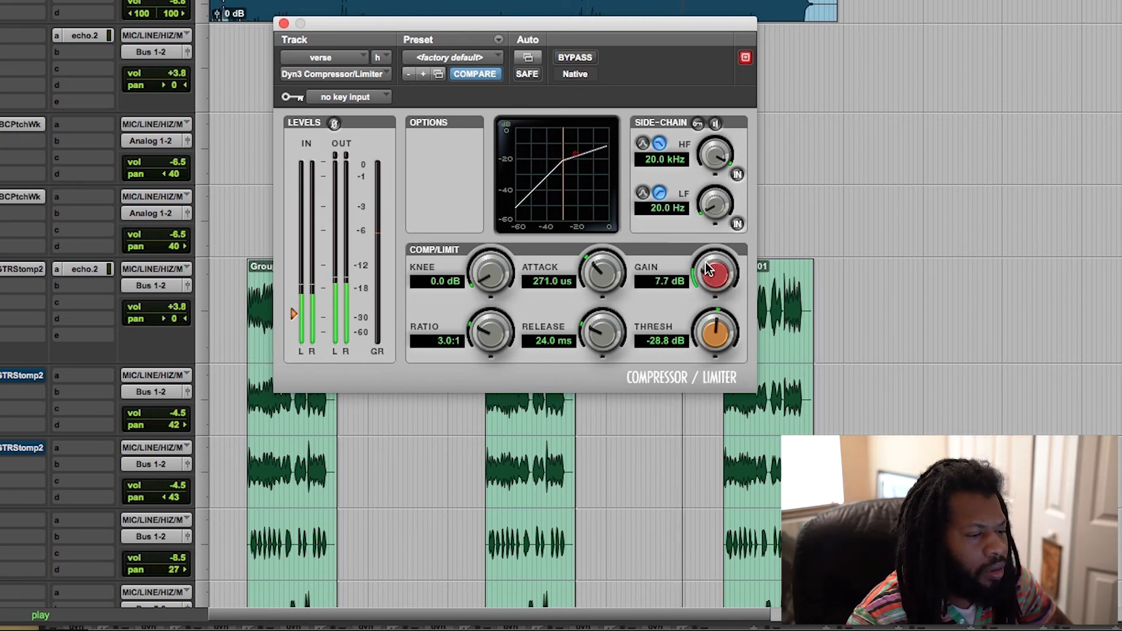
drag(714, 270, 719, 278)
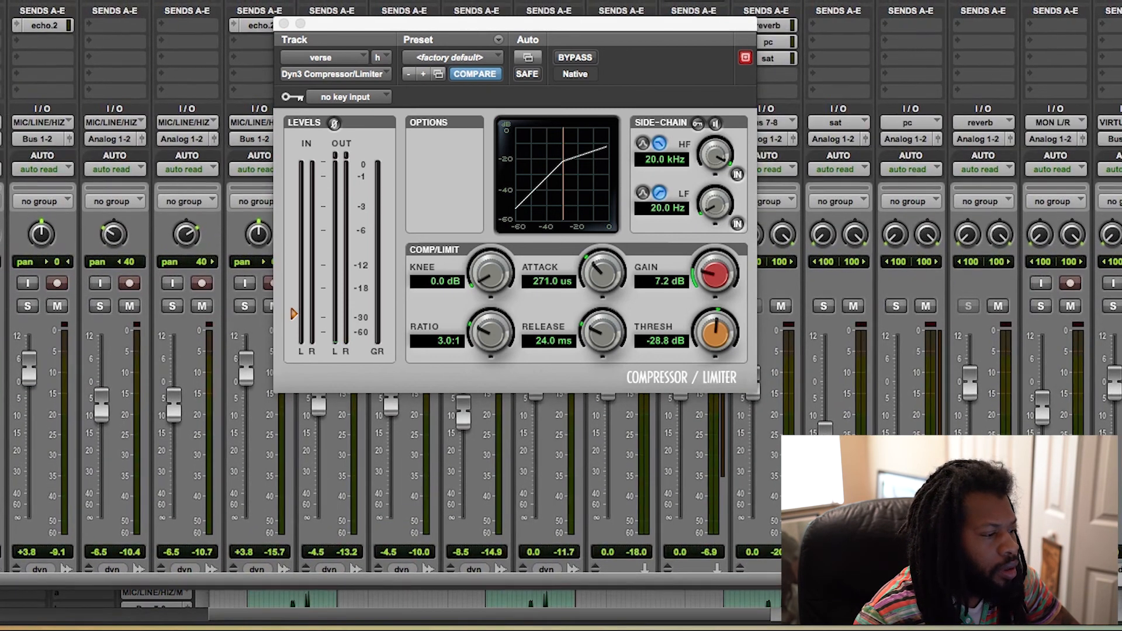
Scroll across the Mix window channel strips to review each track's level around the verse vocal
scroll(right, 3)
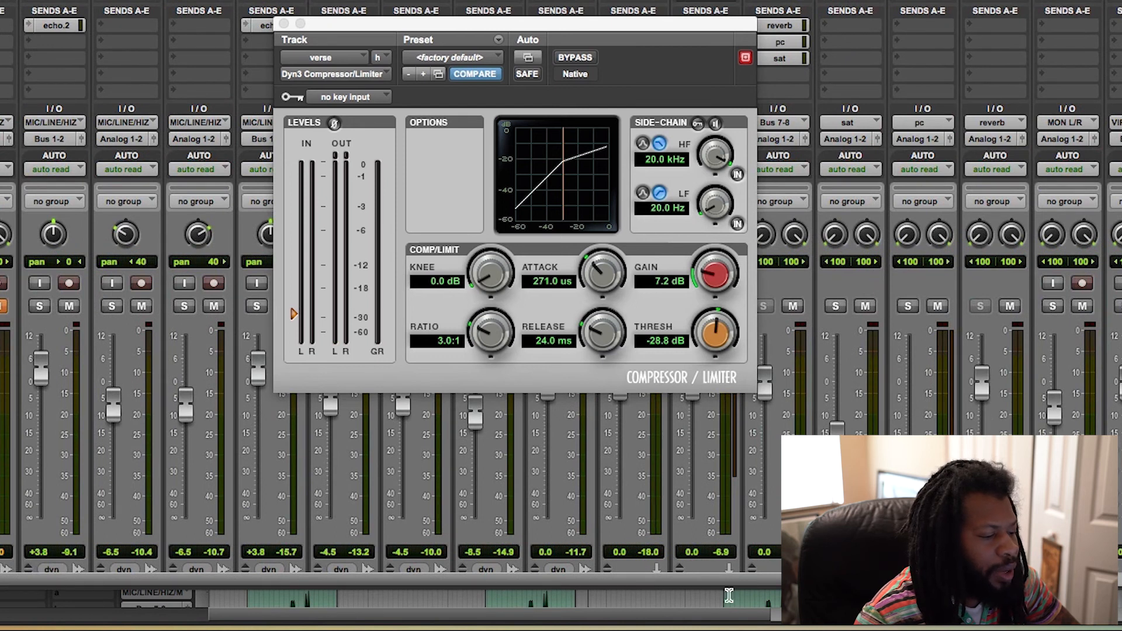
scroll(right, 3)
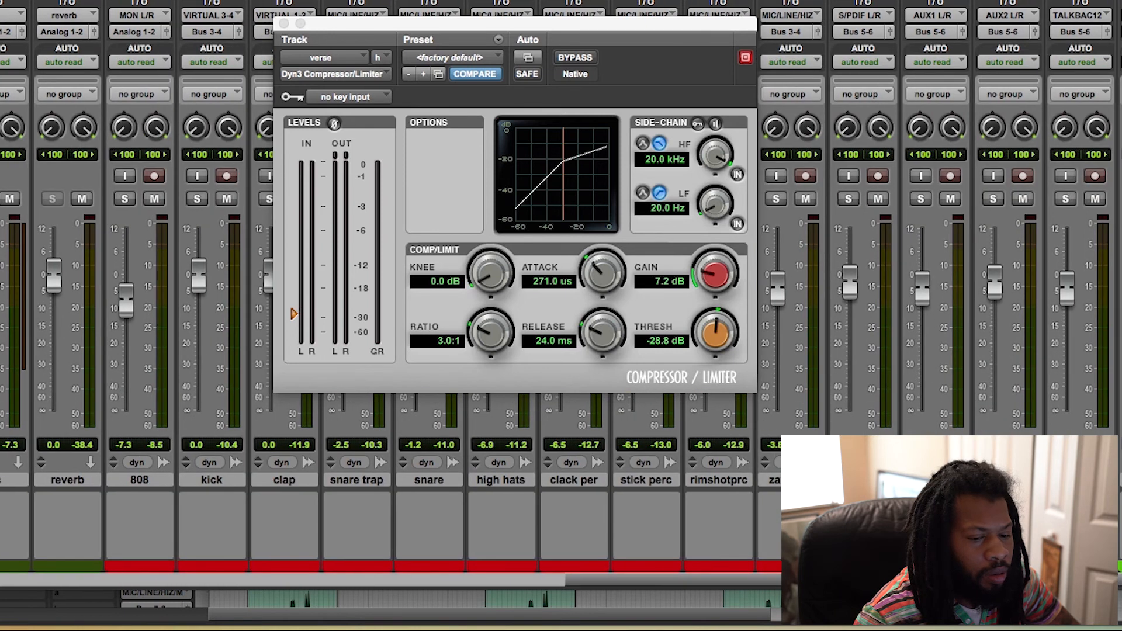
scroll(right, 3)
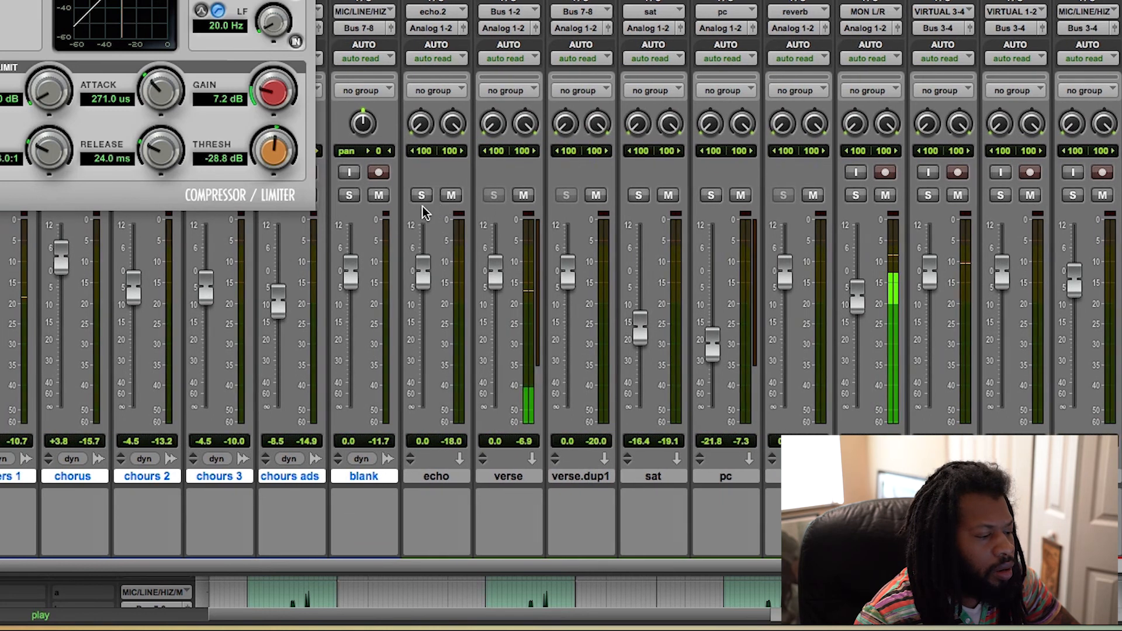
scroll(left, 3)
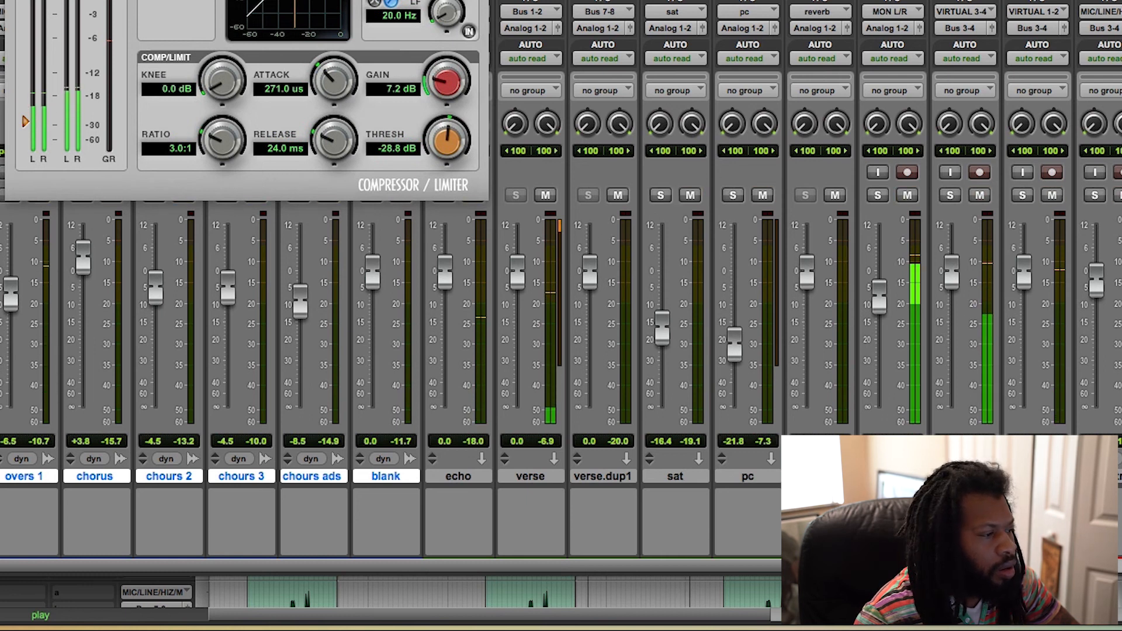
scroll(right, 3)
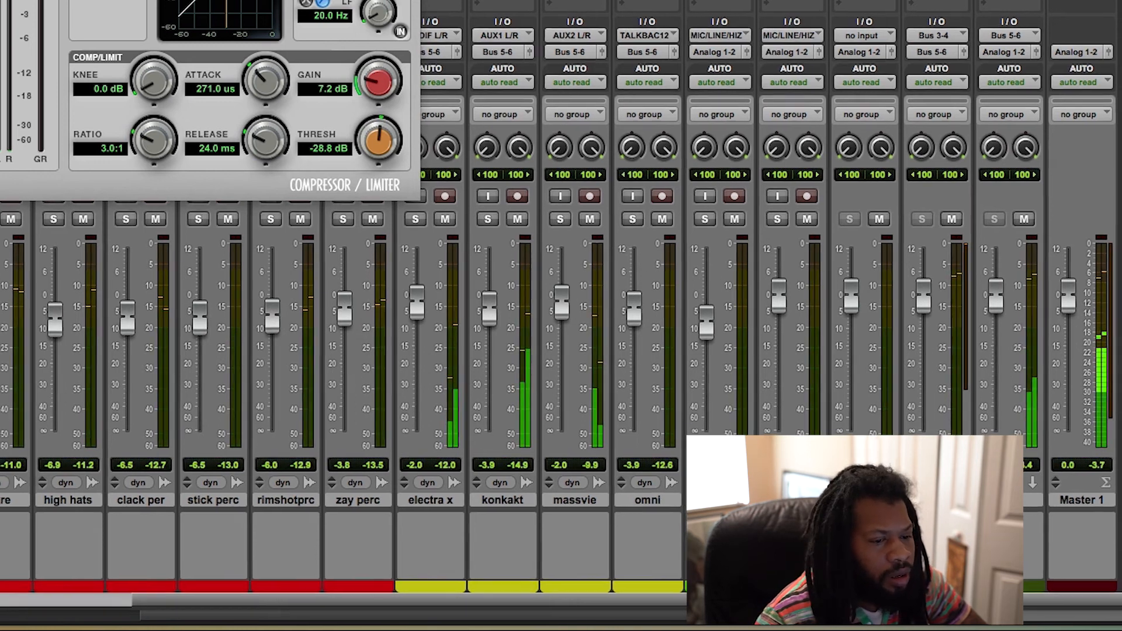
scroll(left, 3)
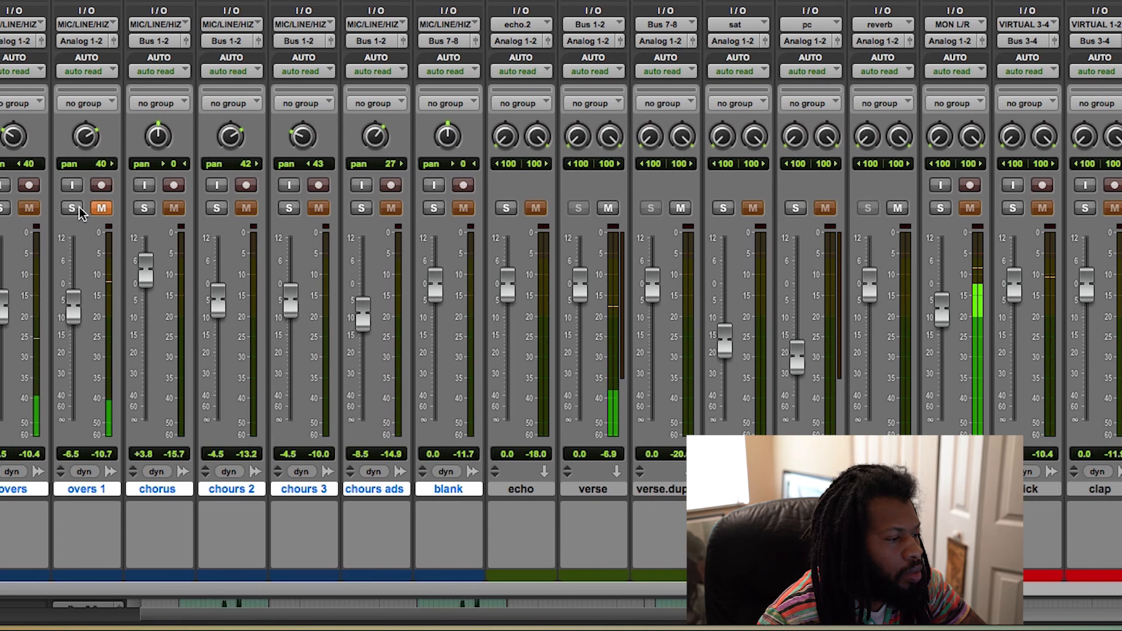
Solo the overs 1 track and scan the mixer through to the Master 1 fader to check balance
click(71, 208)
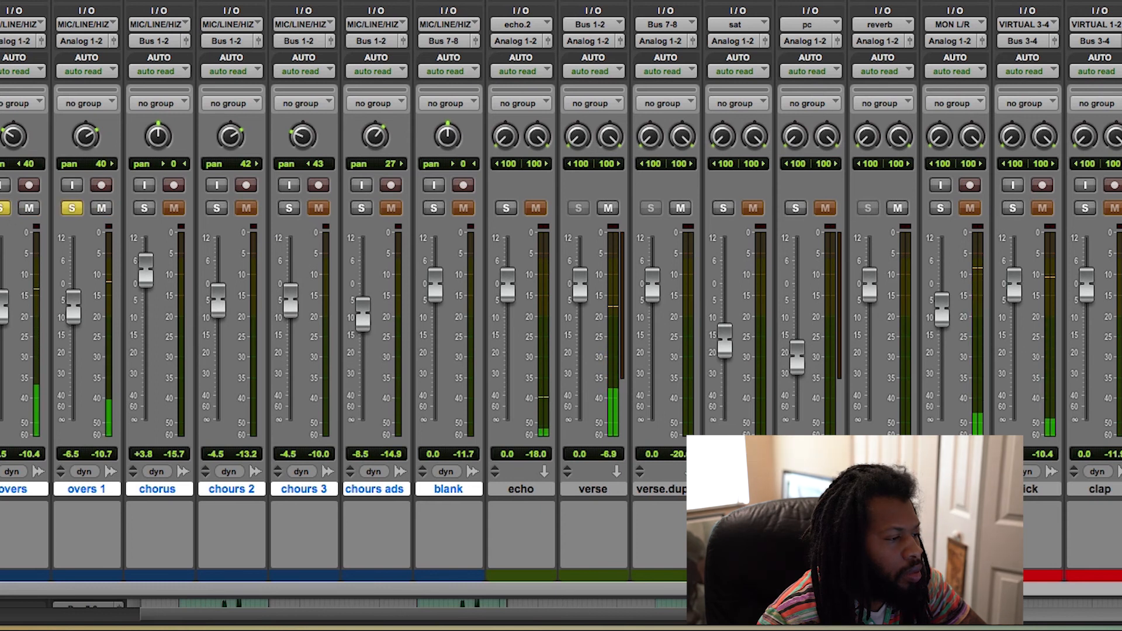
scroll(right, 3)
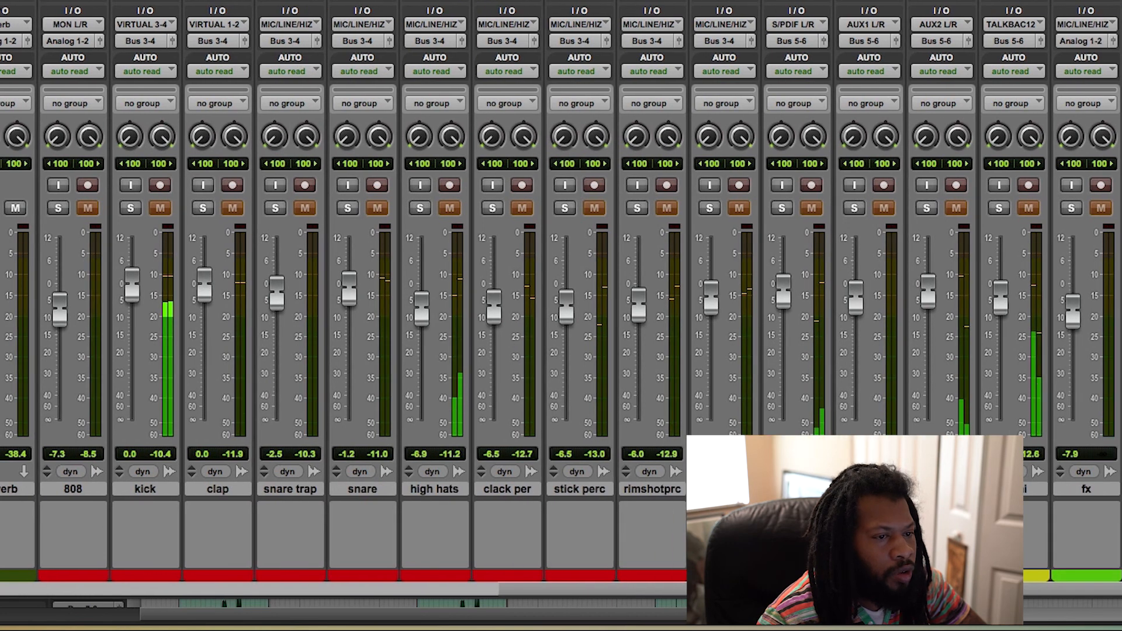
scroll(right, 3)
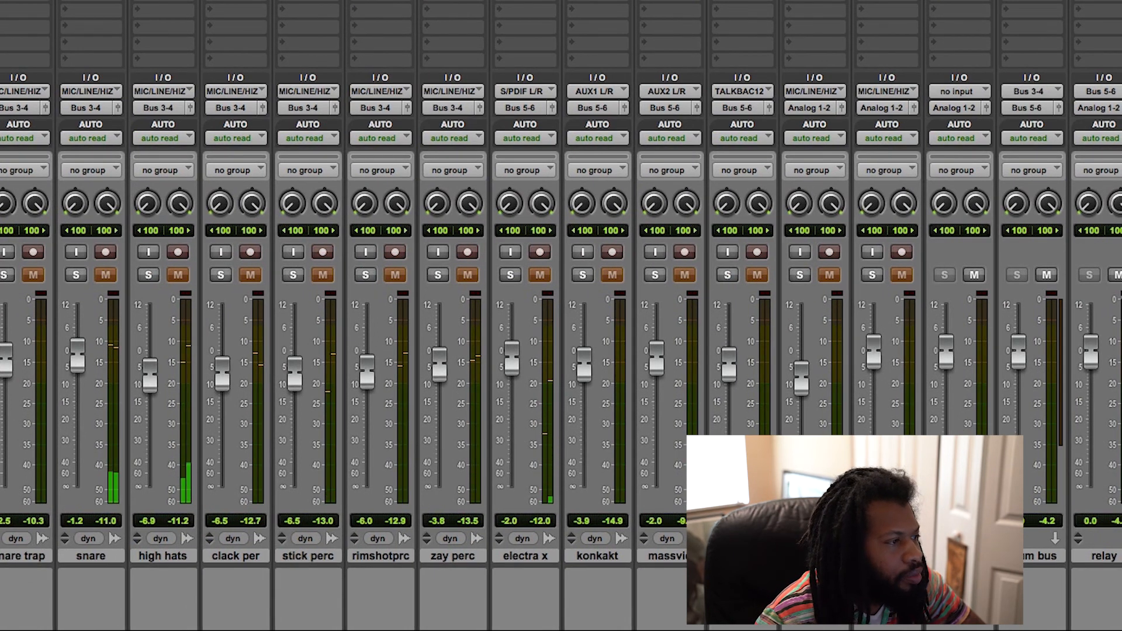
scroll(left, 3)
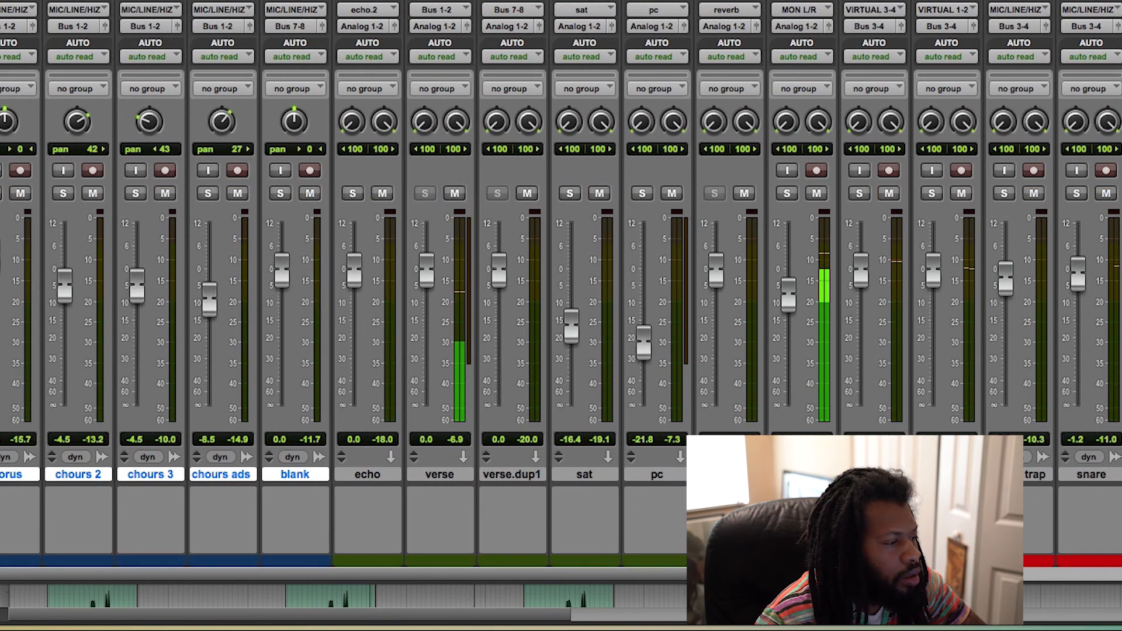
scroll(right, 3)
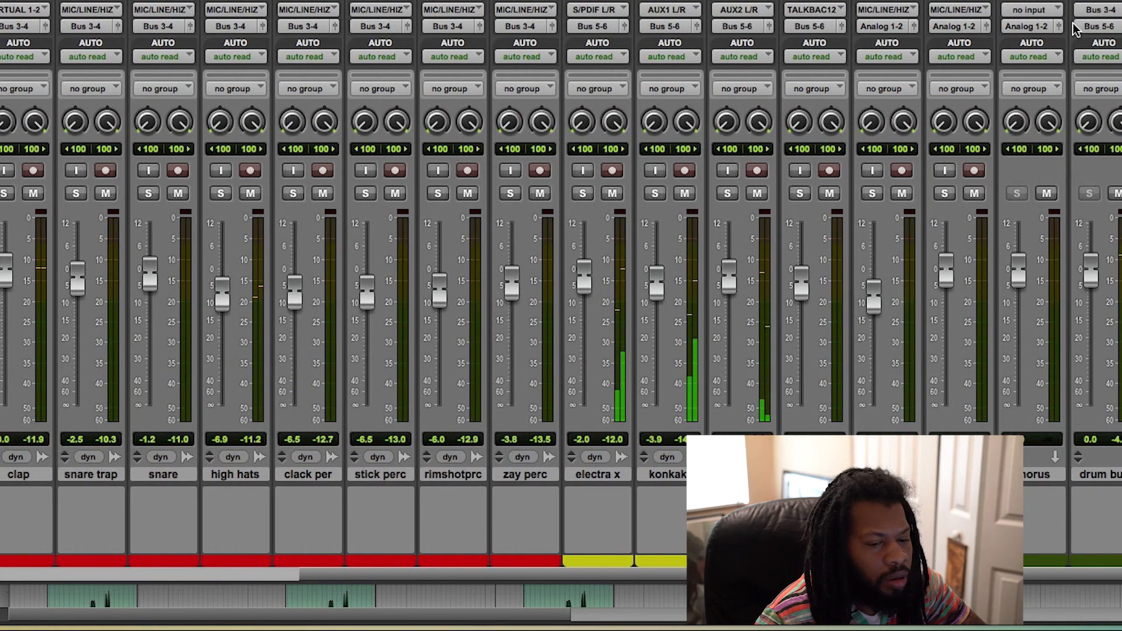
scroll(right, 3)
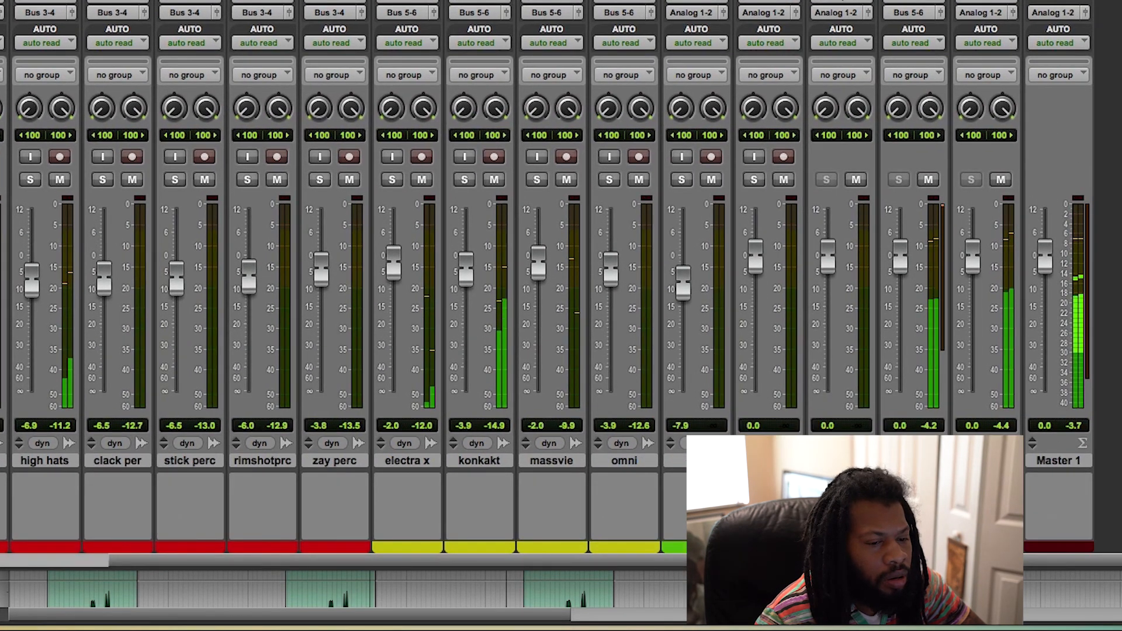